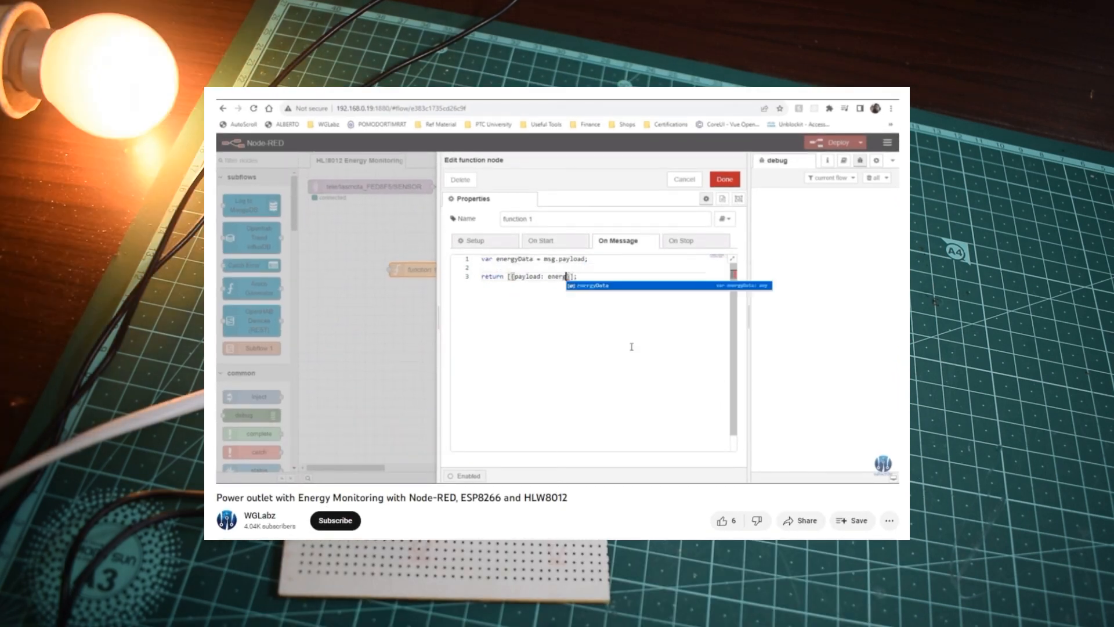
Edit the function node's code to return the ENERGY Voltage, Current, Power and Total as separate messages
{"action": "left_click", "coordinate": [723, 179]}
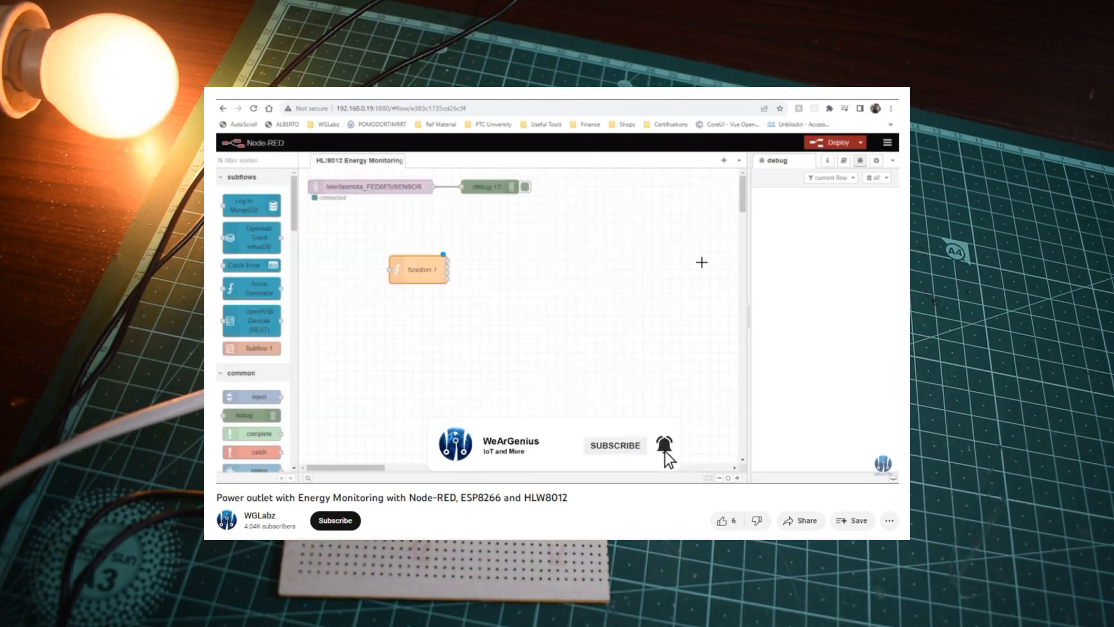
{"action": "double_click", "coordinate": [418, 269]}
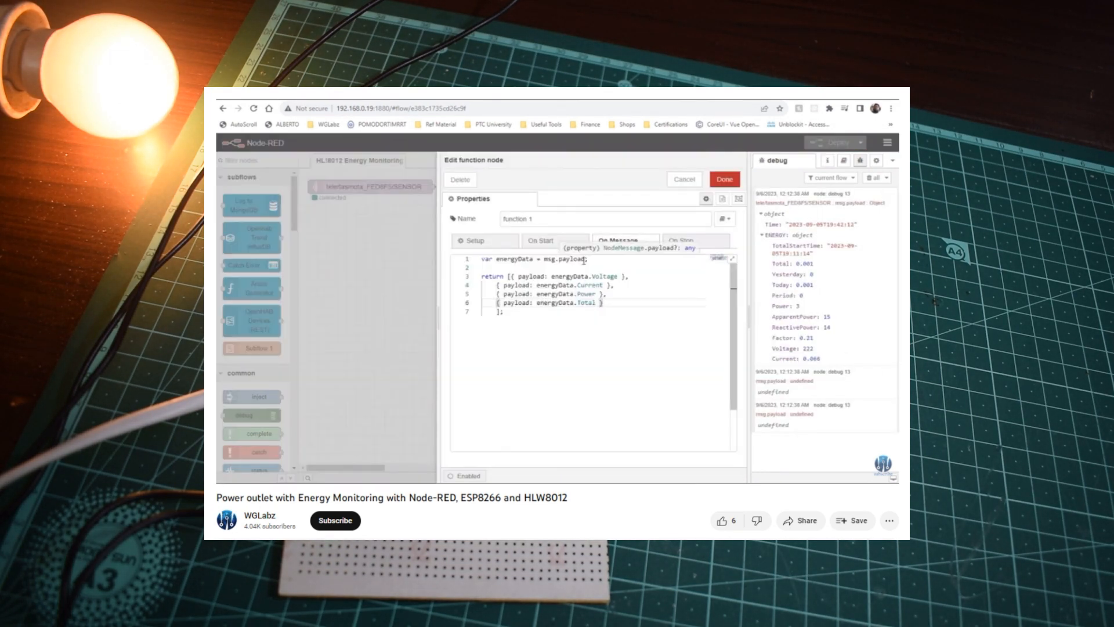
{"action": "type", "text": "ENERGY"}
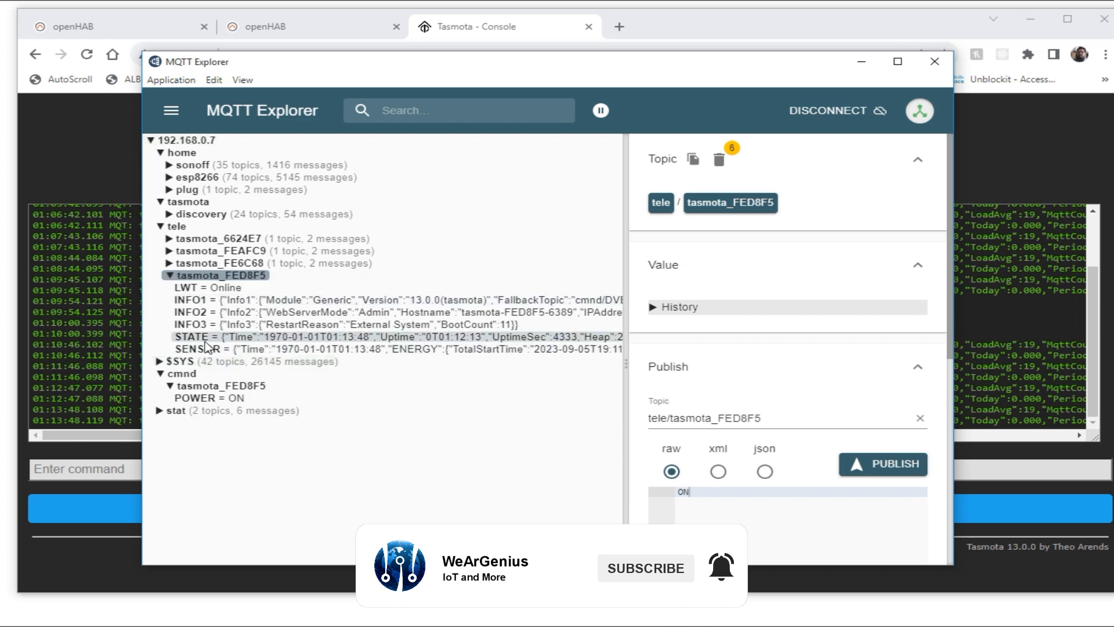
View the latest SENSOR message for tasmota_FED8F5, then return to the Tasmota console
{"action": "left_click", "coordinate": [199, 349]}
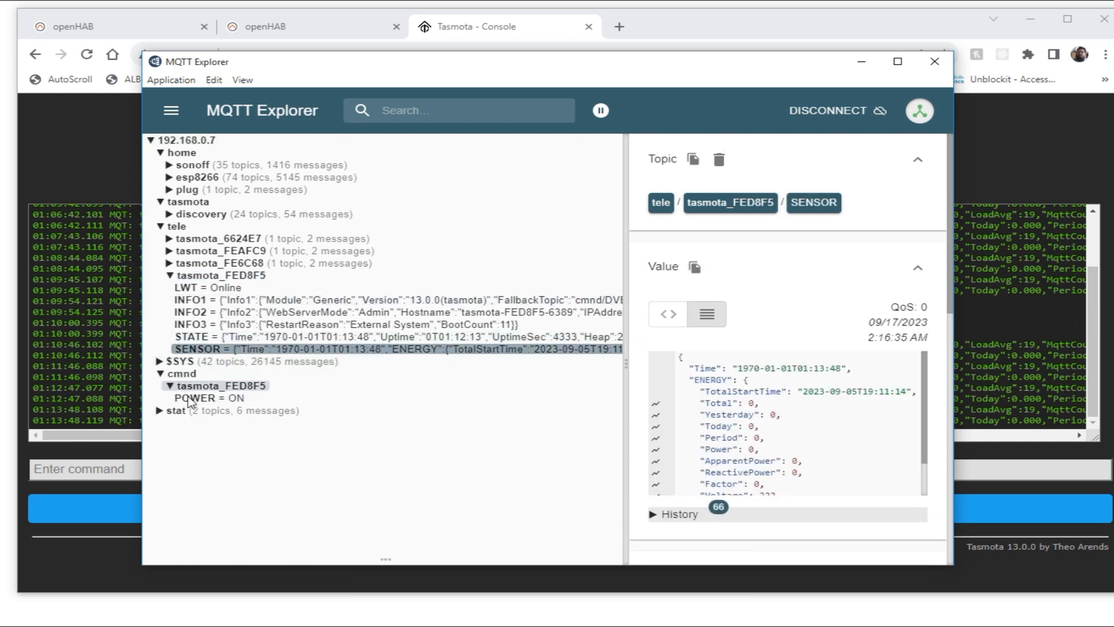
{"action": "mouse_move", "coordinate": [215, 396]}
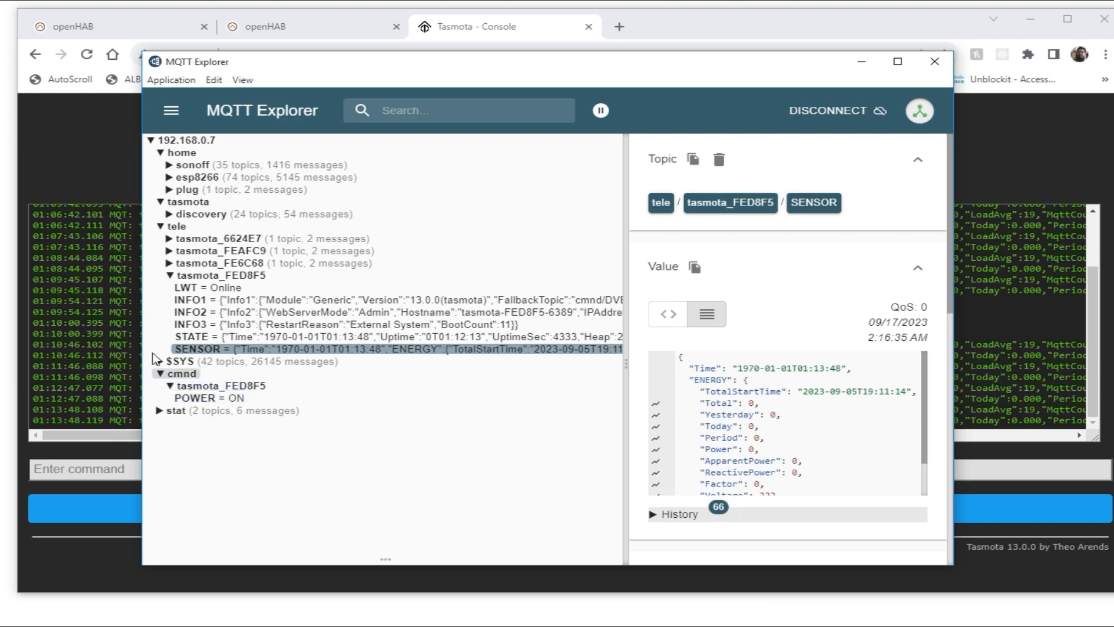
{"action": "left_click", "coordinate": [934, 61]}
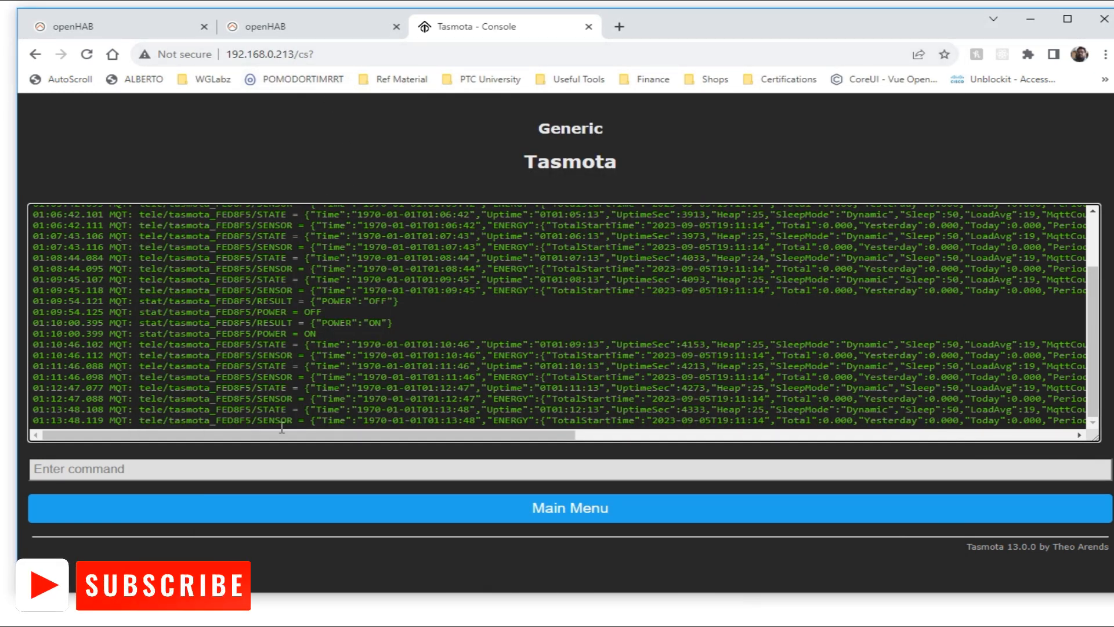
Select the tele/tasmota_FED8F5/SENSOR topic in the latest console log line
{"action": "left_click_drag", "start_coordinate": [39, 420], "coordinate": [220, 420]}
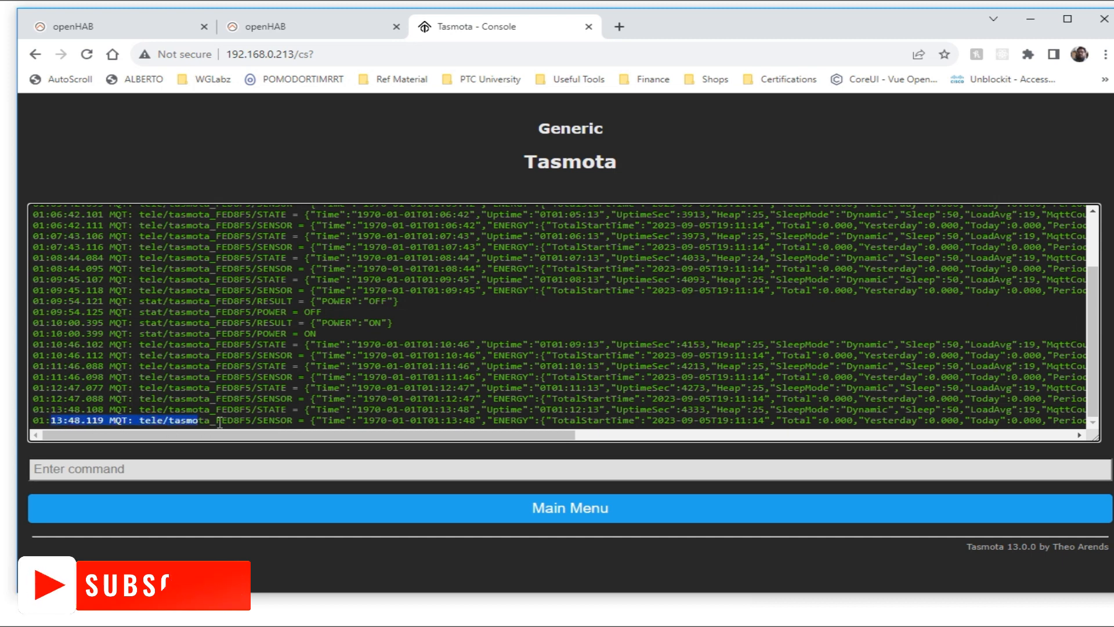
{"action": "left_click_drag", "start_coordinate": [221, 420], "coordinate": [298, 420]}
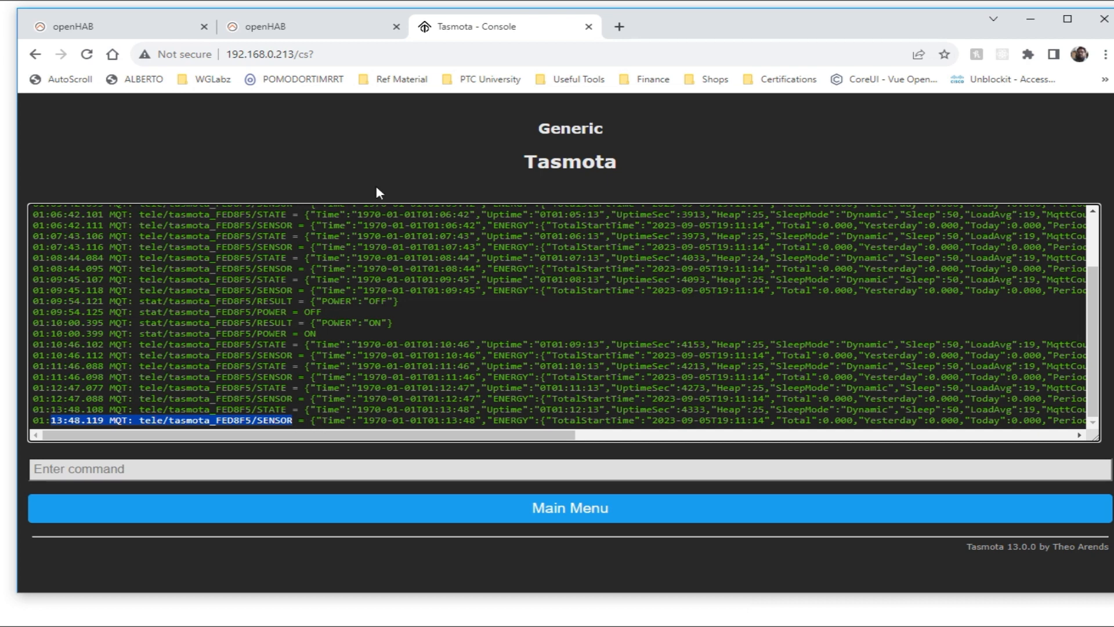
{"action": "mouse_move", "coordinate": [342, 148]}
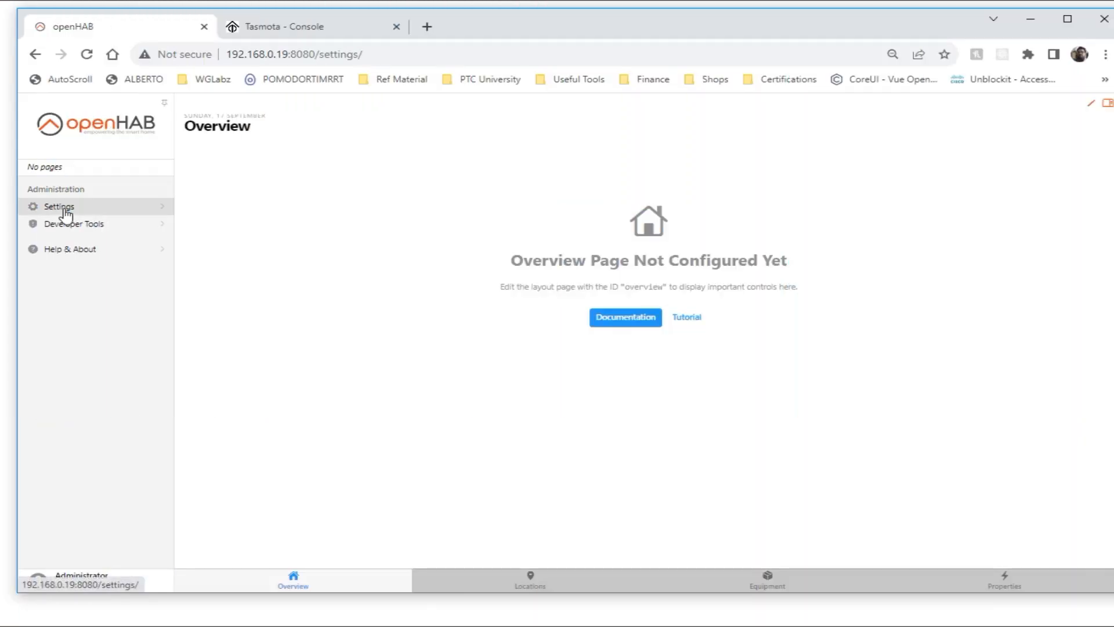
Search the add-on store for mqtt to confirm the MQTT binding is installed
{"action": "left_click", "coordinate": [58, 206]}
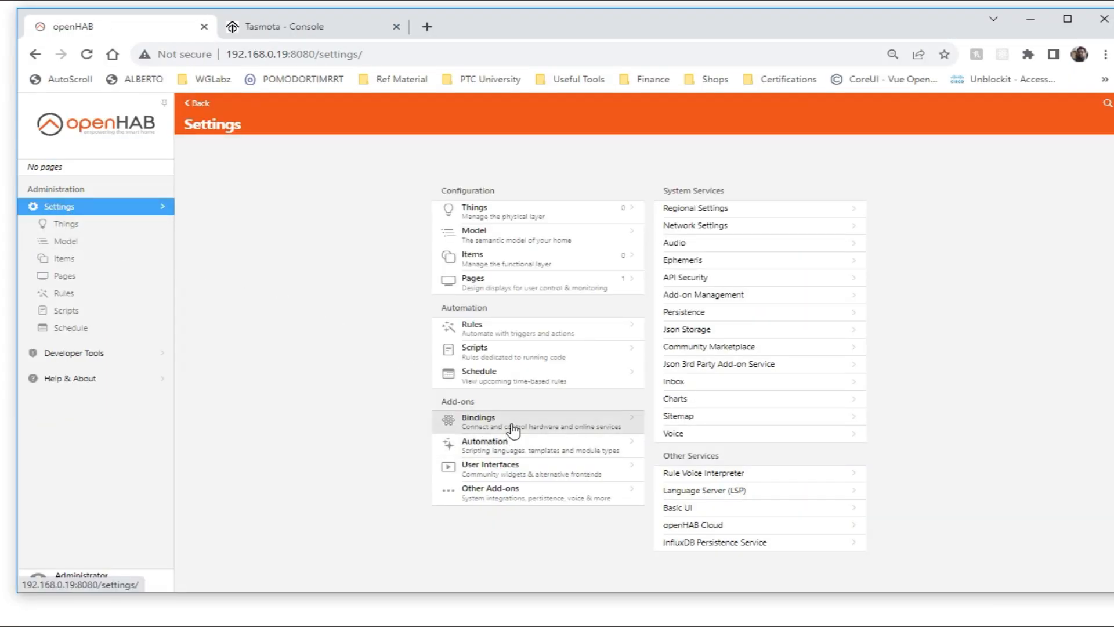
{"action": "left_click", "coordinate": [478, 418]}
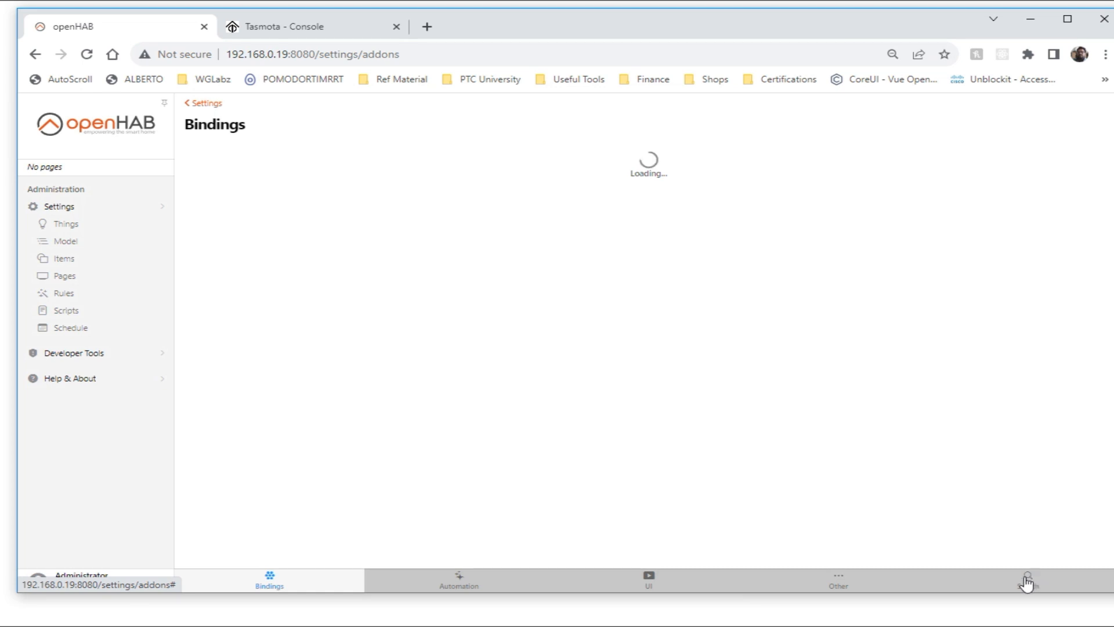
{"action": "left_click", "coordinate": [1028, 579]}
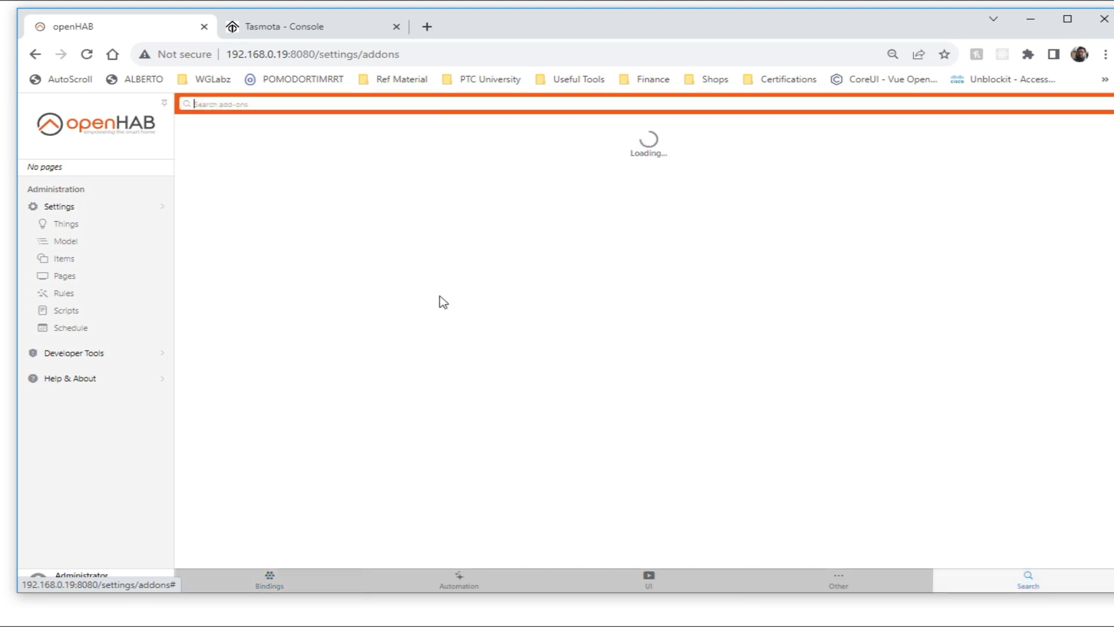
{"action": "type", "text": "mqtt"}
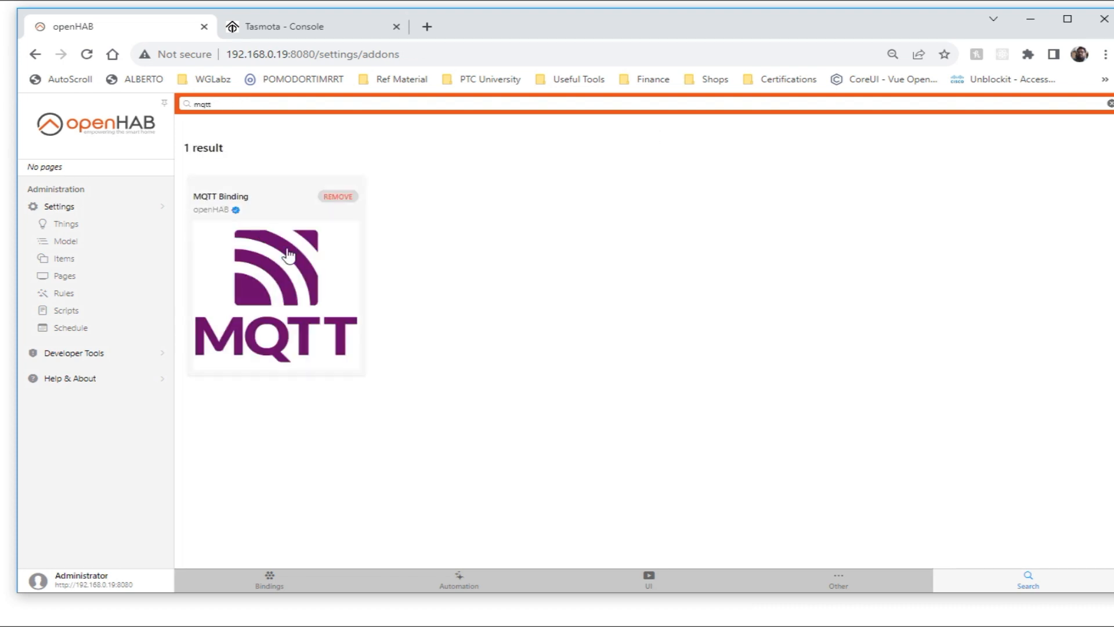
Search for json and confirm the JSONPath Transformation add-on is installed
{"action": "left_click", "coordinate": [276, 295]}
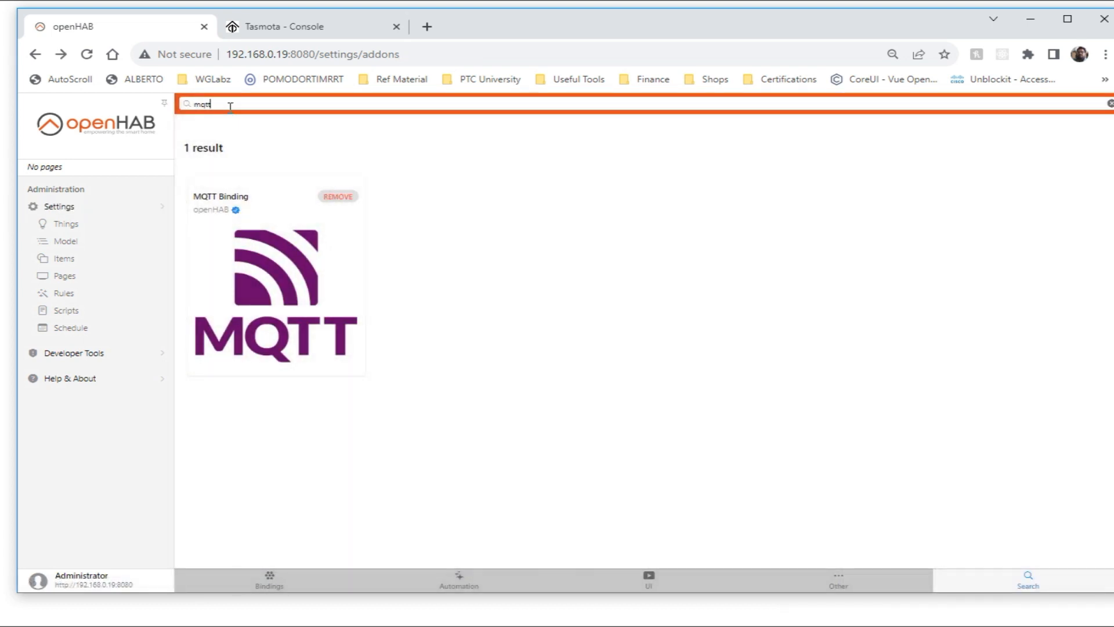
{"action": "type", "text": "json"}
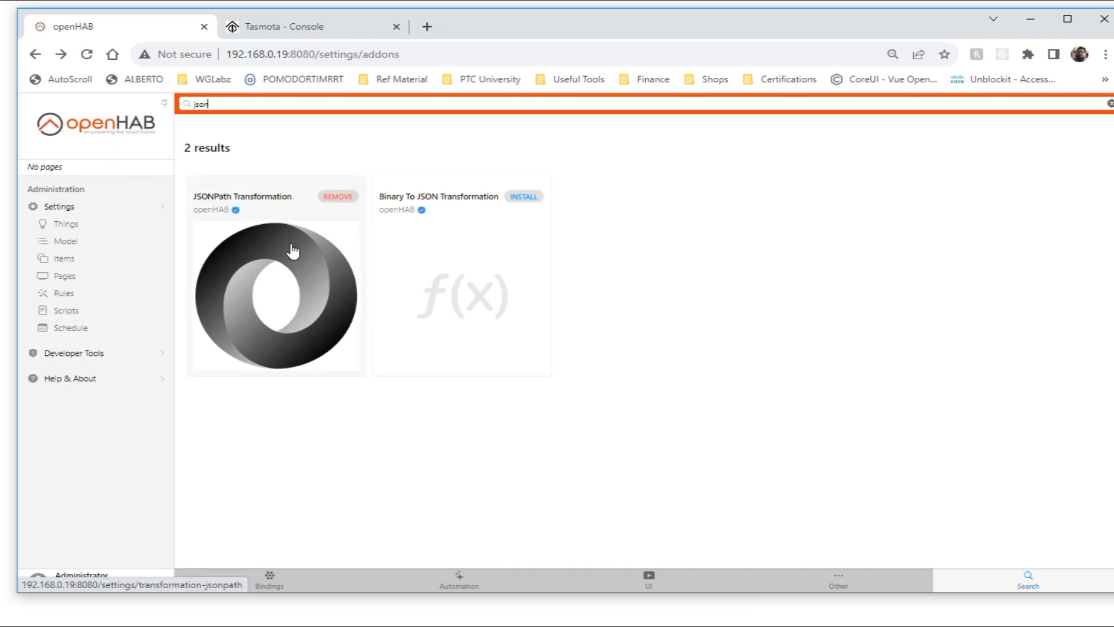
{"action": "left_click", "coordinate": [275, 297]}
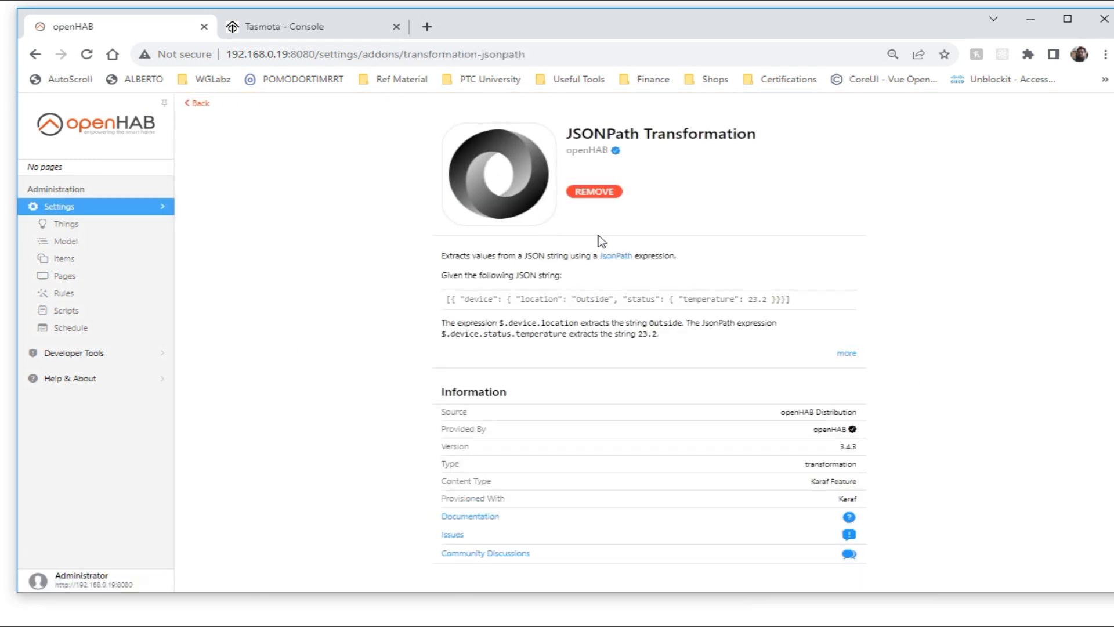
{"action": "mouse_move", "coordinate": [441, 326]}
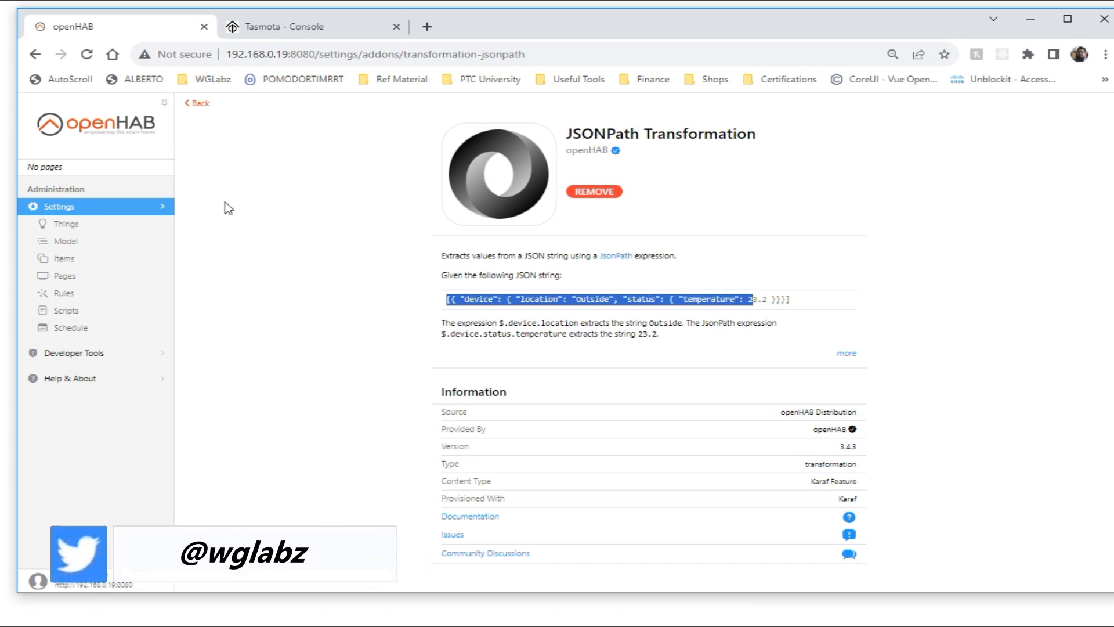
{"action": "mouse_move", "coordinate": [198, 103]}
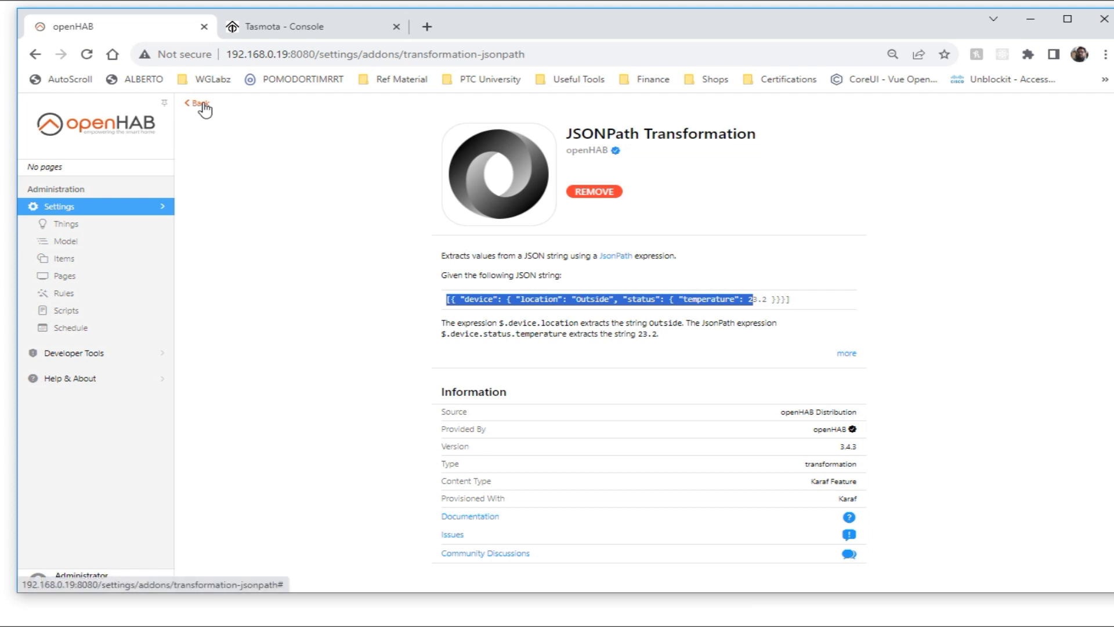
{"action": "left_click", "coordinate": [196, 103]}
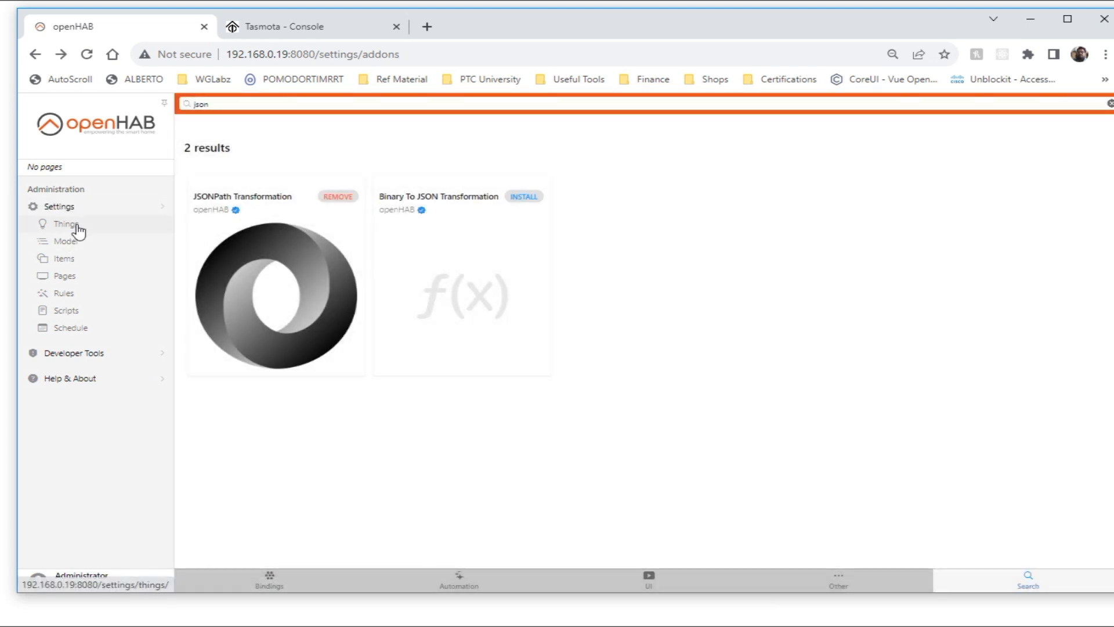
Start a new Thing from the Things list using the MQTT binding
{"action": "left_click", "coordinate": [65, 222]}
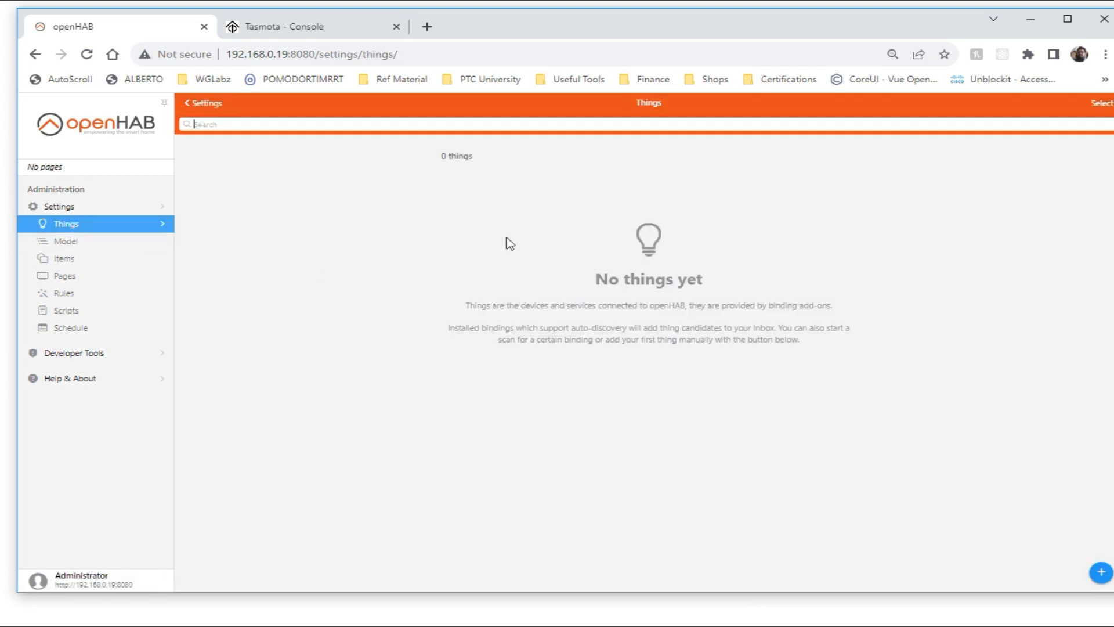
{"action": "left_click", "coordinate": [1101, 573]}
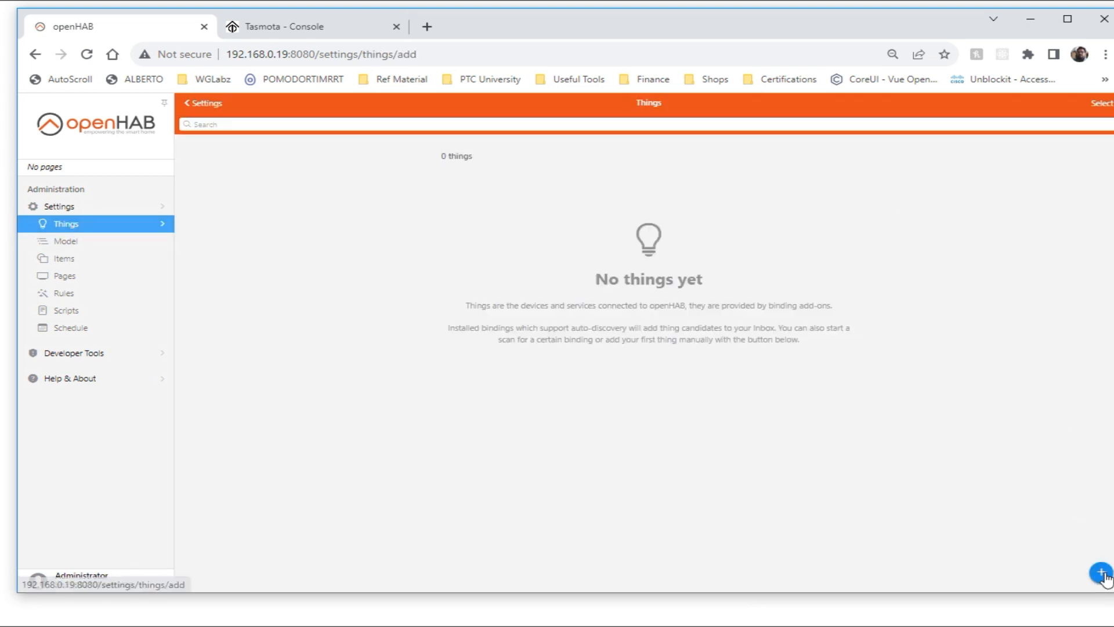
{"action": "left_click", "coordinate": [1101, 574]}
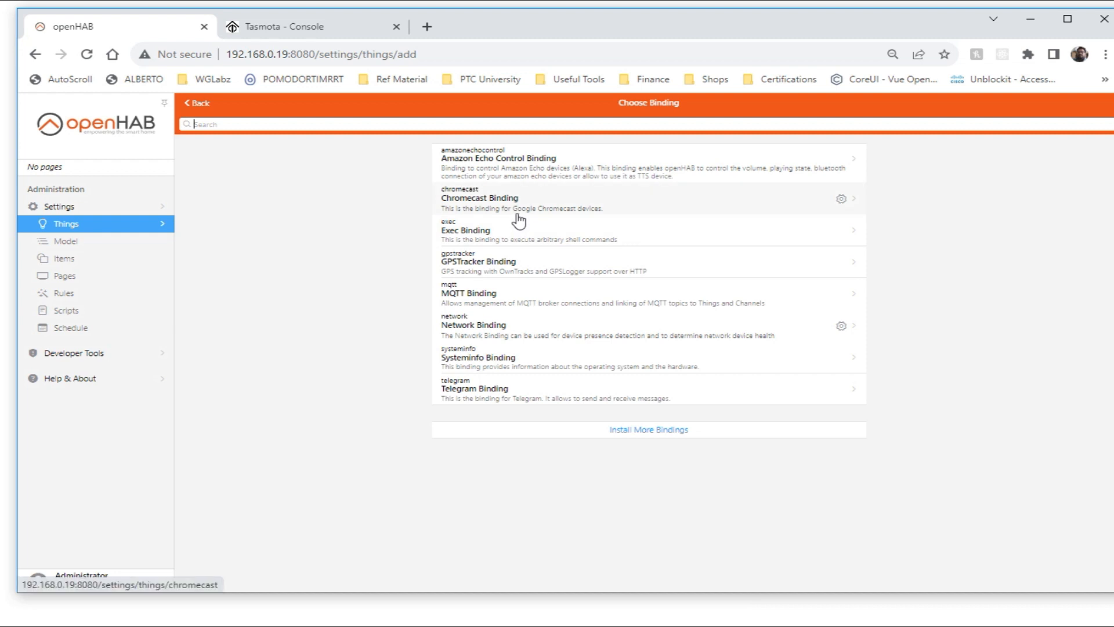
{"action": "mouse_move", "coordinate": [525, 231]}
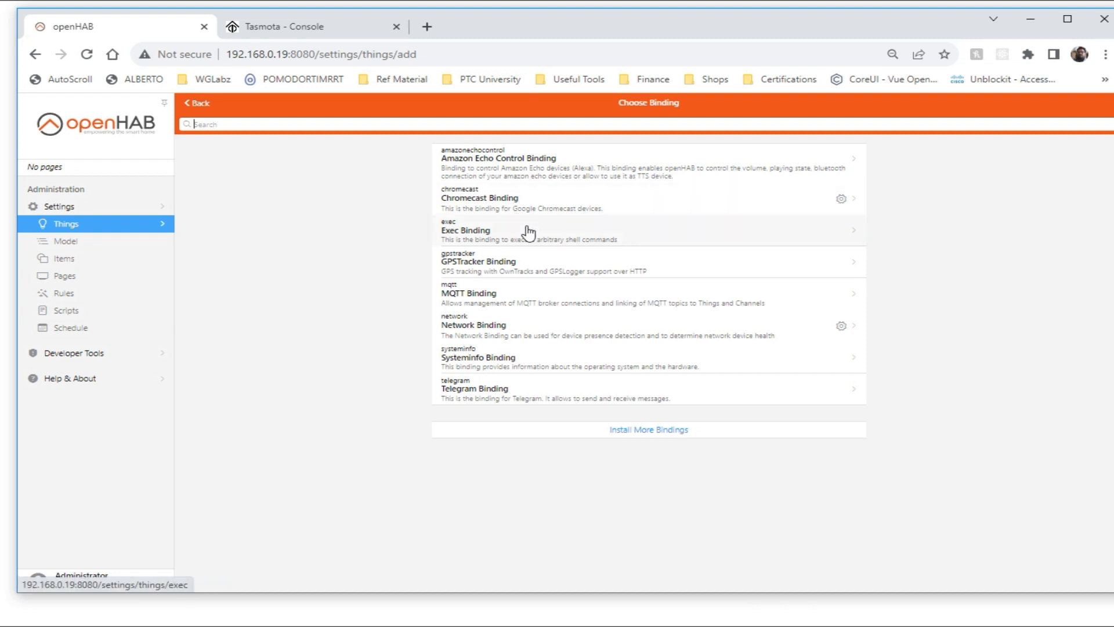
{"action": "left_click", "coordinate": [648, 294]}
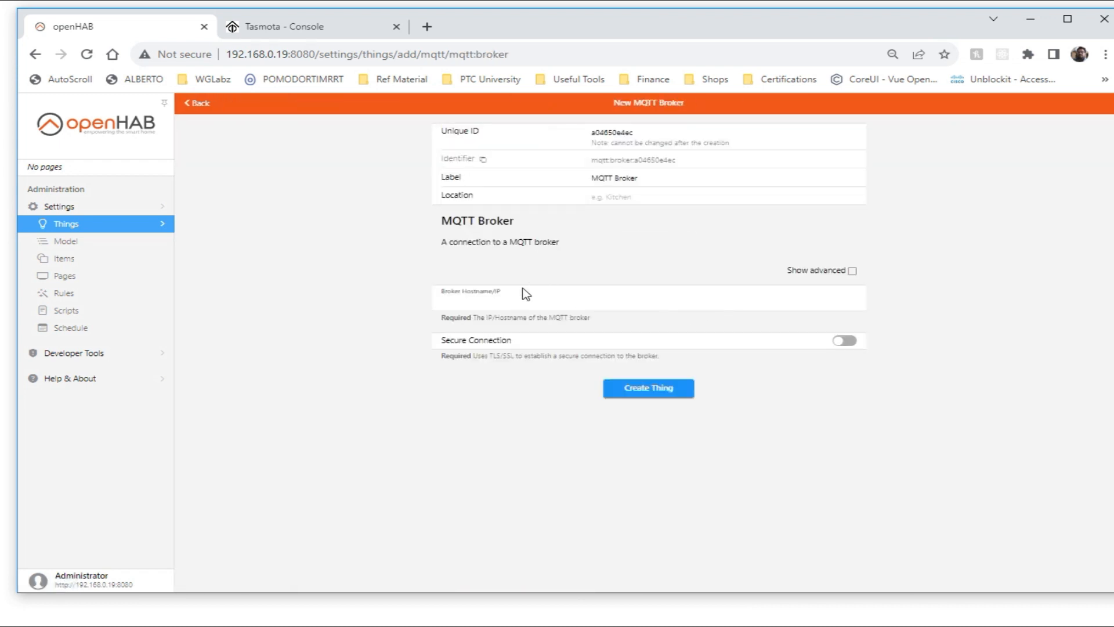
Create an MQTT Broker Thing pointing at 192.168.0.7 and confirm it shows ONLINE
{"action": "type", "text": "192.168.0.7"}
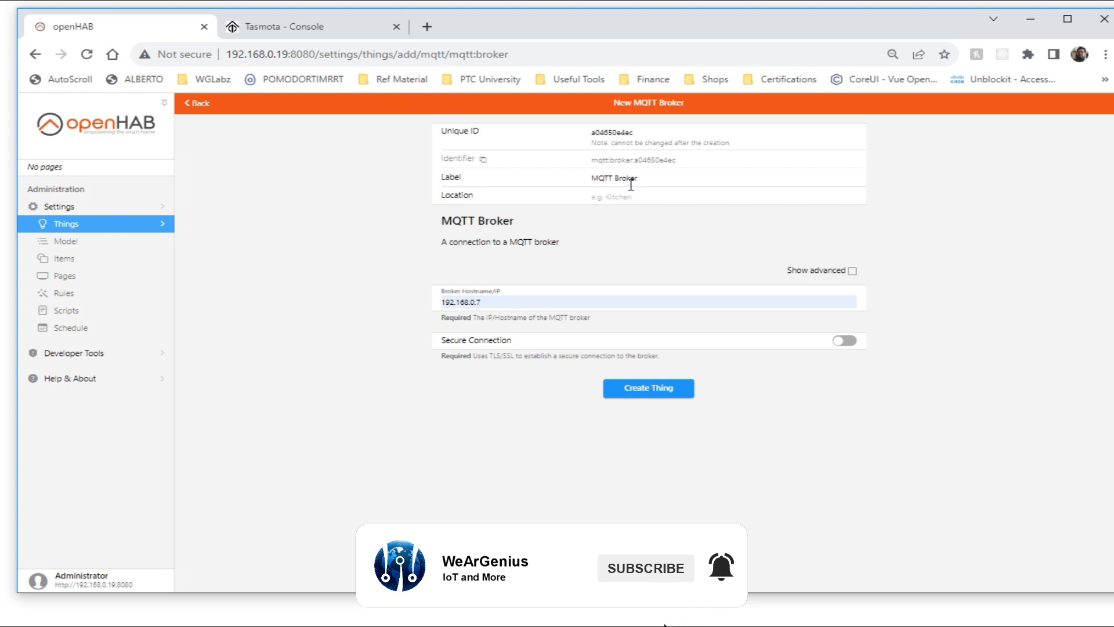
{"action": "left_click", "coordinate": [648, 388]}
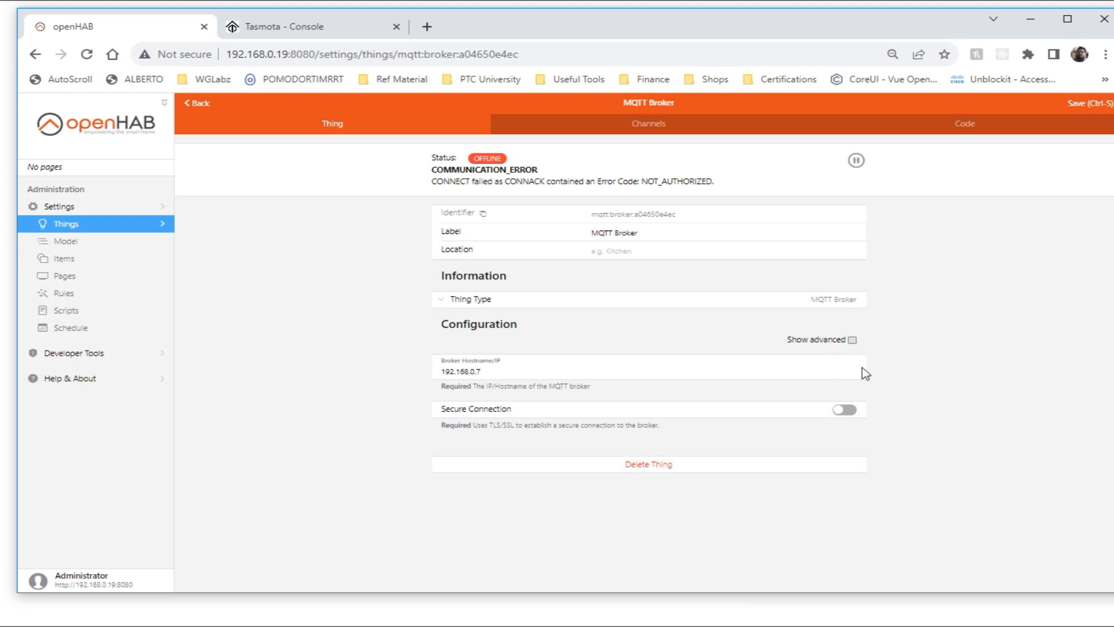
{"action": "scroll", "scroll_direction": "down", "scroll_amount": 3}
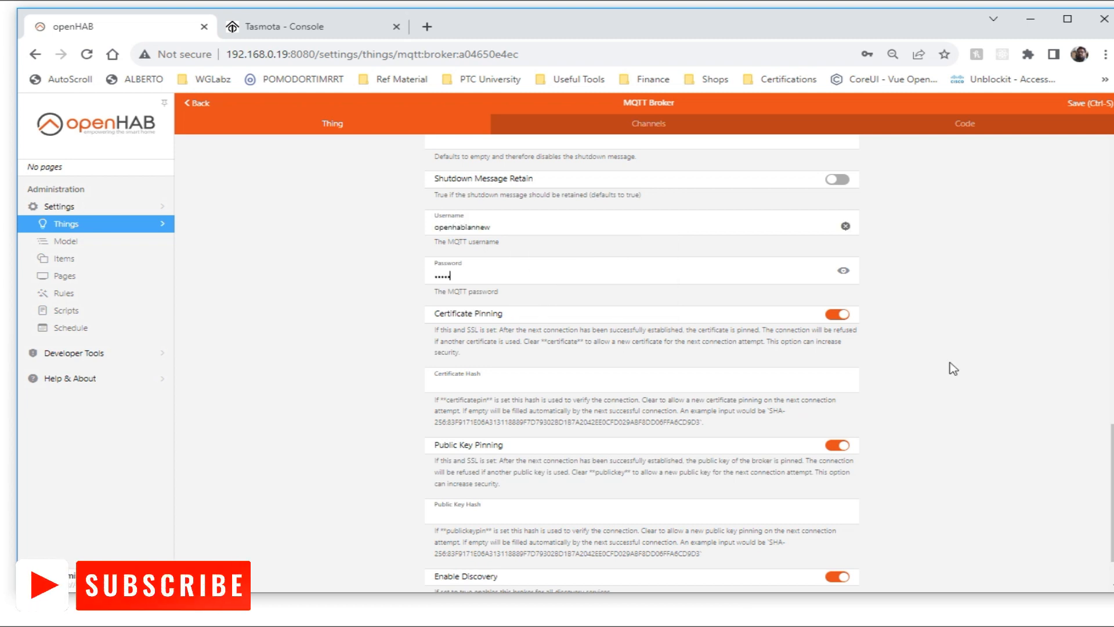
{"action": "scroll", "scroll_direction": "down", "scroll_amount": 3}
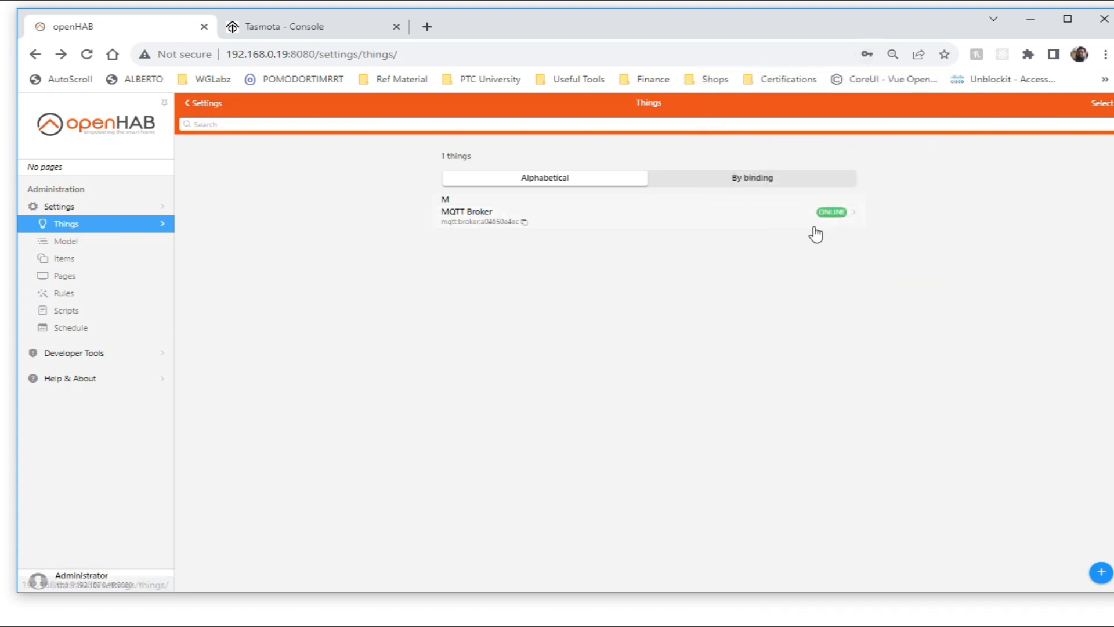
{"action": "mouse_move", "coordinate": [1106, 362]}
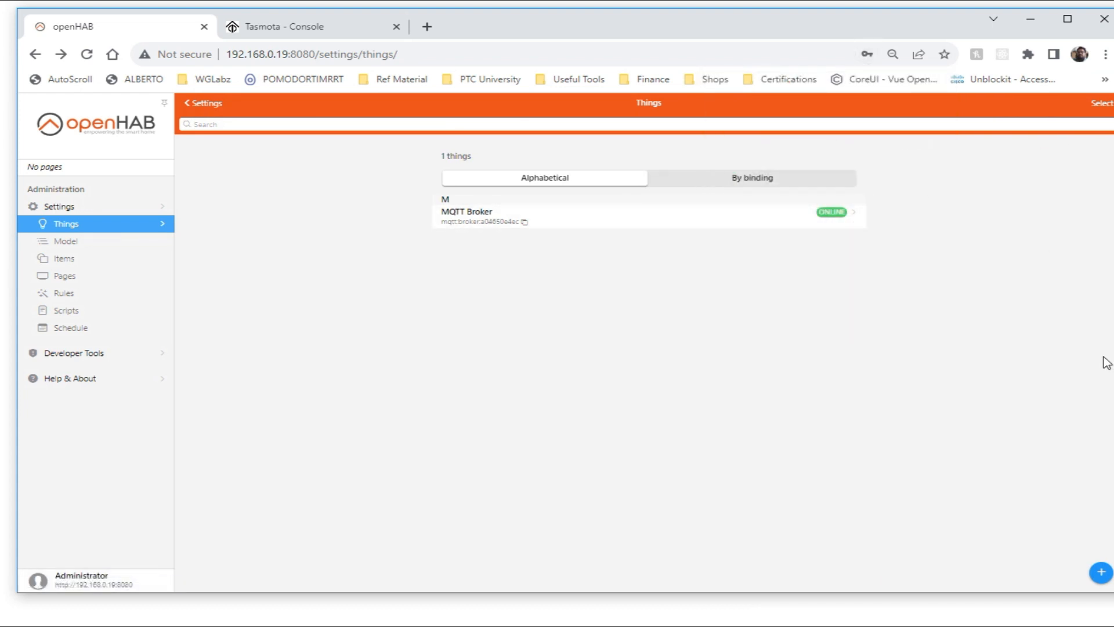
Add a Generic MQTT Thing bridged to the MQTT Broker
{"action": "left_click", "coordinate": [1100, 573]}
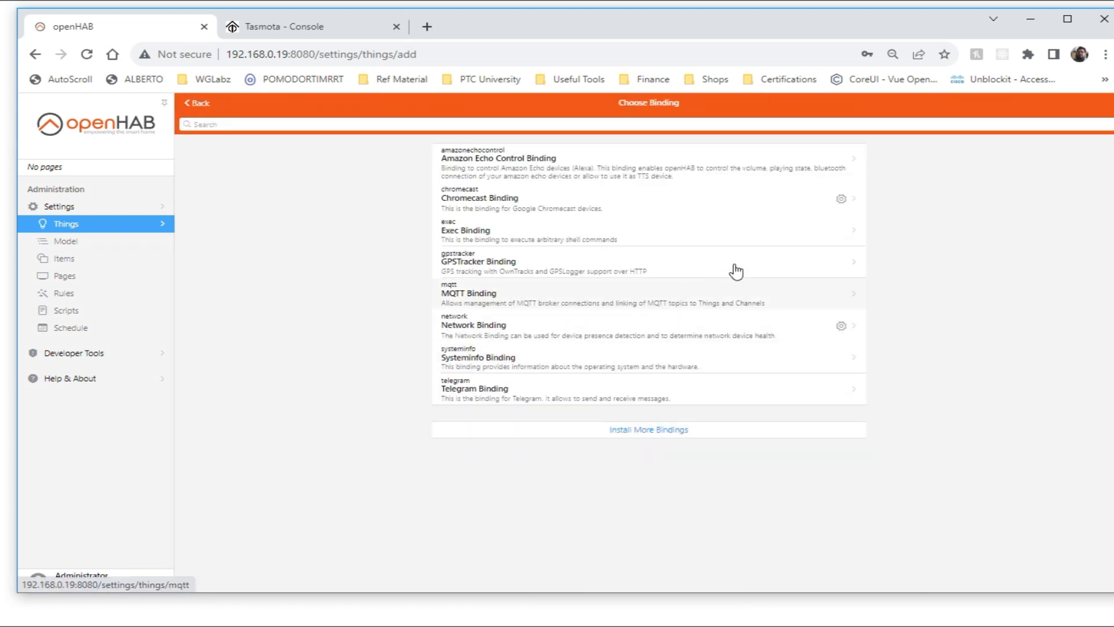
{"action": "mouse_move", "coordinate": [651, 322]}
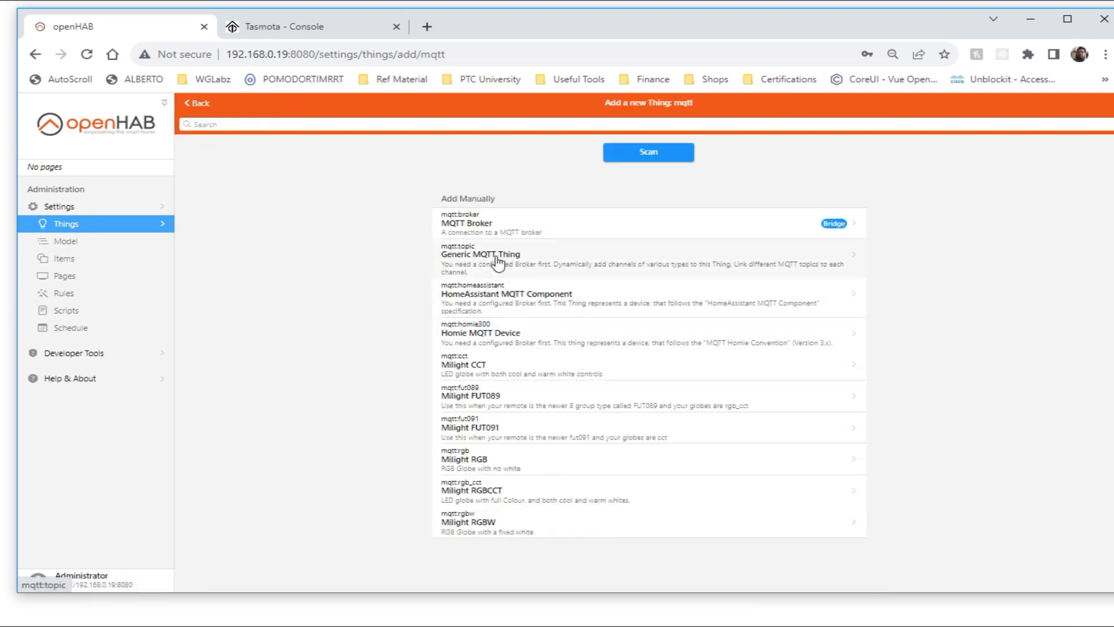
{"action": "left_click", "coordinate": [481, 254]}
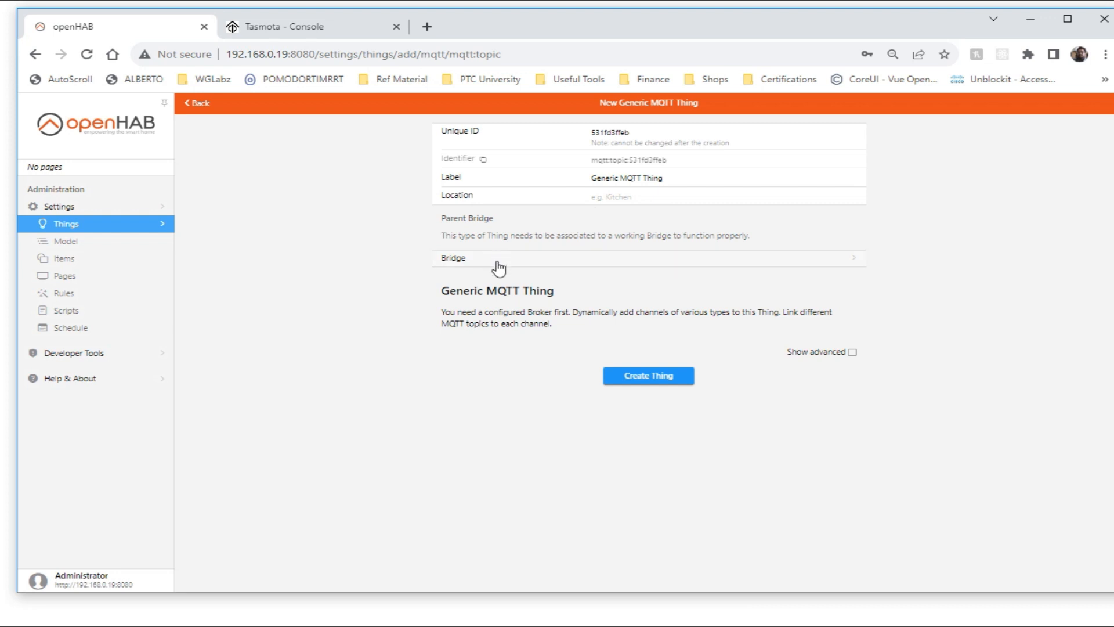
{"action": "left_click", "coordinate": [646, 257]}
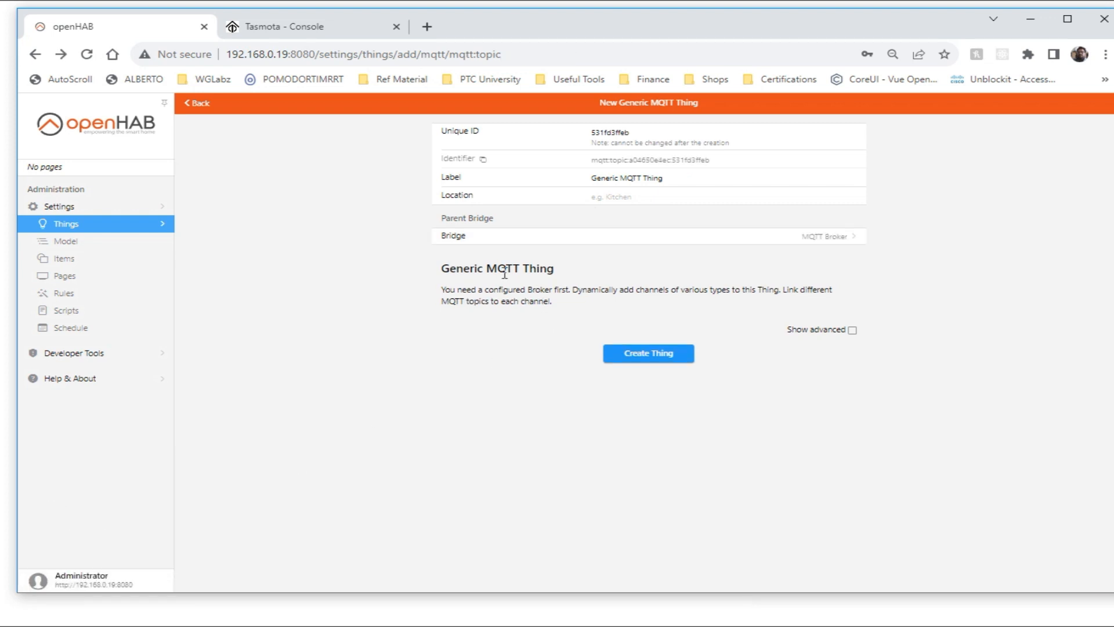
{"action": "mouse_move", "coordinate": [787, 236]}
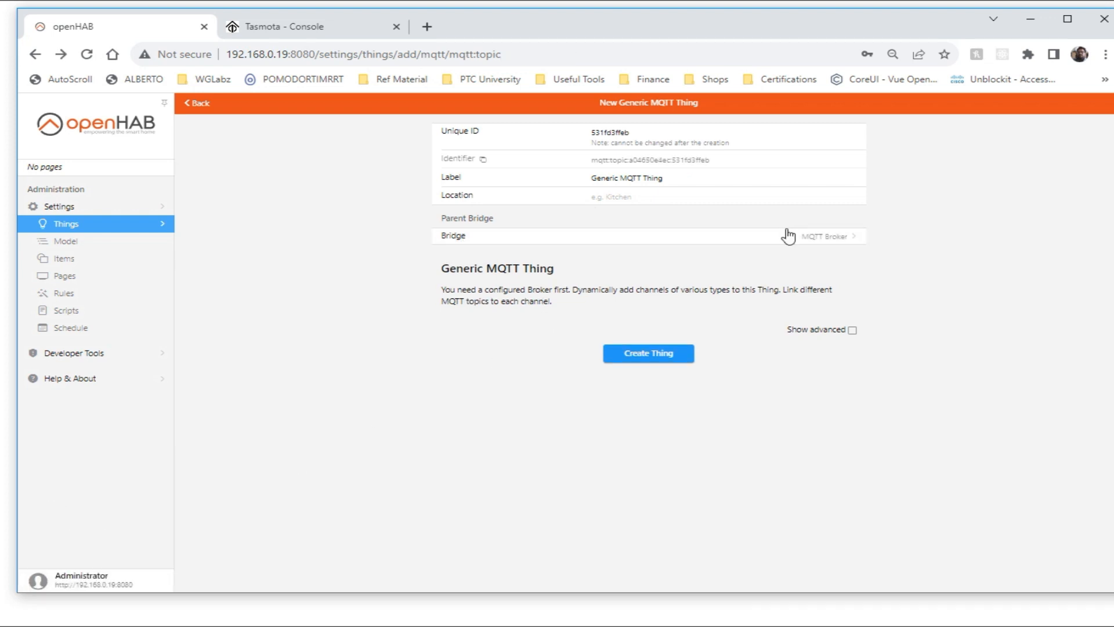
{"action": "mouse_move", "coordinate": [642, 168]}
{"action": "type", "text": "a"}
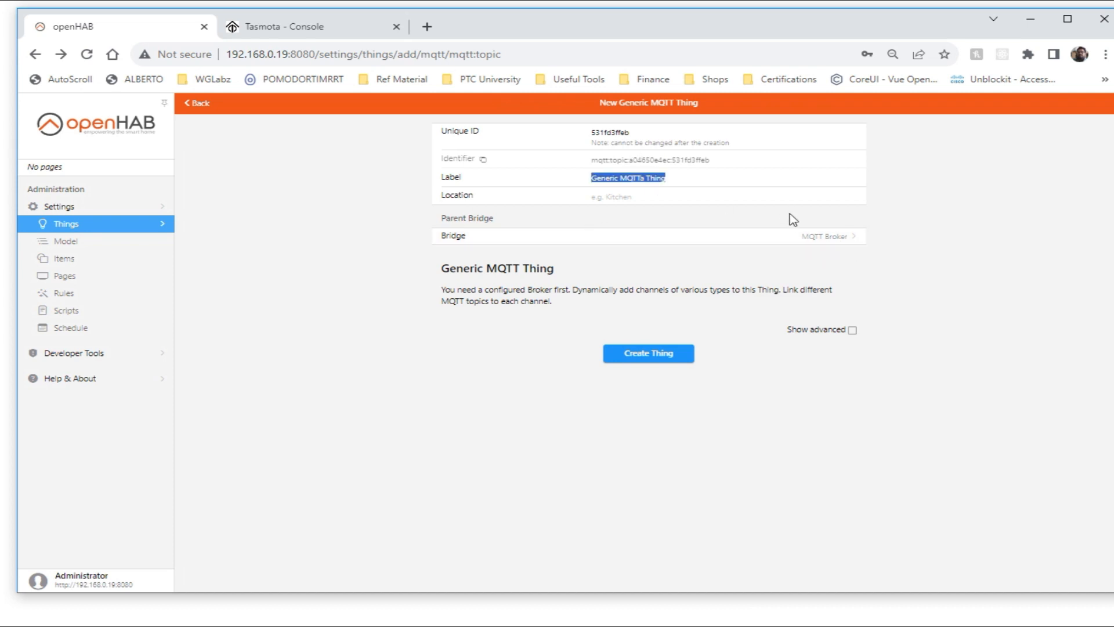
Label it 'HLW8012 Energy Monitoring System' and create the Thing
{"action": "type", "text": "HLW8012"}
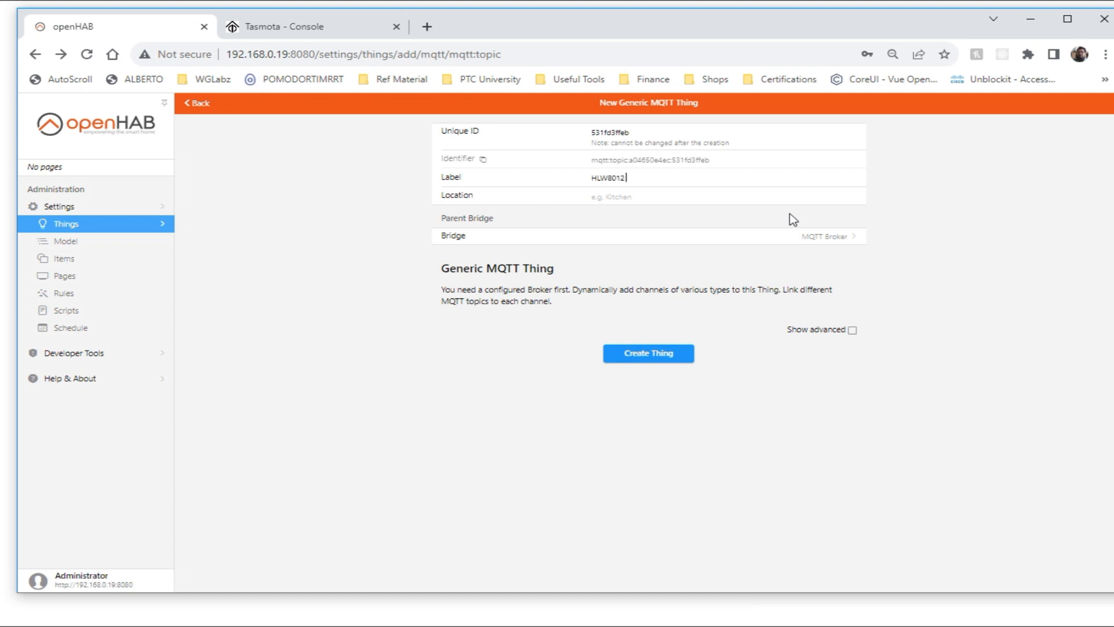
{"action": "type", "text": "Energy mon"}
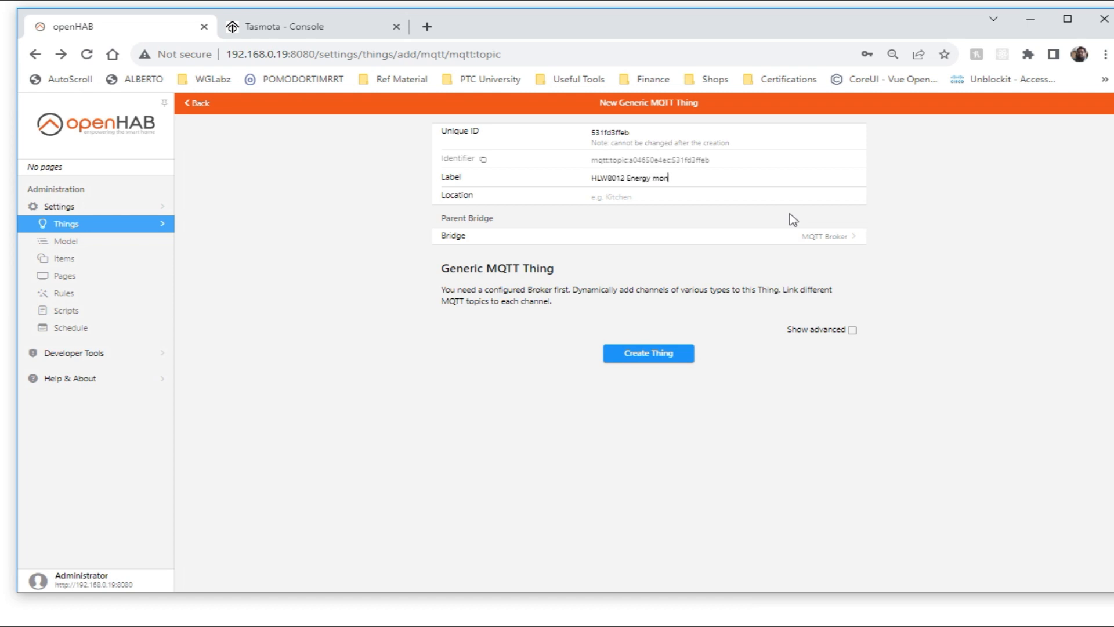
{"action": "type", "text": "itoring S"}
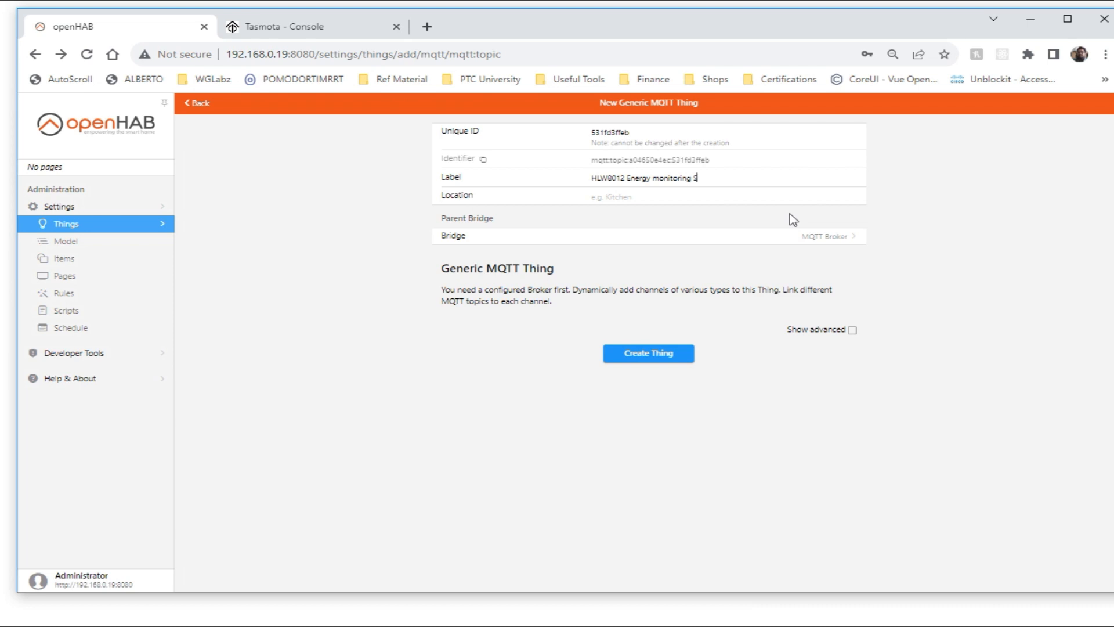
{"action": "type", "text": "ystem"}
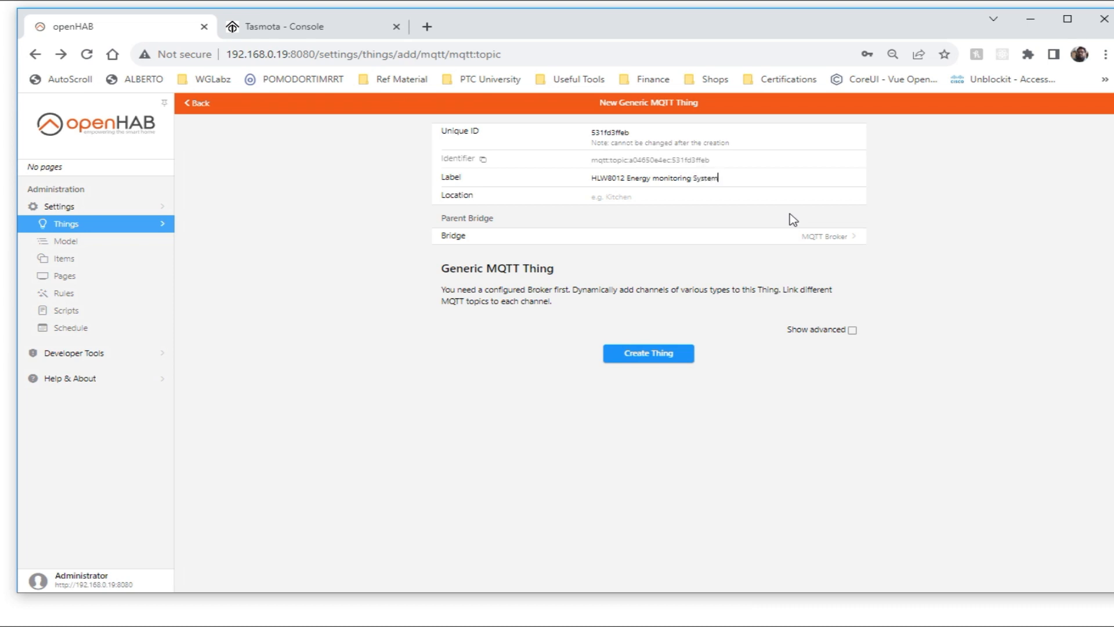
{"action": "double_click", "coordinate": [658, 178]}
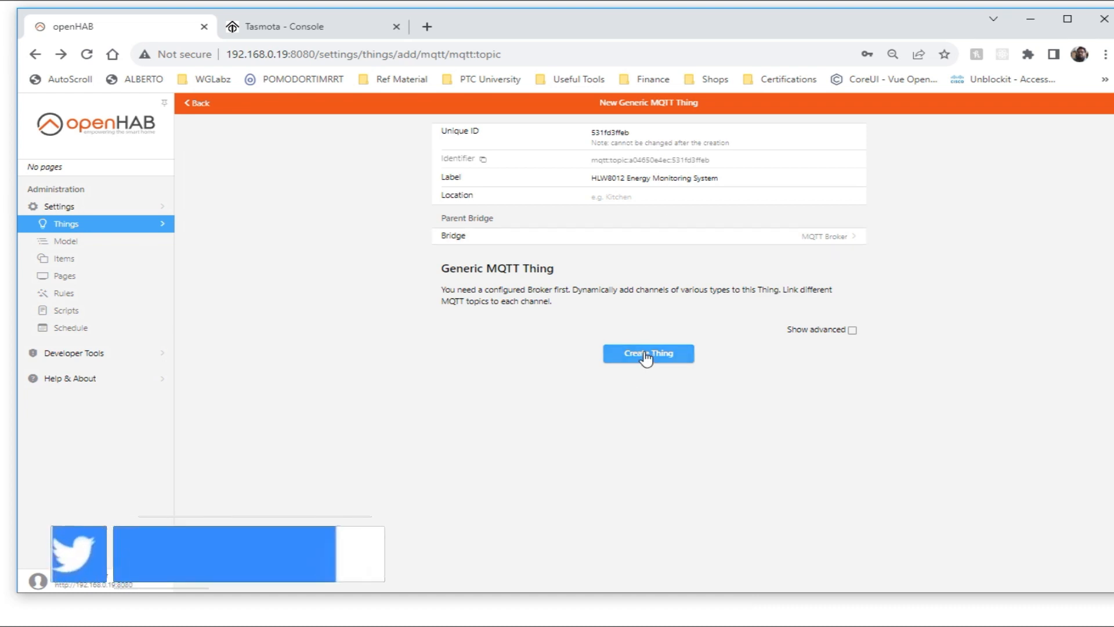
{"action": "left_click", "coordinate": [647, 353]}
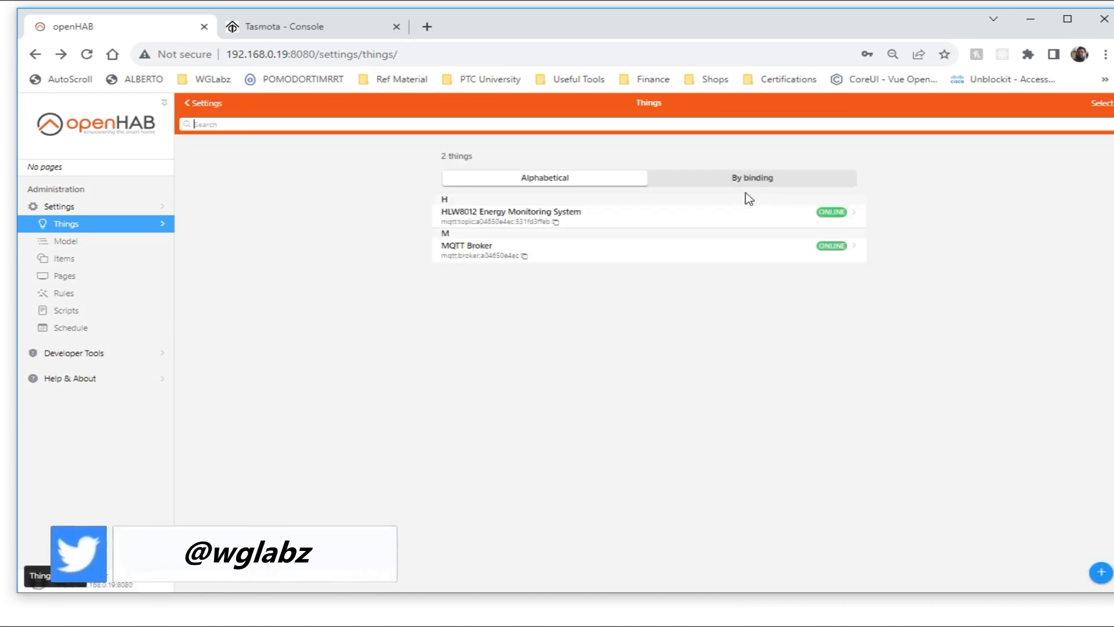
Add a new channel on the HLW8012 thing with MQTT state topic tele/tasmota_FED8F5/SENSOR
{"action": "left_click", "coordinate": [510, 212]}
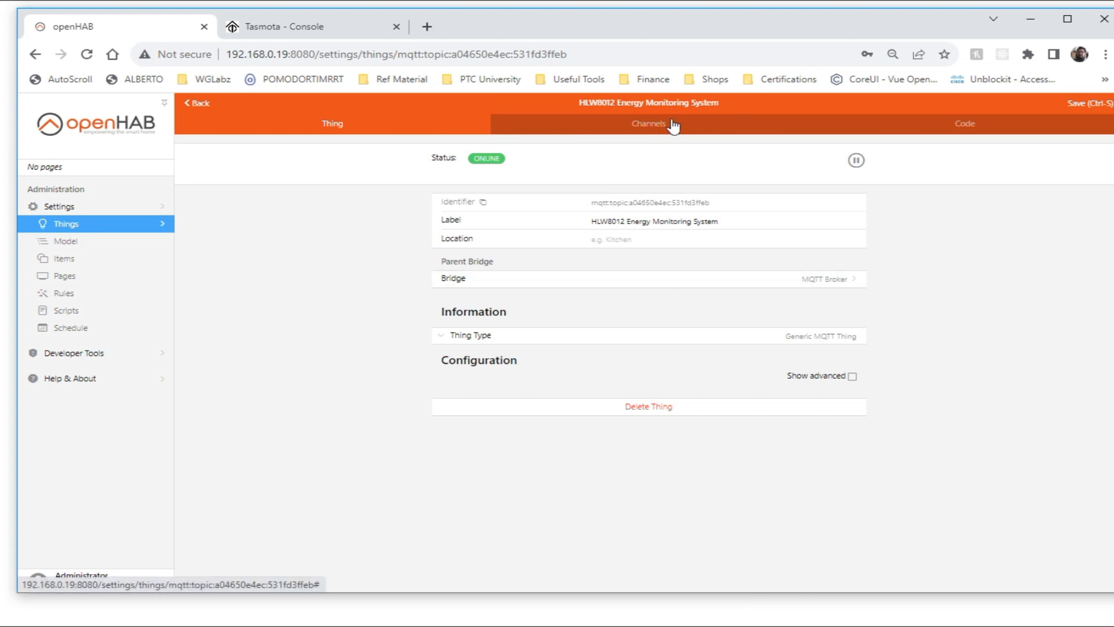
{"action": "left_click", "coordinate": [647, 123]}
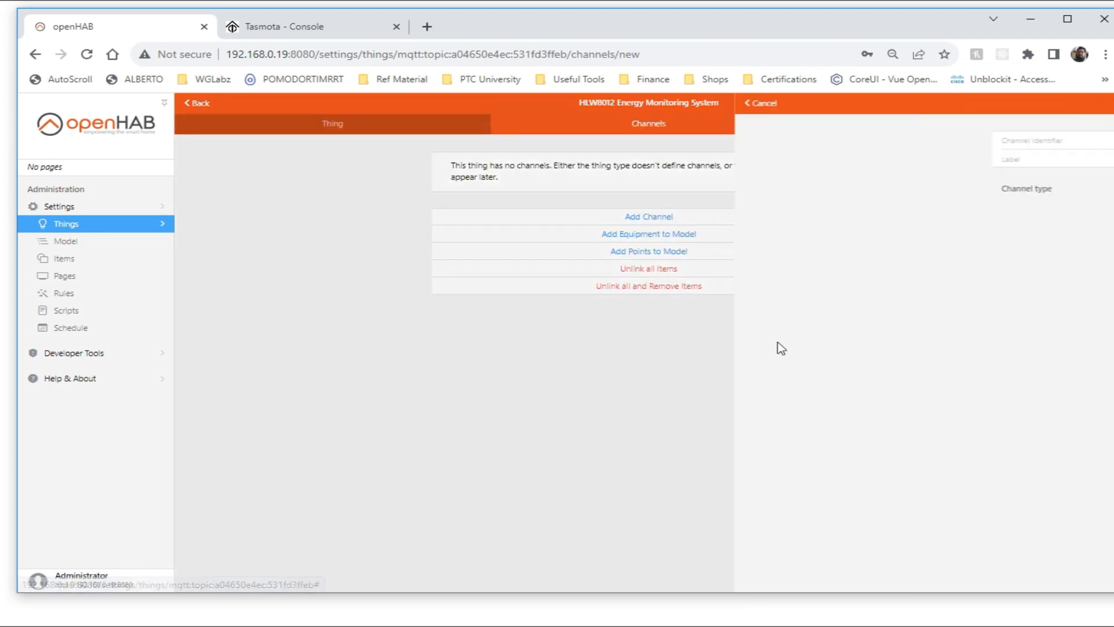
{"action": "left_click", "coordinate": [648, 216]}
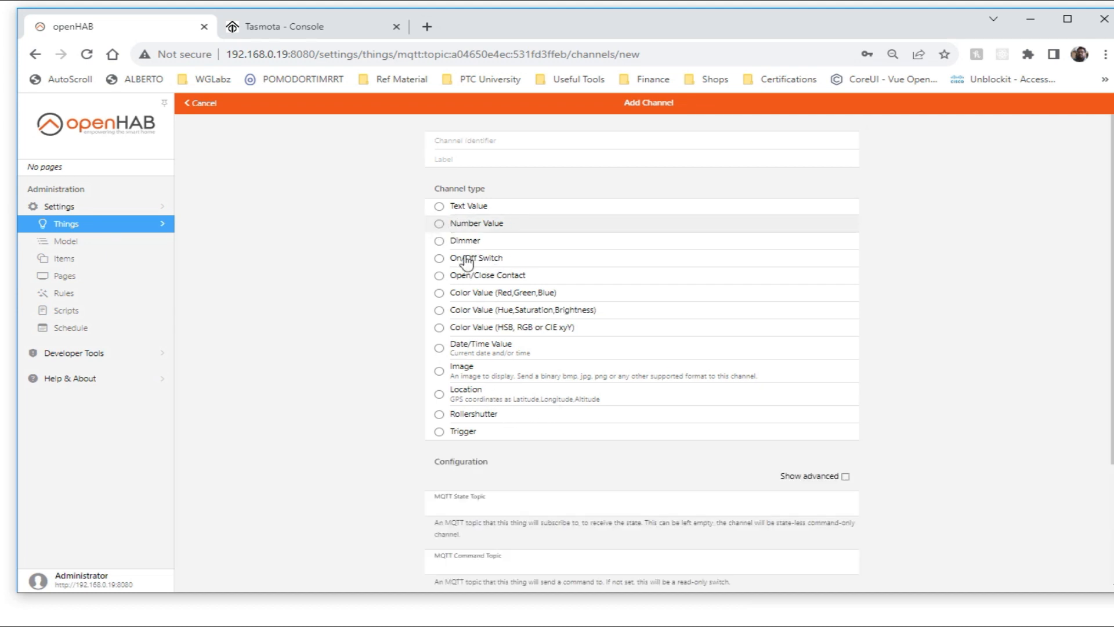
{"action": "scroll", "scroll_direction": "down", "scroll_amount": 3}
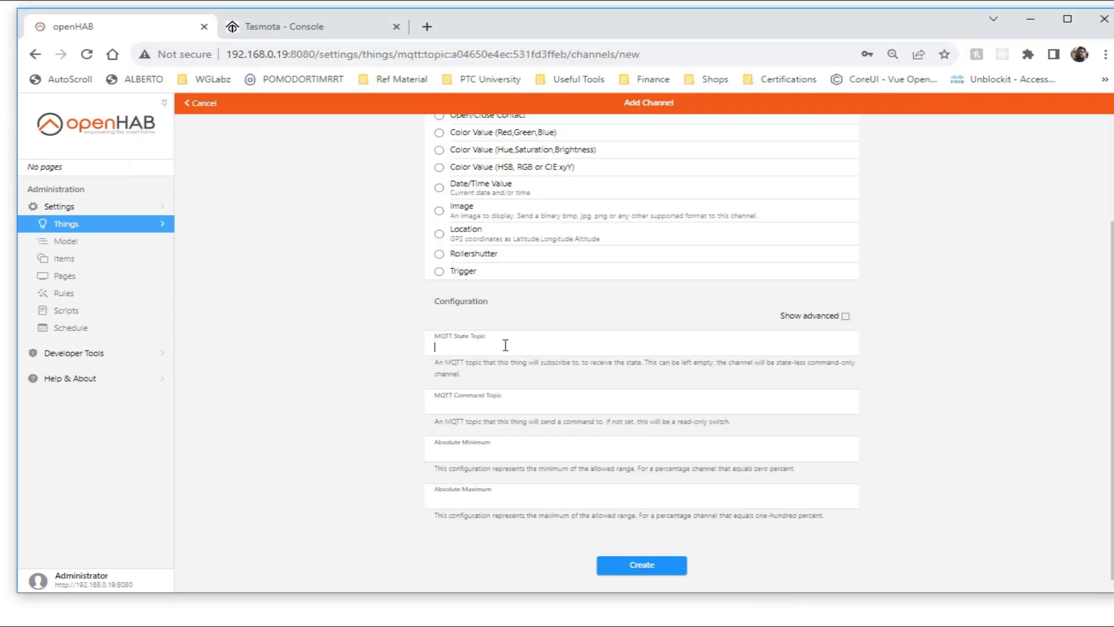
{"action": "type", "text": "tele/tasmota_FED8F5/SENSOR"}
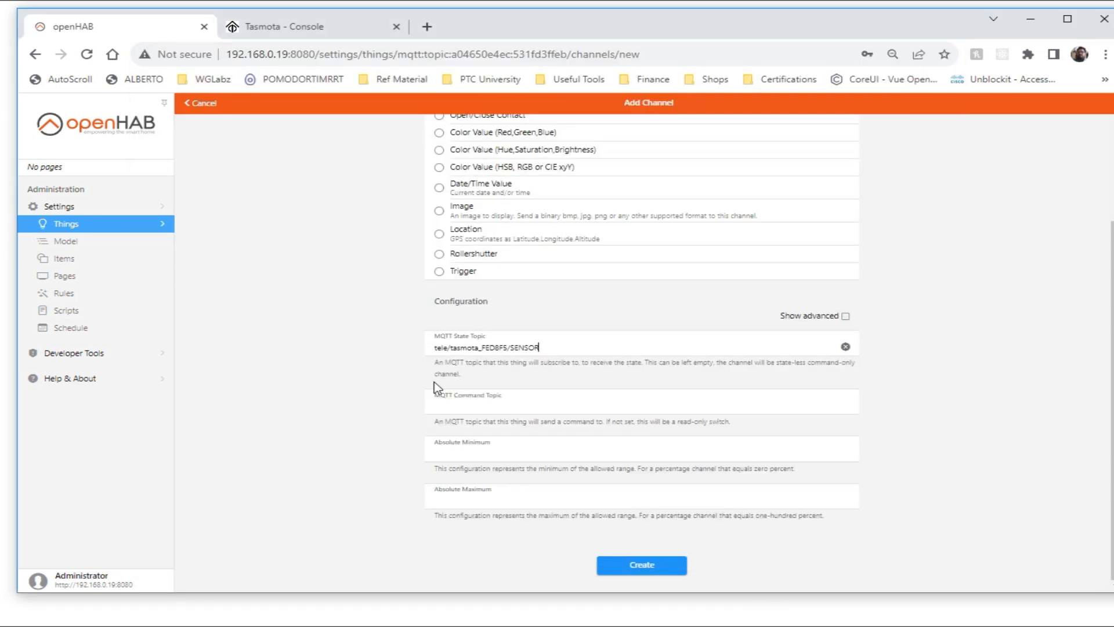
{"action": "mouse_move", "coordinate": [482, 482]}
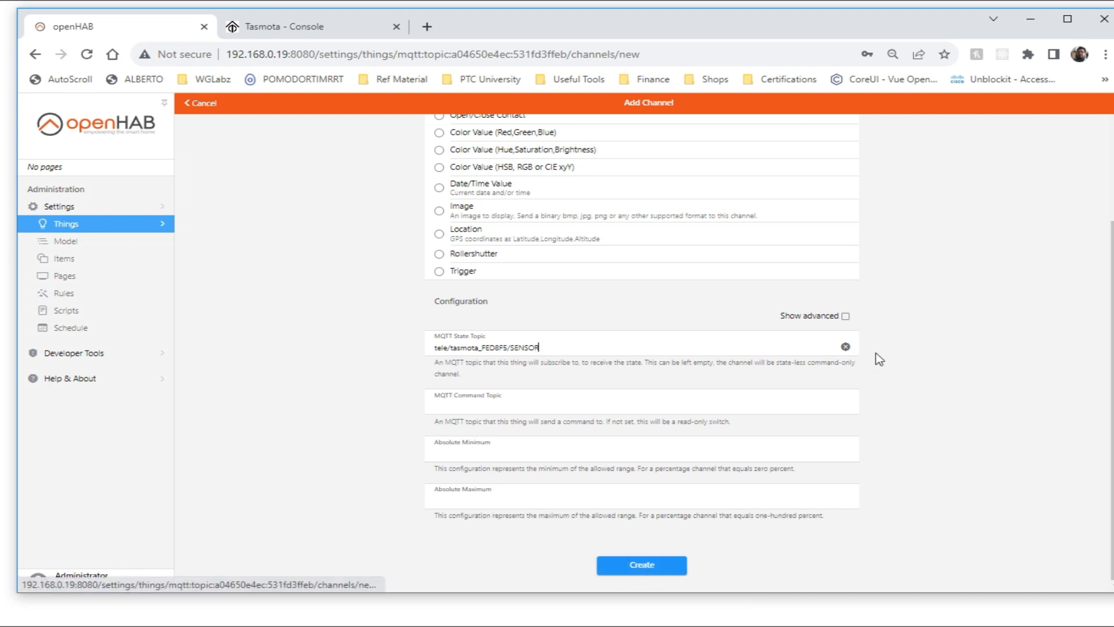
Begin the channel's incoming value transformation under Transform Values
{"action": "scroll", "scroll_direction": "down", "scroll_amount": 3}
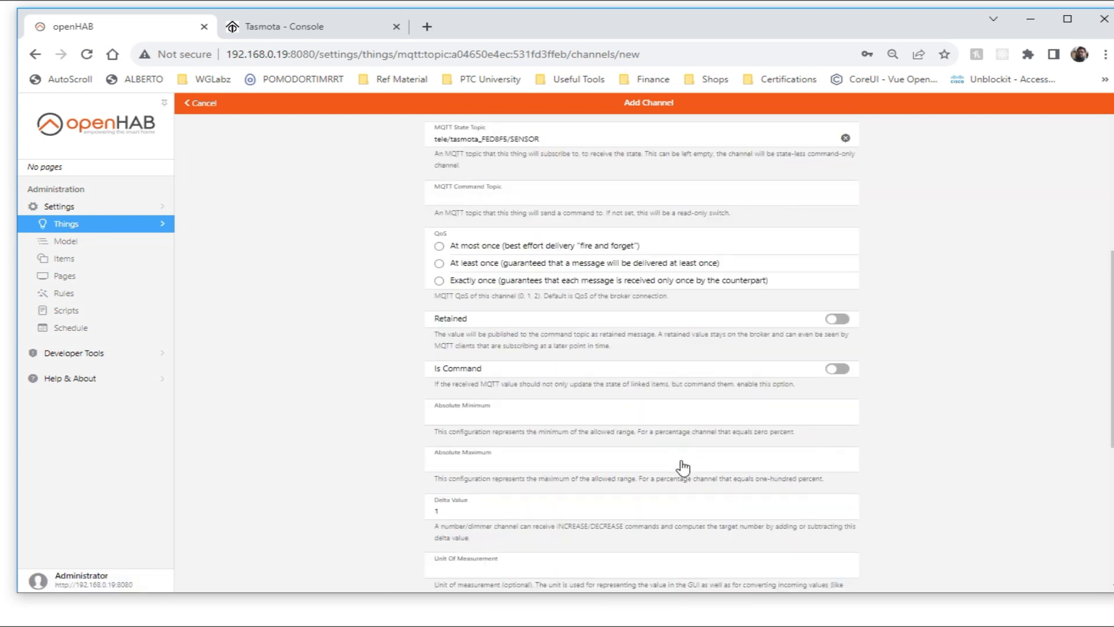
{"action": "scroll", "scroll_direction": "down", "scroll_amount": 3}
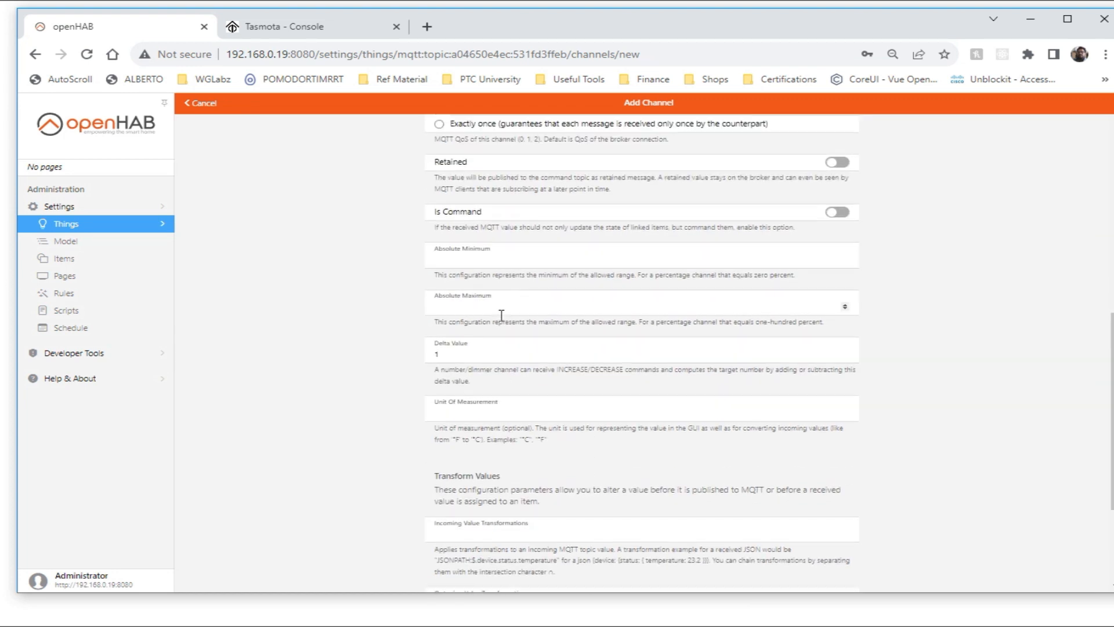
{"action": "scroll", "scroll_direction": "down", "scroll_amount": 3}
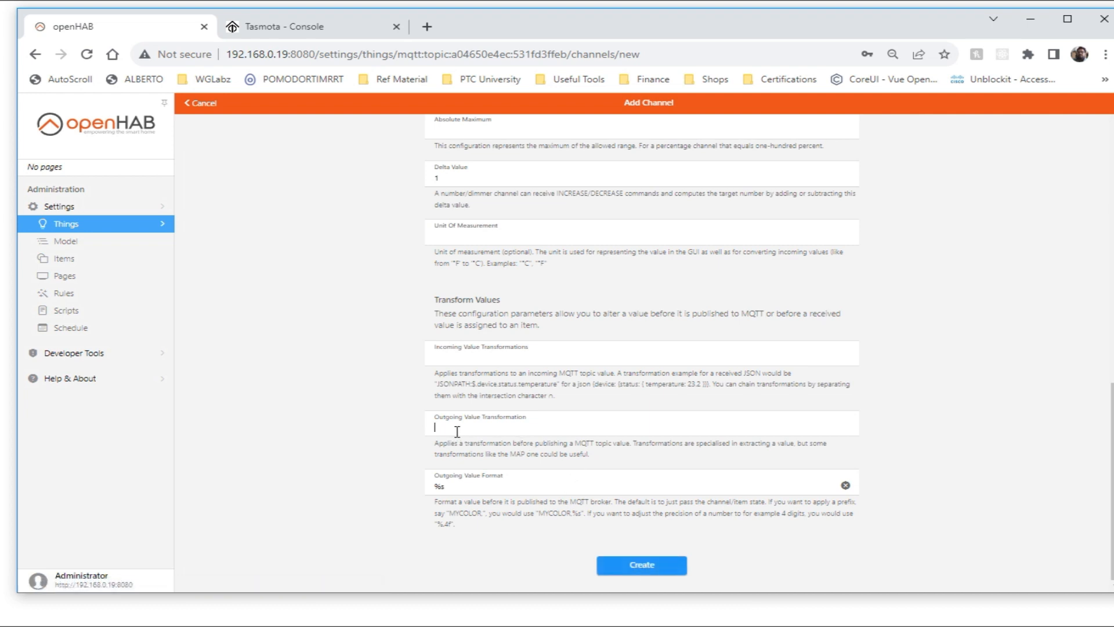
{"action": "left_click", "coordinate": [476, 352]}
{"action": "type", "text": "JSONPATH:$.device.status.temperature"}
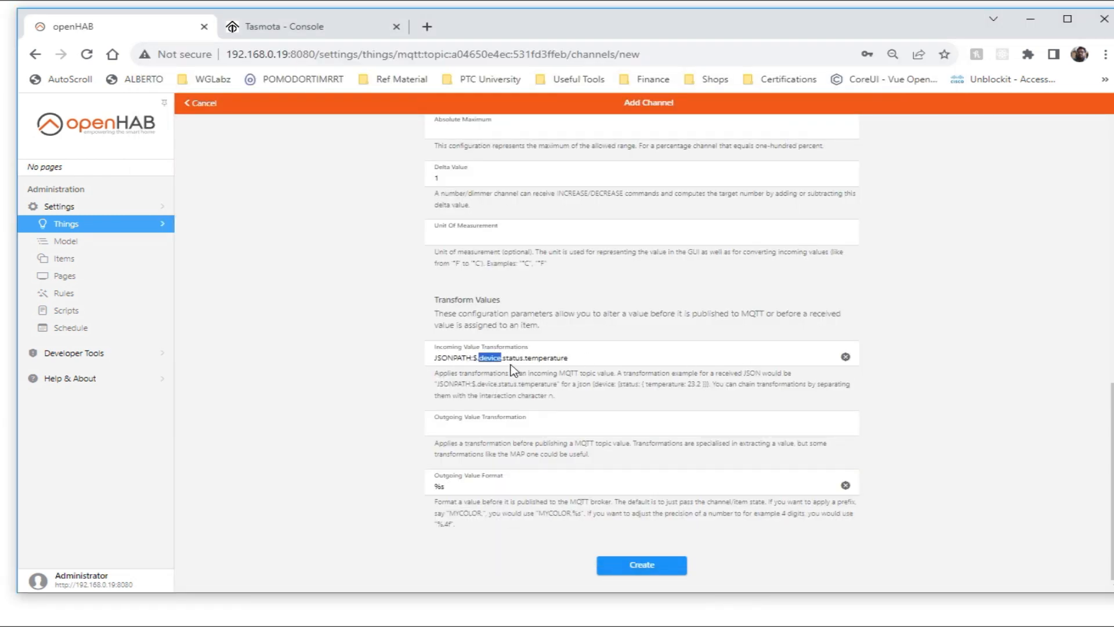
Point the JSONPATH incoming transformation at the ENERGY data
{"action": "type", "text": "ENERGY"}
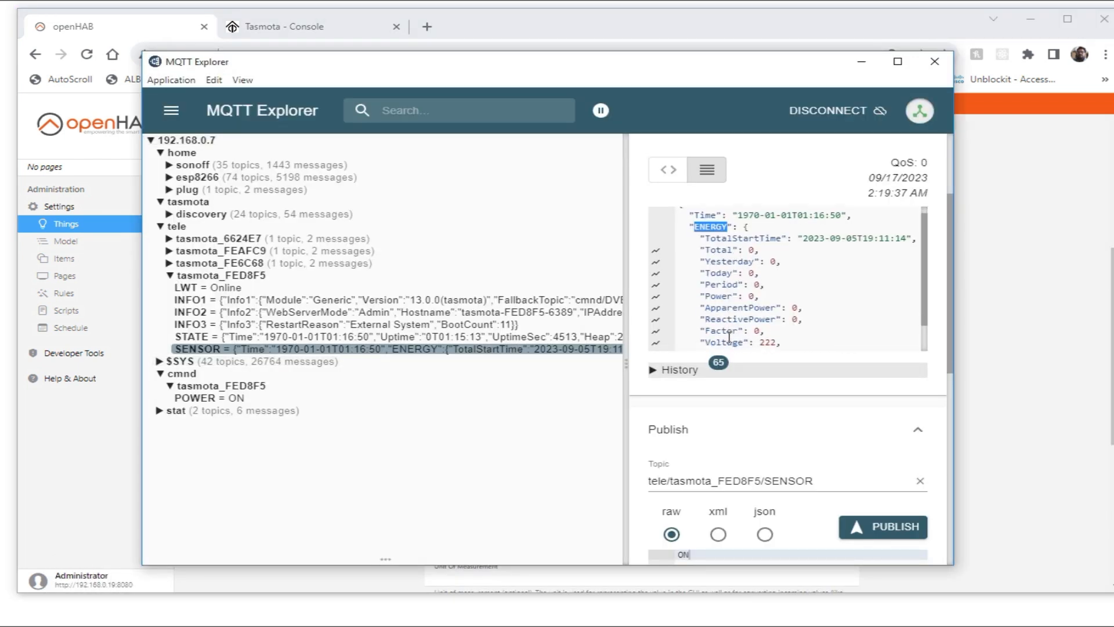
Read the ENERGY keys of the SENSOR message in MQTT Explorer
{"action": "scroll", "scroll_direction": "down", "scroll_amount": 3}
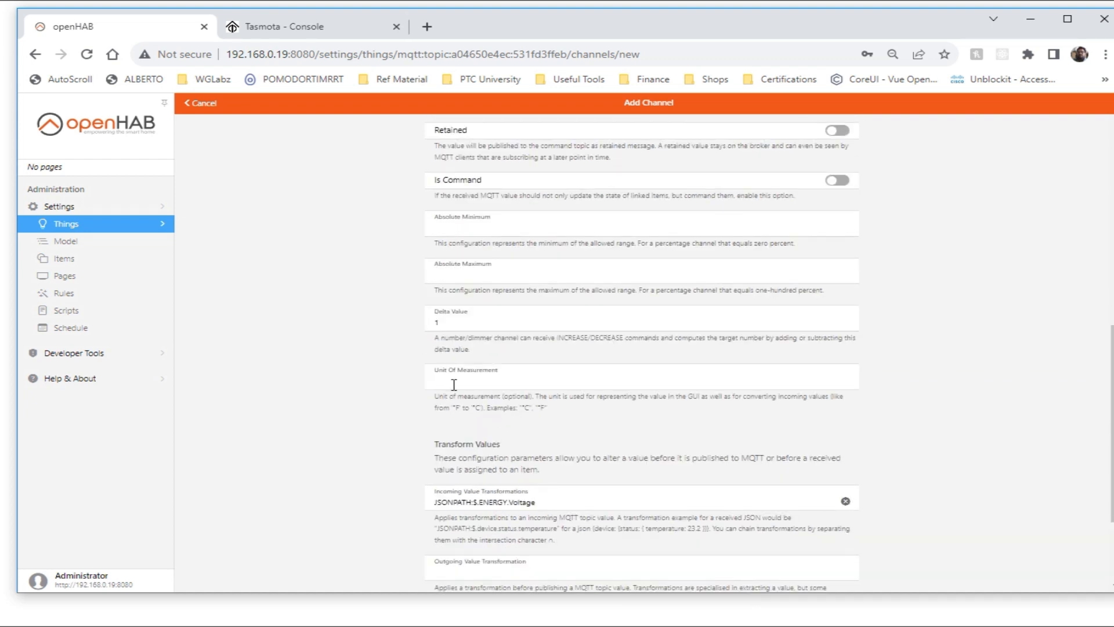
Create a Number channel named Voltage with unit V and transformation JSONPATH:$.ENERGY.Voltage
{"action": "type", "text": "V"}
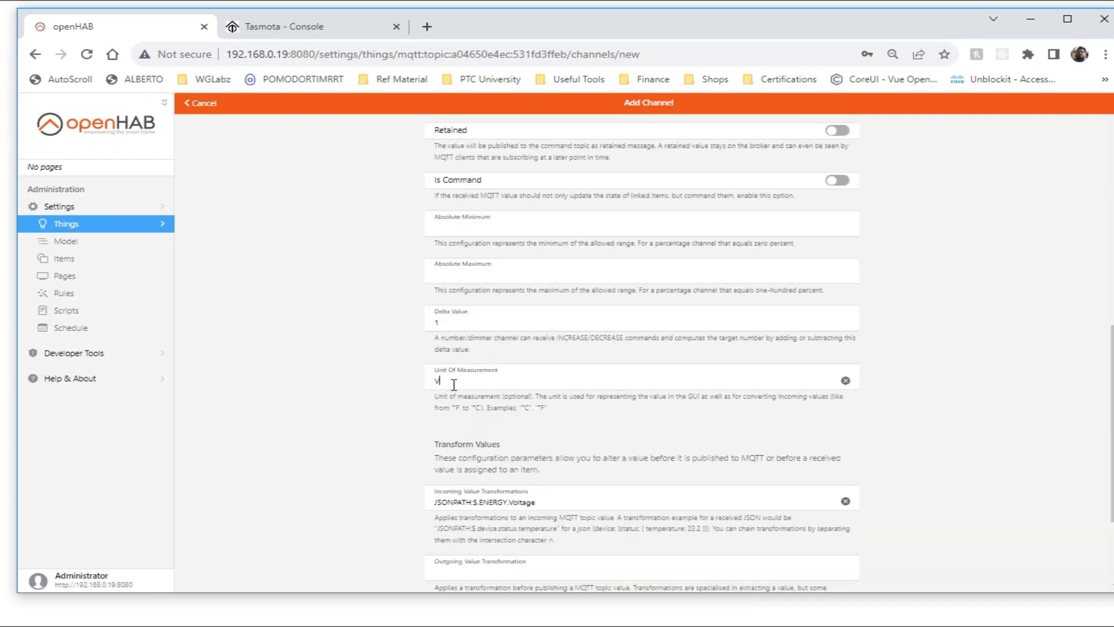
{"action": "scroll", "scroll_direction": "down", "scroll_amount": 3}
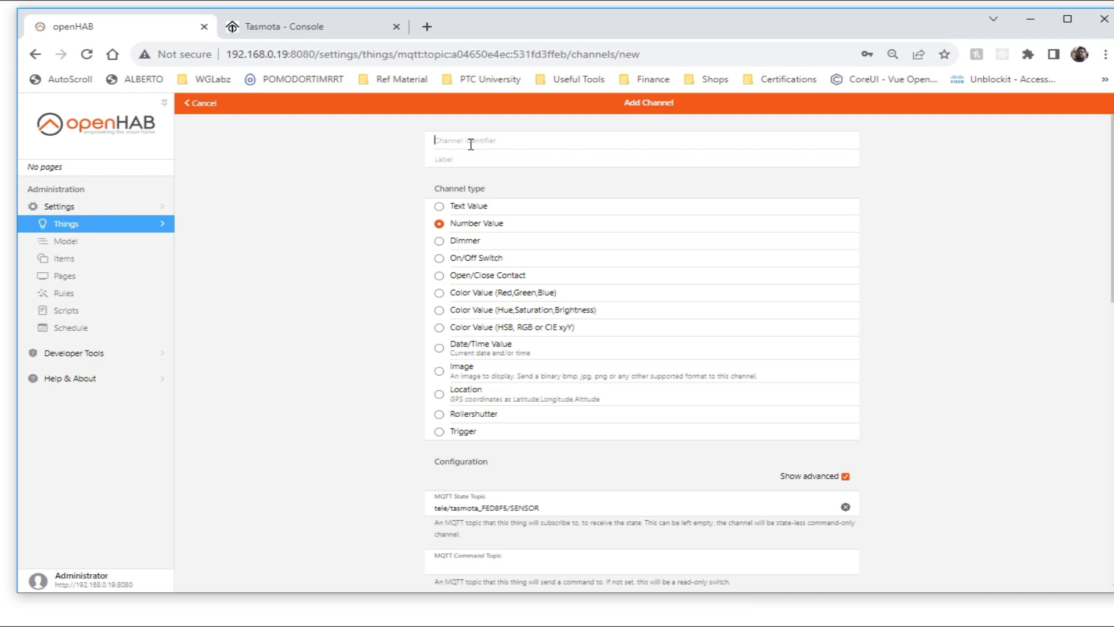
{"action": "type", "text": "Voltage"}
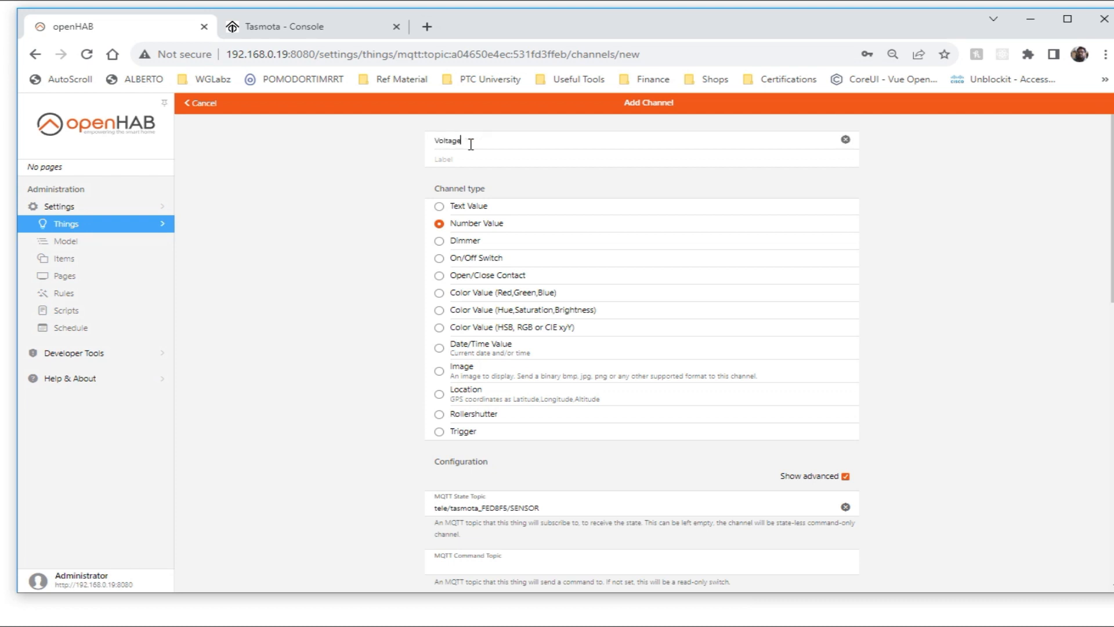
{"action": "type", "text": "Voltage"}
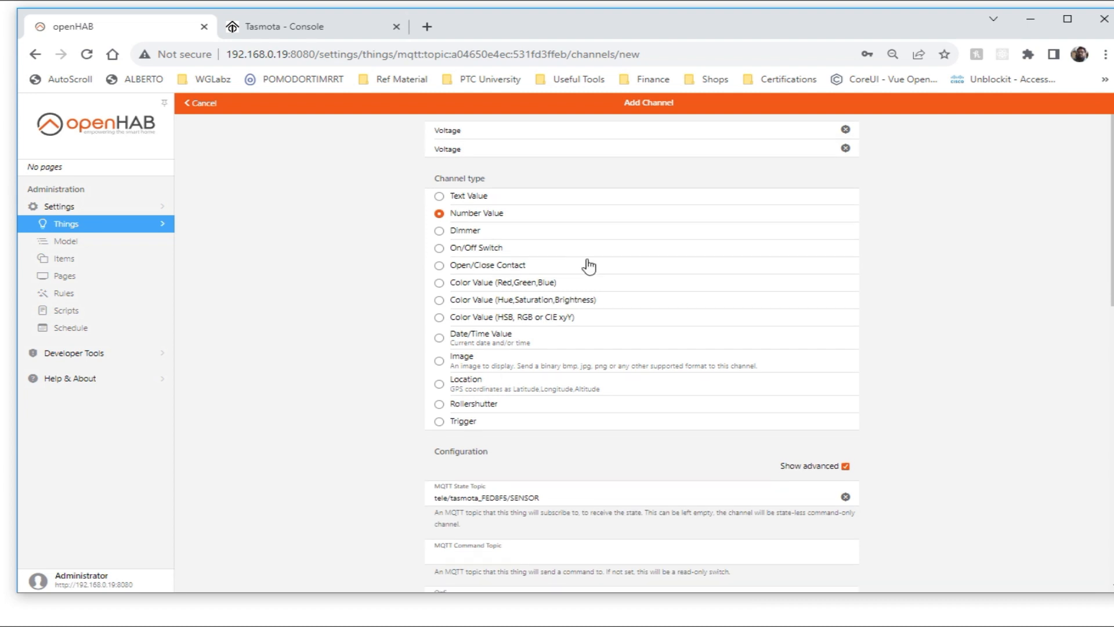
{"action": "left_click", "coordinate": [201, 104]}
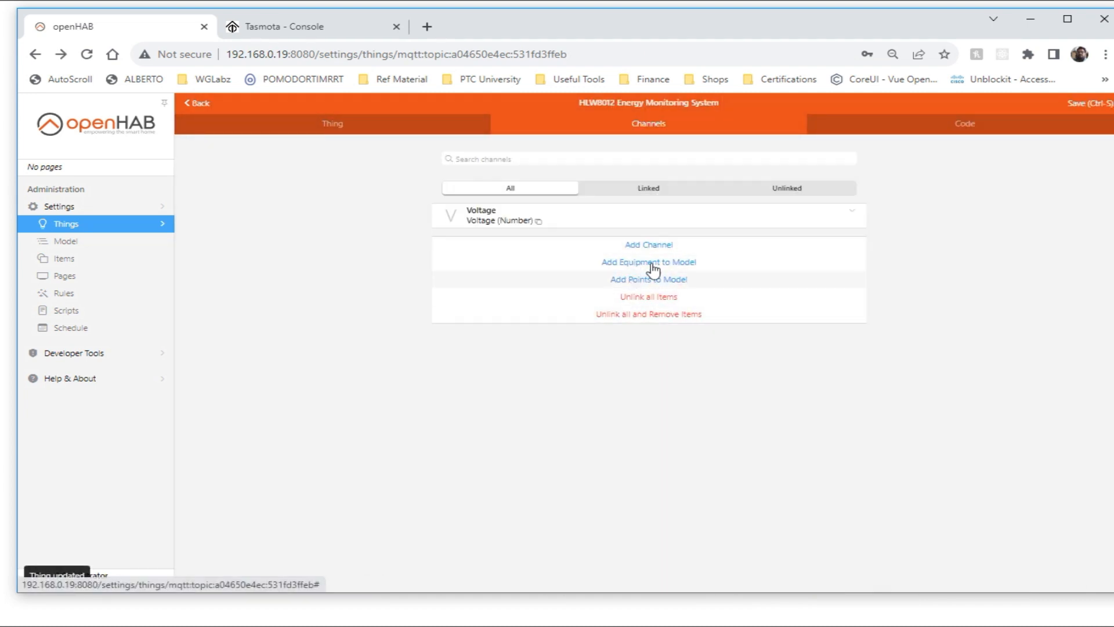
Add a Current number channel with a JSONPATH transformation reading the sensor's ENERGY data
{"action": "left_click", "coordinate": [647, 244]}
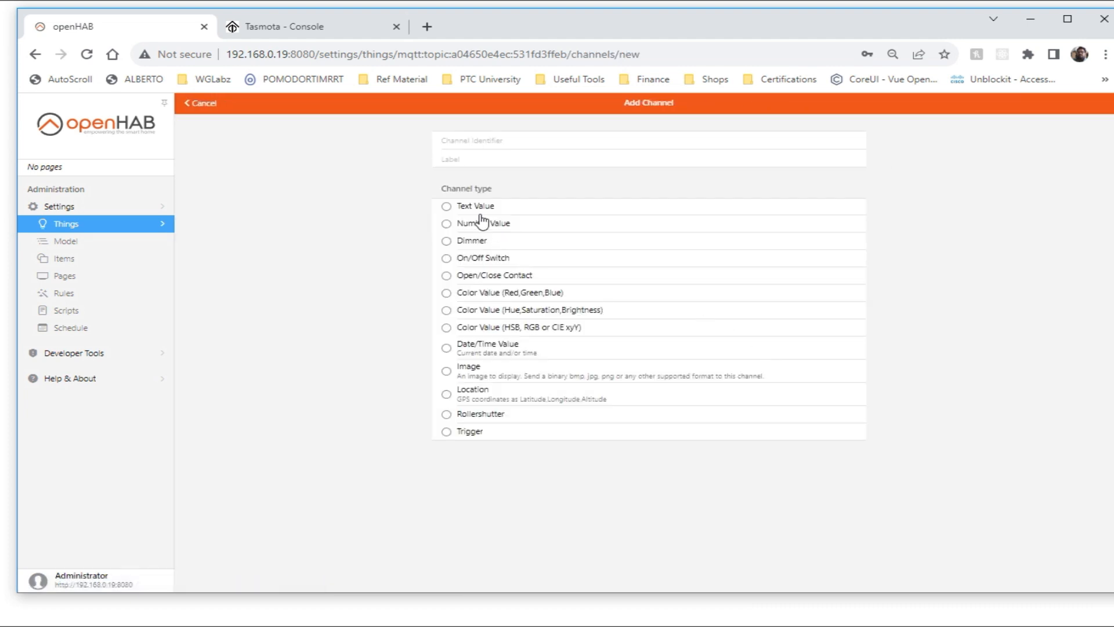
{"action": "left_click", "coordinate": [447, 223]}
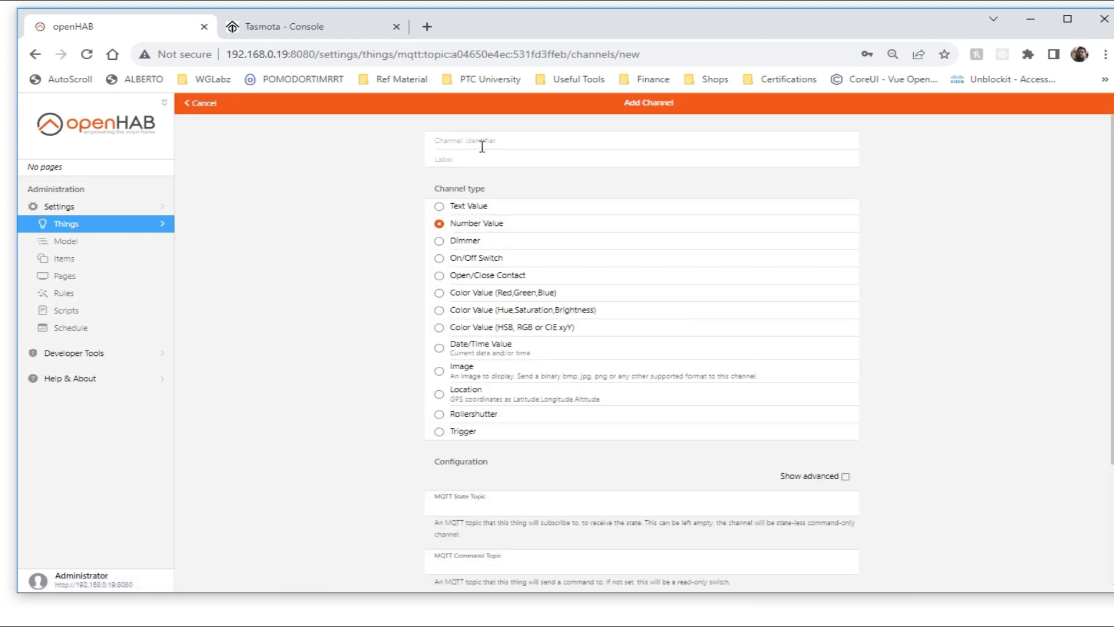
{"action": "type", "text": "Curre"}
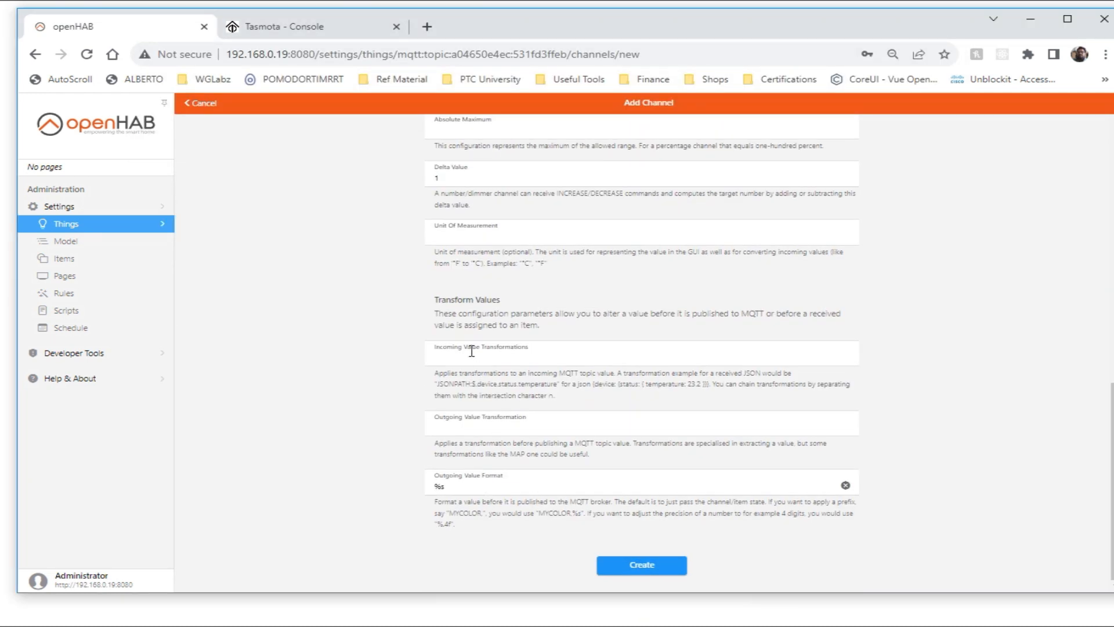
{"action": "type", "text": "JSONPATH:$.ENERGY.status.temperature"}
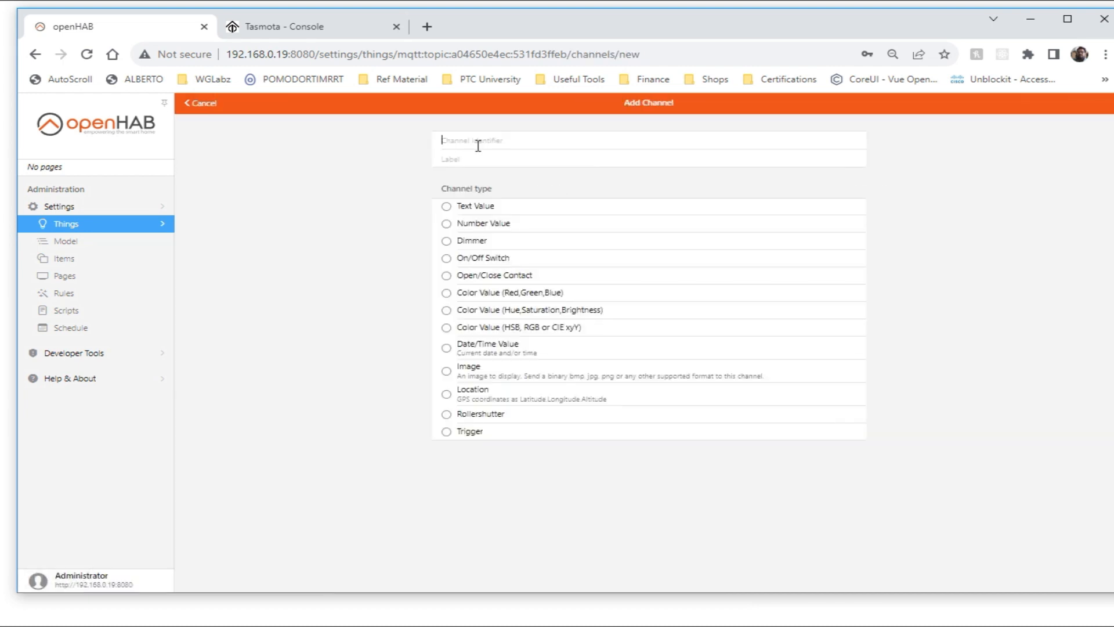
Add Power and Energy number channels, Energy using a JSONPATH ENERGY transformation, and create them
{"action": "left_click", "coordinate": [446, 222]}
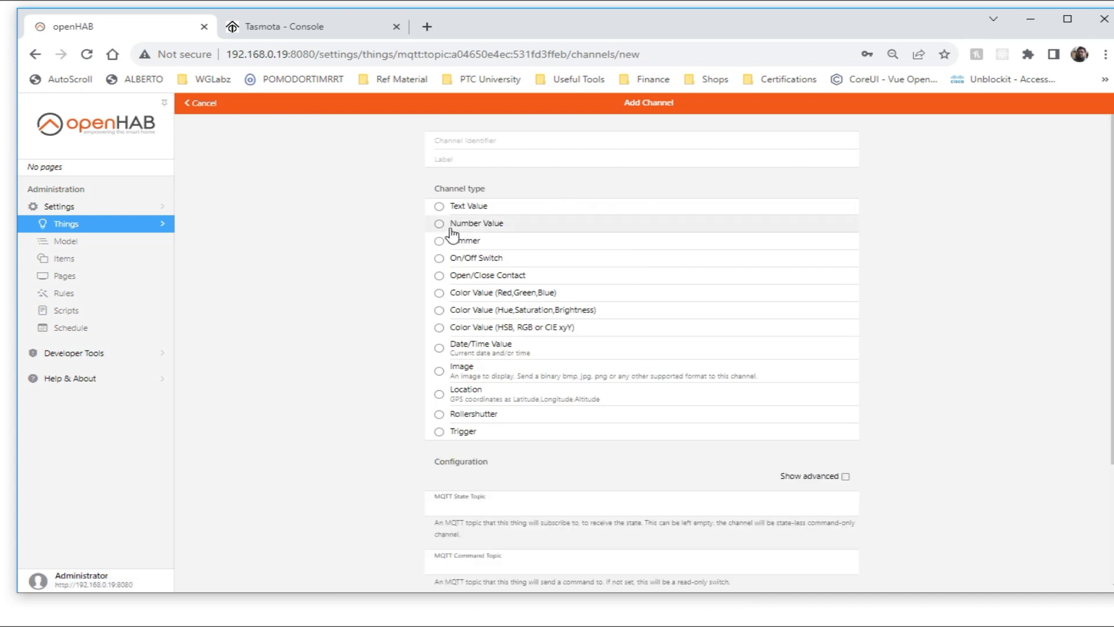
{"action": "left_click", "coordinate": [439, 223]}
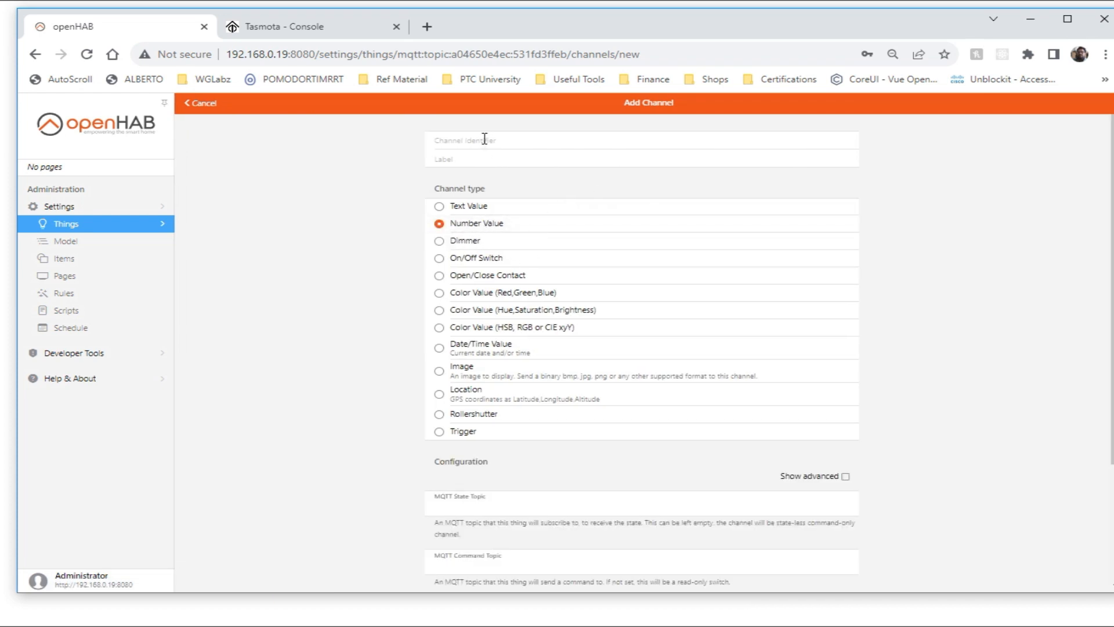
{"action": "type", "text": "Energy"}
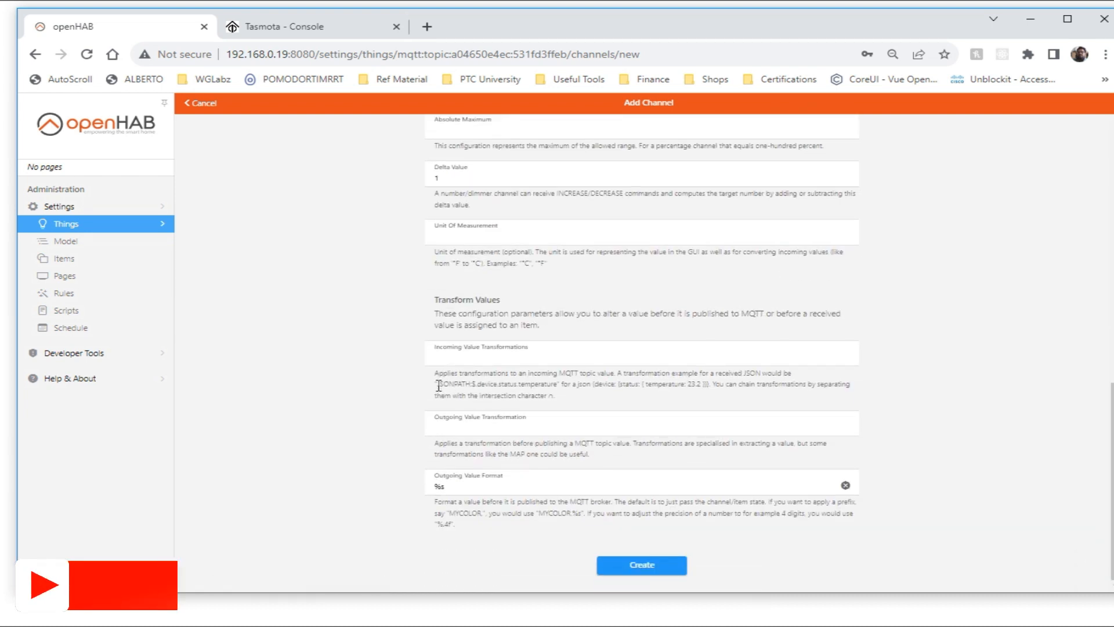
{"action": "type", "text": "JSONPATH:$.ENERGY.Total"}
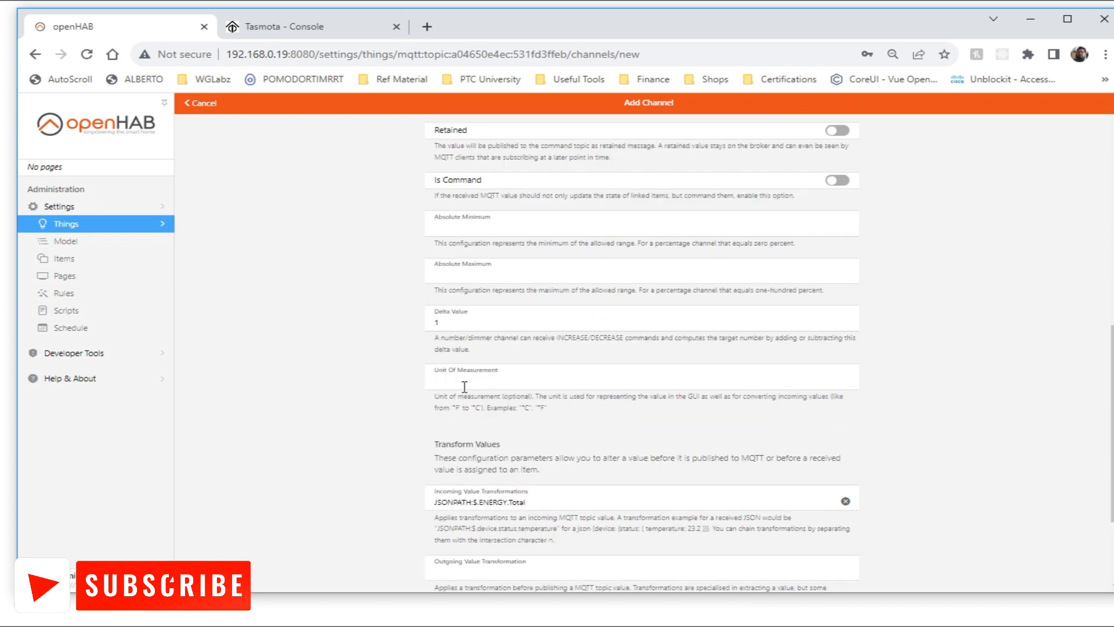
{"action": "left_click", "coordinate": [200, 103]}
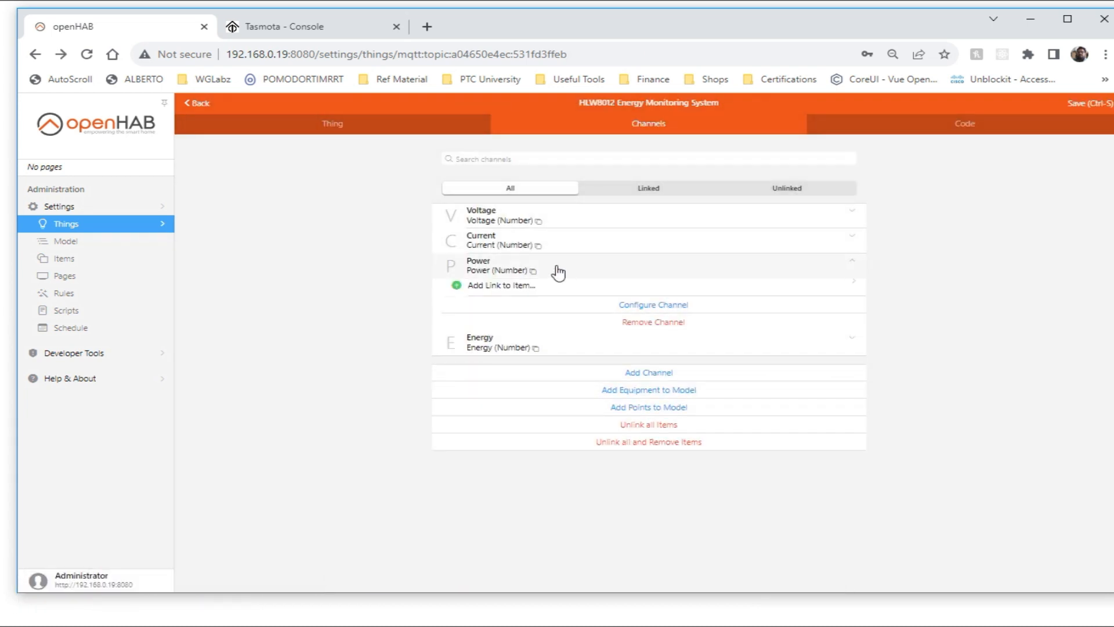
Start a new on/off switch channel on the HLW8012 thing
{"action": "left_click", "coordinate": [652, 304]}
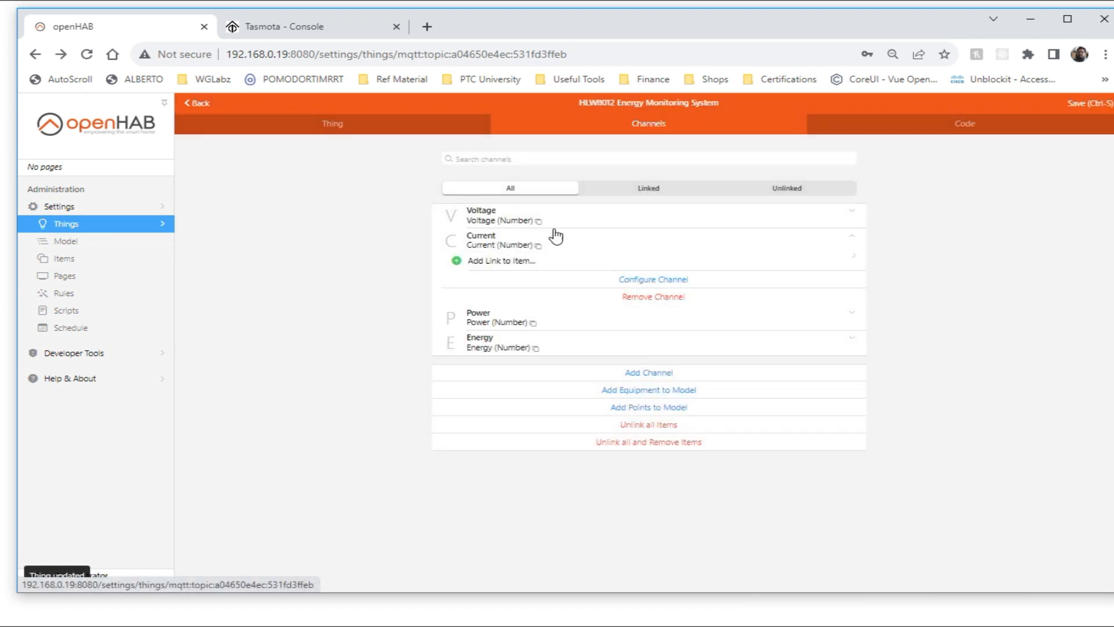
{"action": "left_click", "coordinate": [648, 373]}
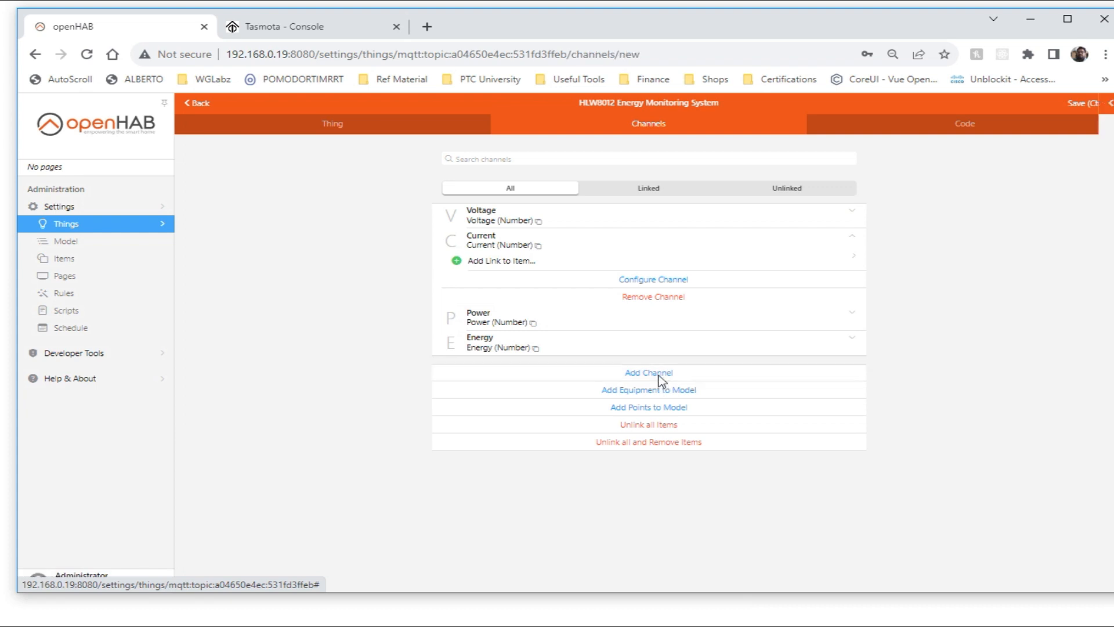
{"action": "left_click", "coordinate": [648, 373]}
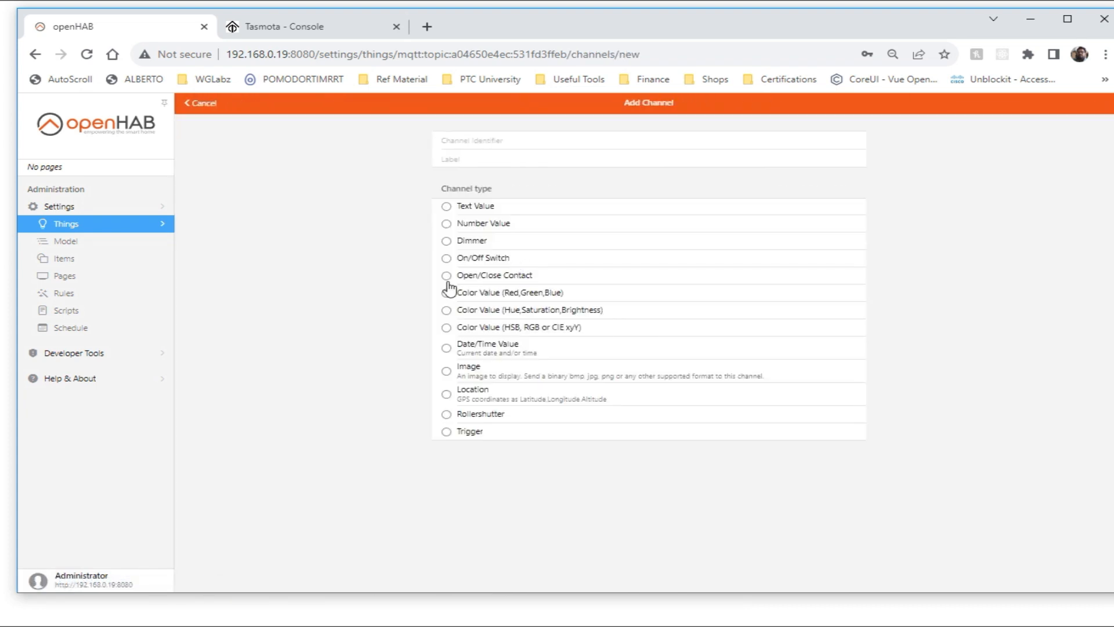
{"action": "left_click", "coordinate": [446, 258]}
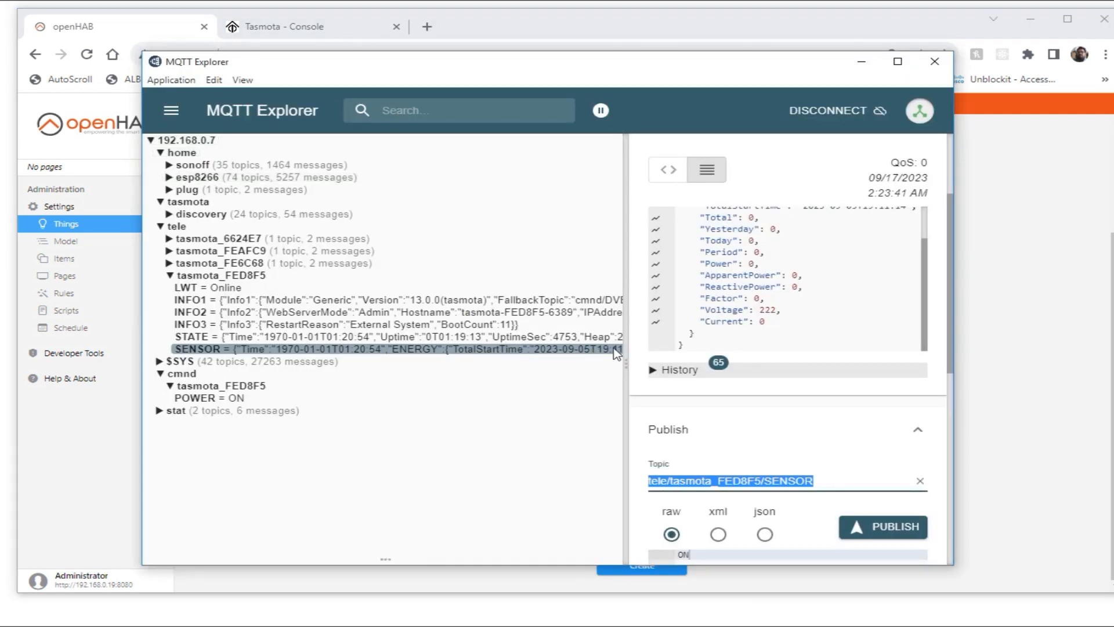
Look up the cmnd/tasmota_FED8F5/POWER topic in MQTT Explorer for the state topic
{"action": "left_click", "coordinate": [209, 397]}
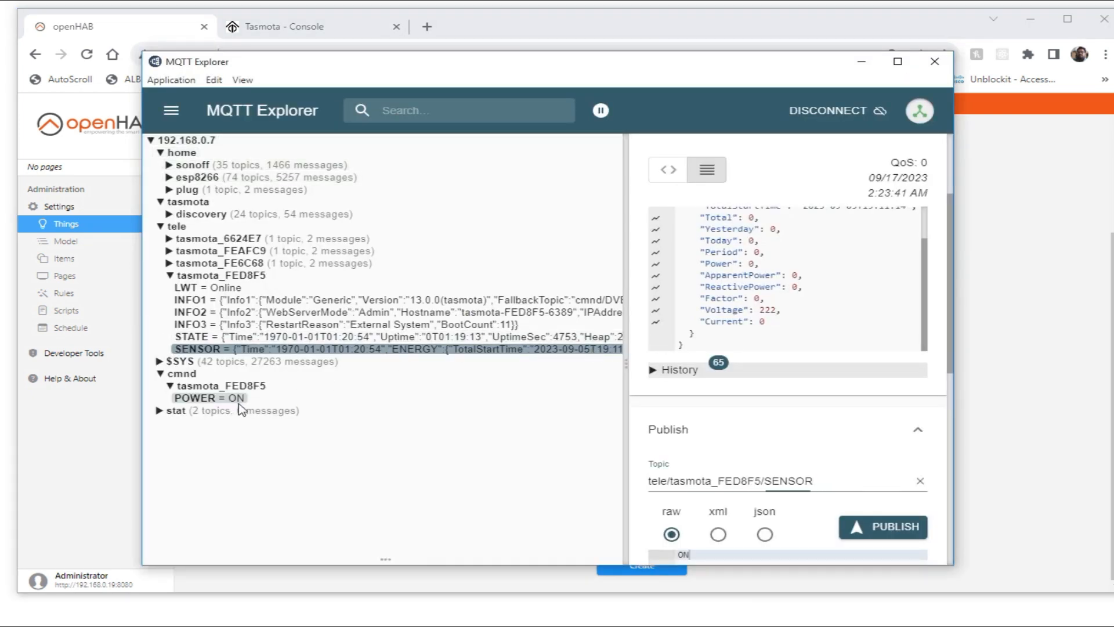
{"action": "left_click", "coordinate": [209, 397]}
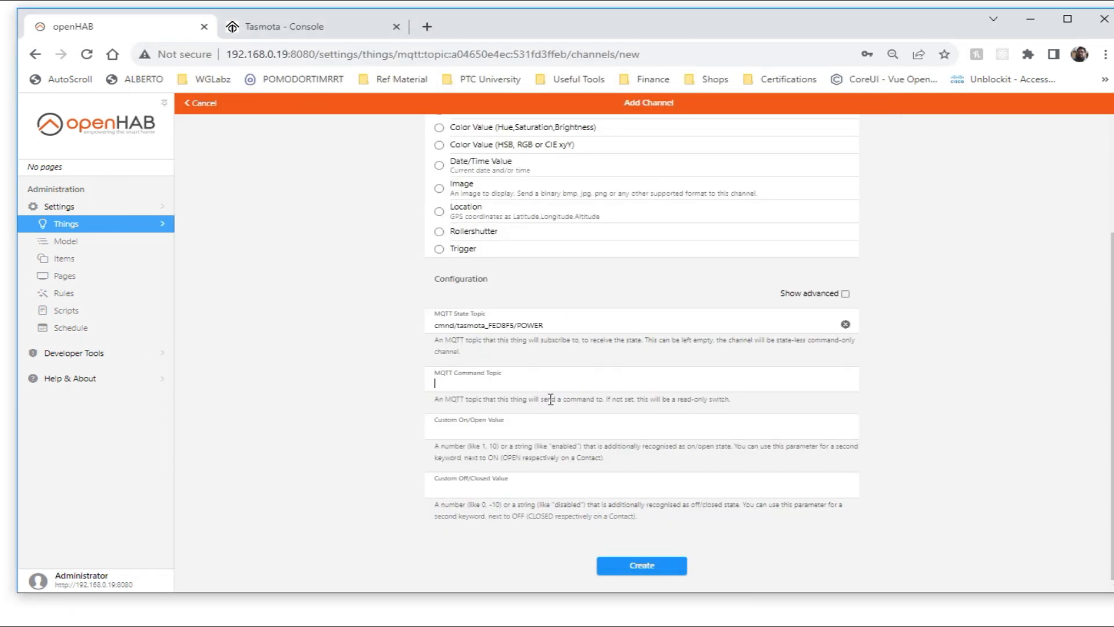
Set the command topic cmnd/tasmota_FED8F5/POWER with custom on ON and off OFF, then attempt creation
{"action": "type", "text": "cmnd/tasmota_FED8F5/POWER"}
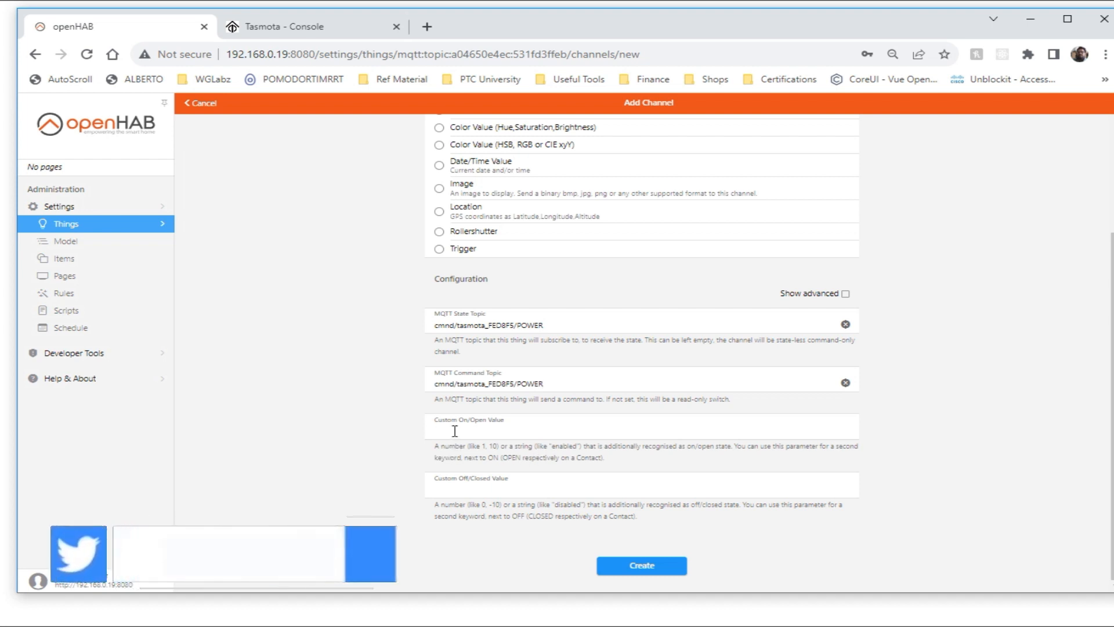
{"action": "type", "text": "ON"}
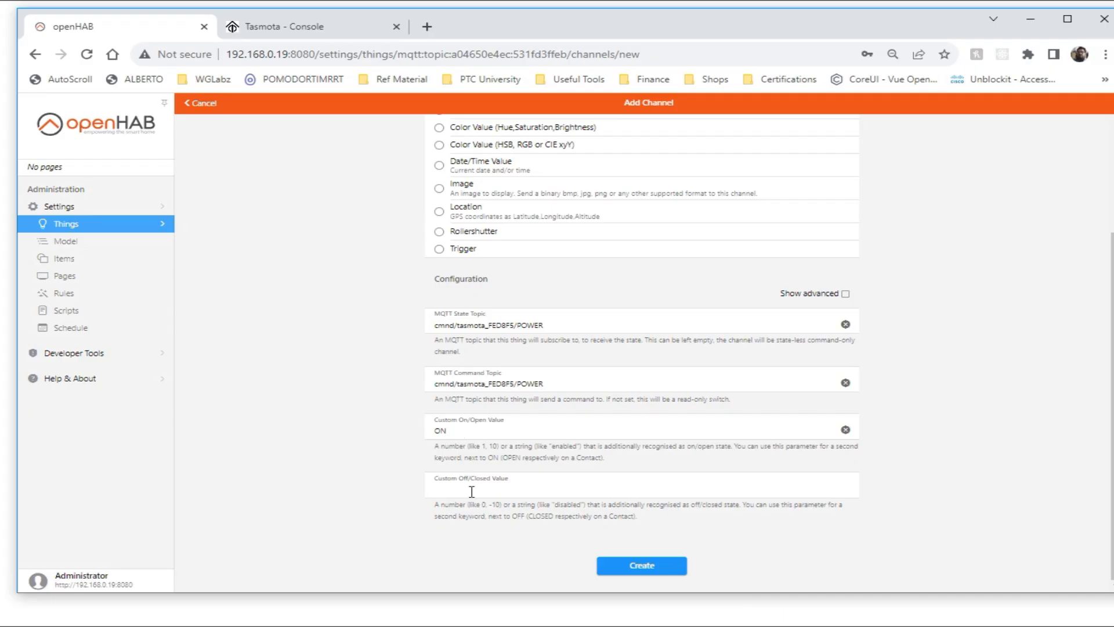
{"action": "type", "text": "OFF"}
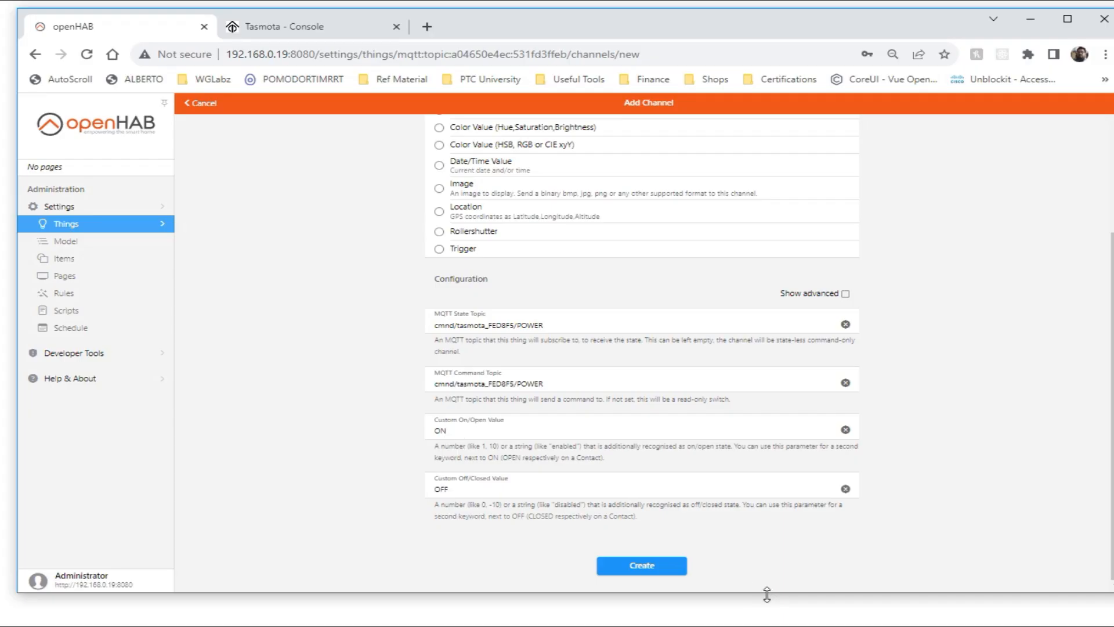
{"action": "left_click", "coordinate": [640, 565]}
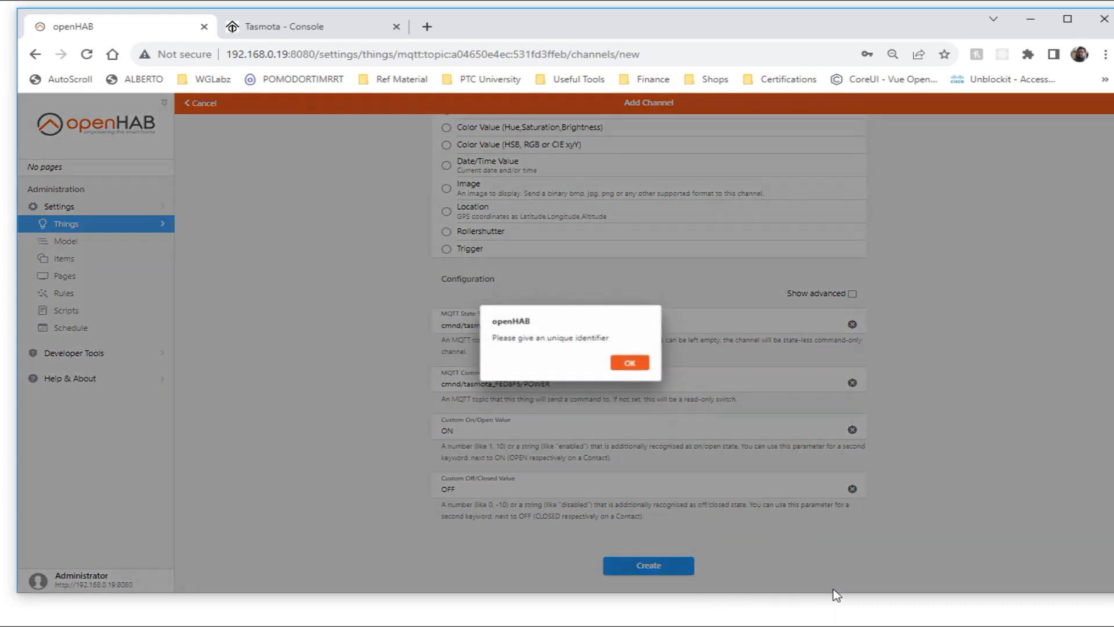
Dismiss the identifier warning, name the channel Load and create it
{"action": "left_click", "coordinate": [627, 362]}
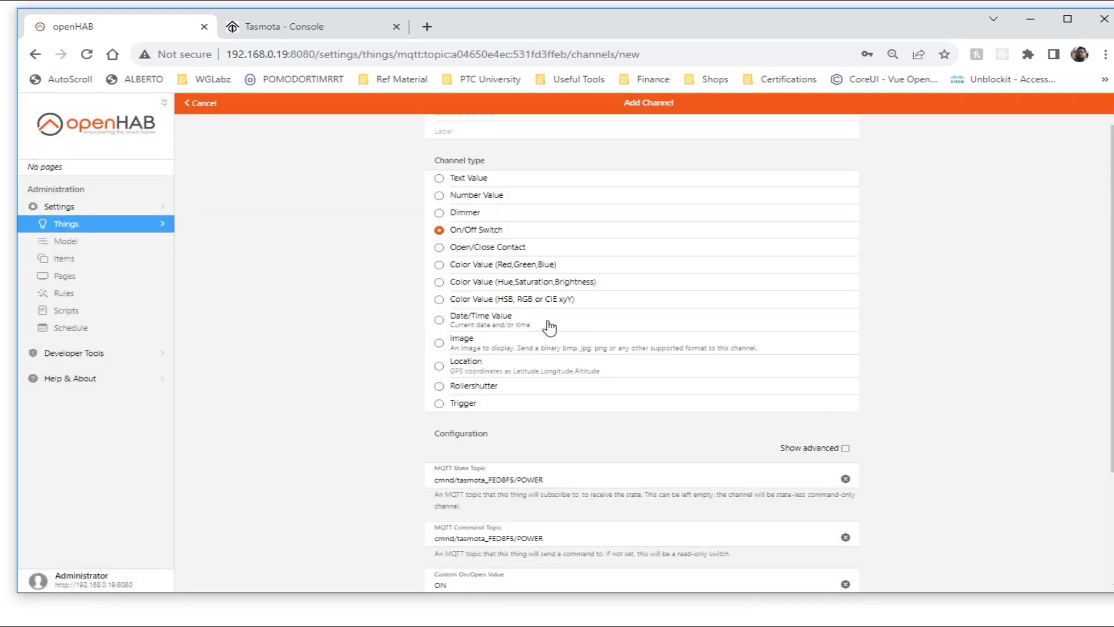
{"action": "type", "text": "Load"}
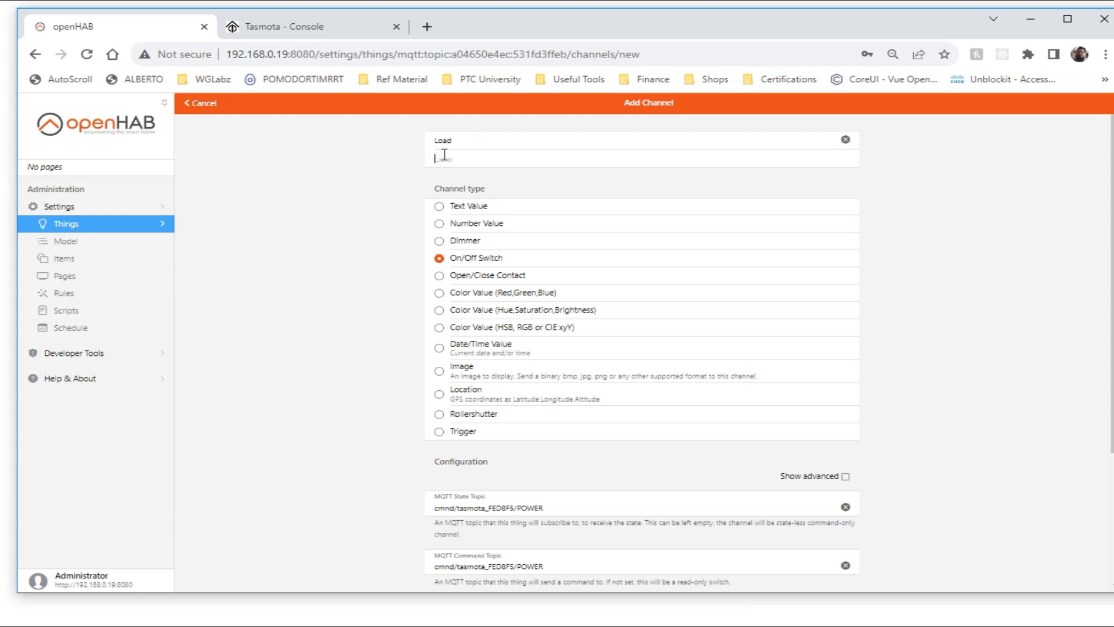
{"action": "scroll", "scroll_direction": "down", "scroll_amount": 3}
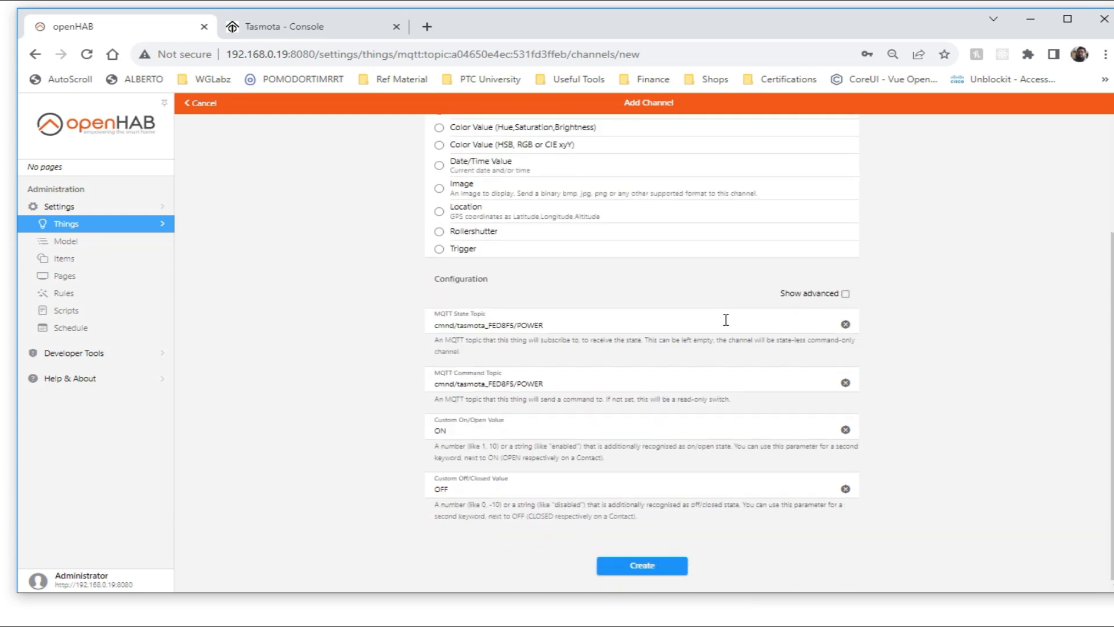
{"action": "left_click", "coordinate": [640, 565]}
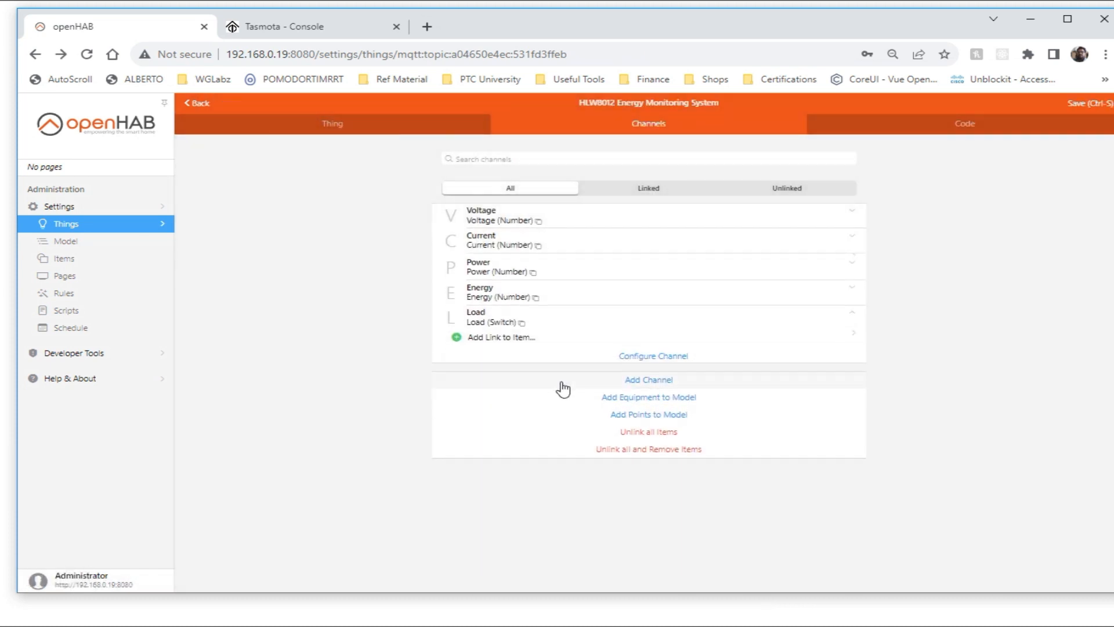
Link the Load channel to a new item and try the JSONPATH profile
{"action": "left_click", "coordinate": [501, 337]}
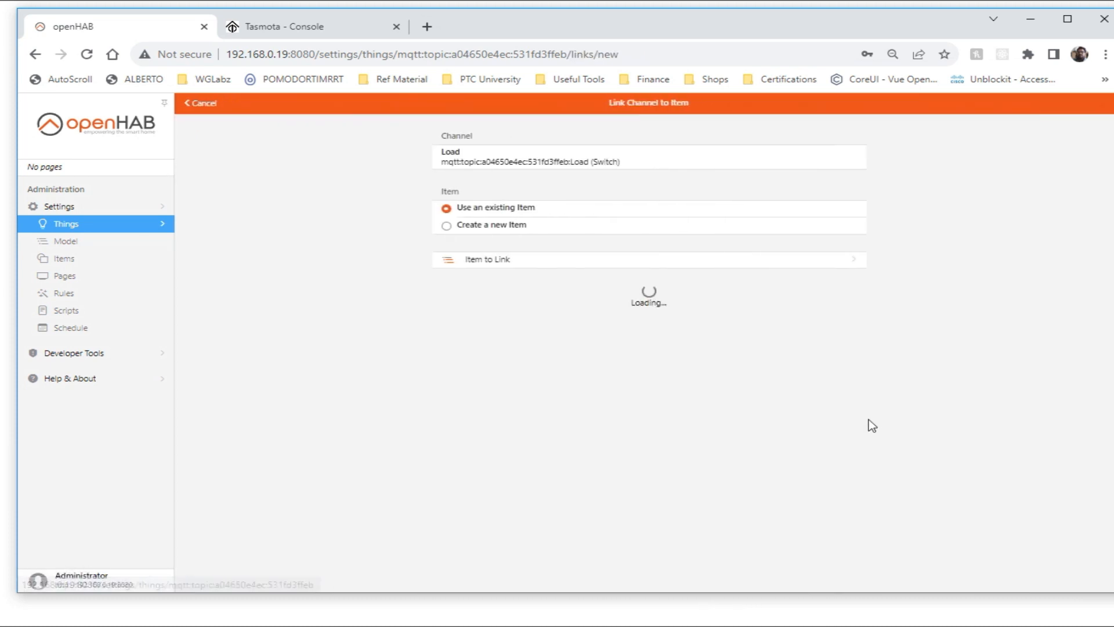
{"action": "left_click", "coordinate": [447, 224]}
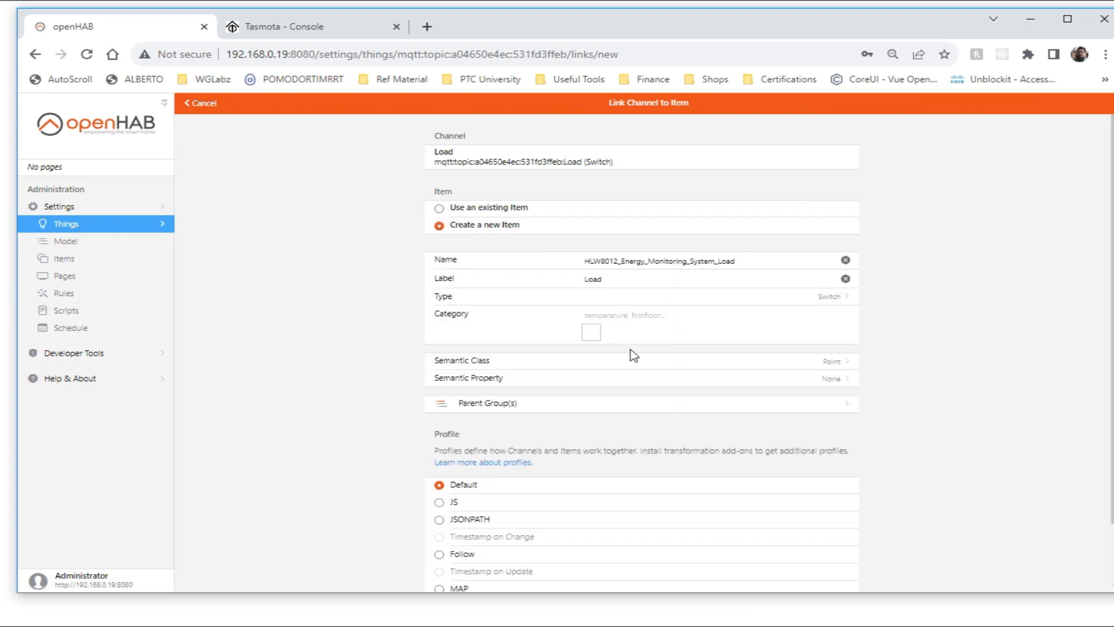
{"action": "scroll", "scroll_direction": "down", "scroll_amount": 3}
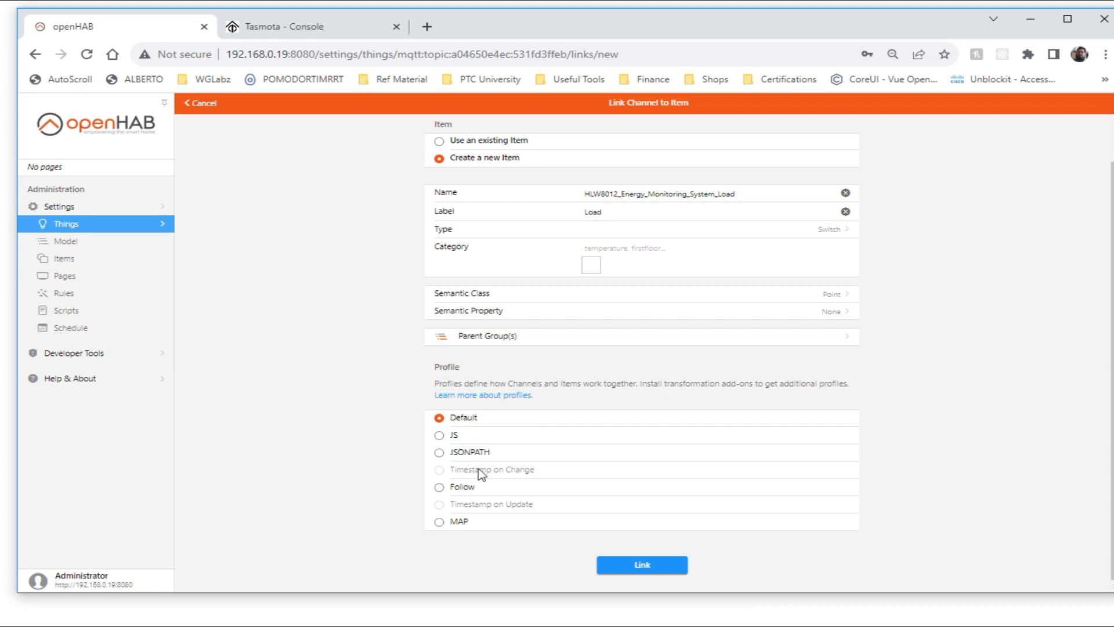
{"action": "mouse_move", "coordinate": [531, 504]}
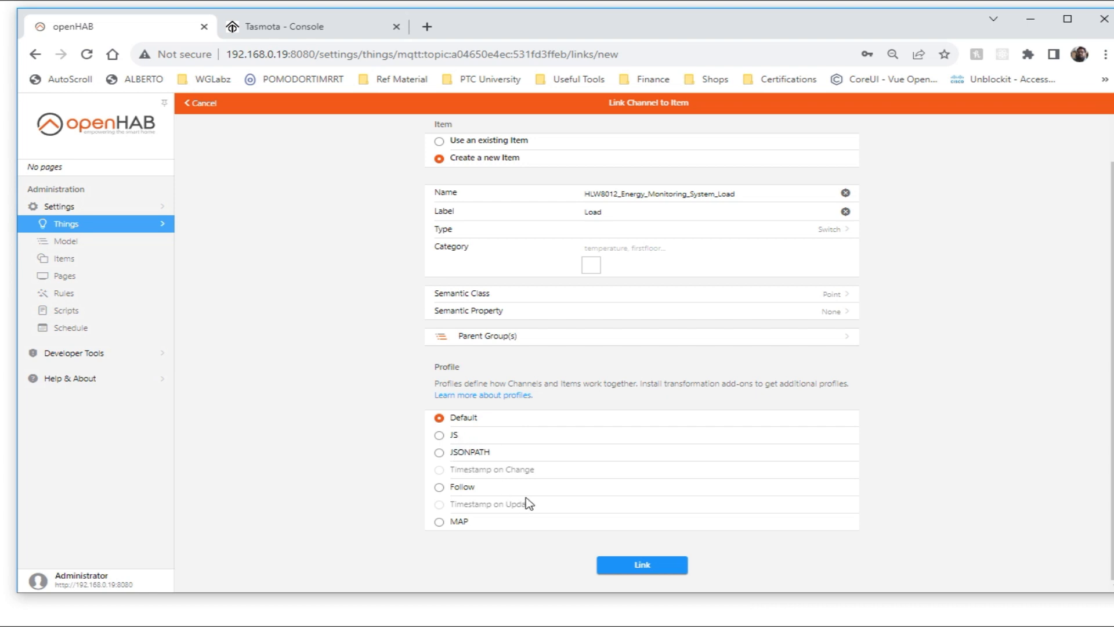
{"action": "mouse_move", "coordinate": [619, 545]}
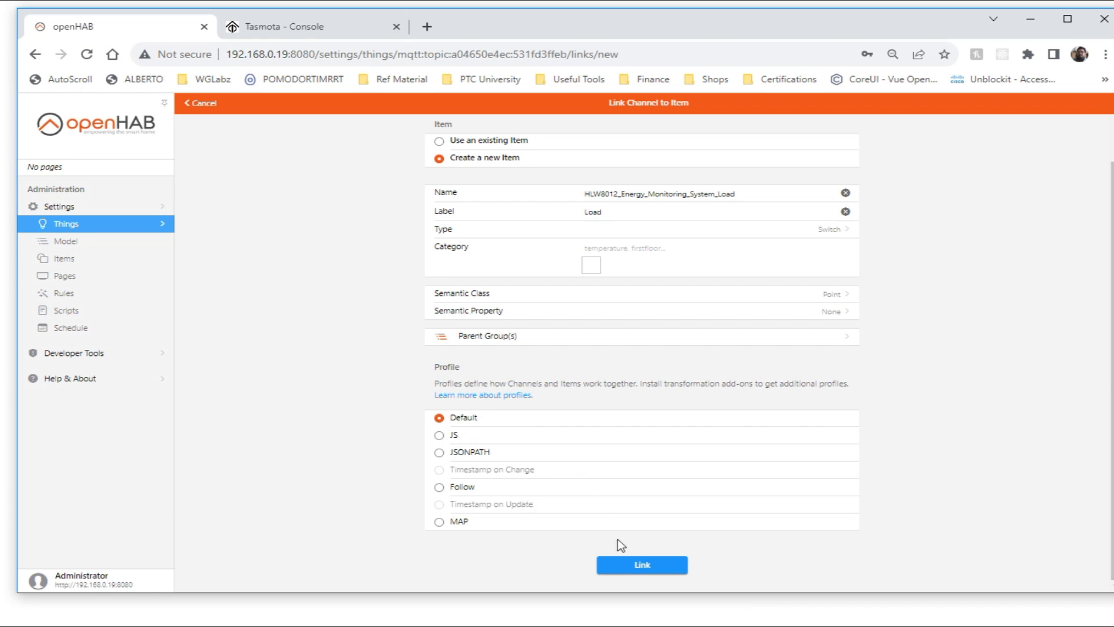
{"action": "left_click", "coordinate": [439, 452]}
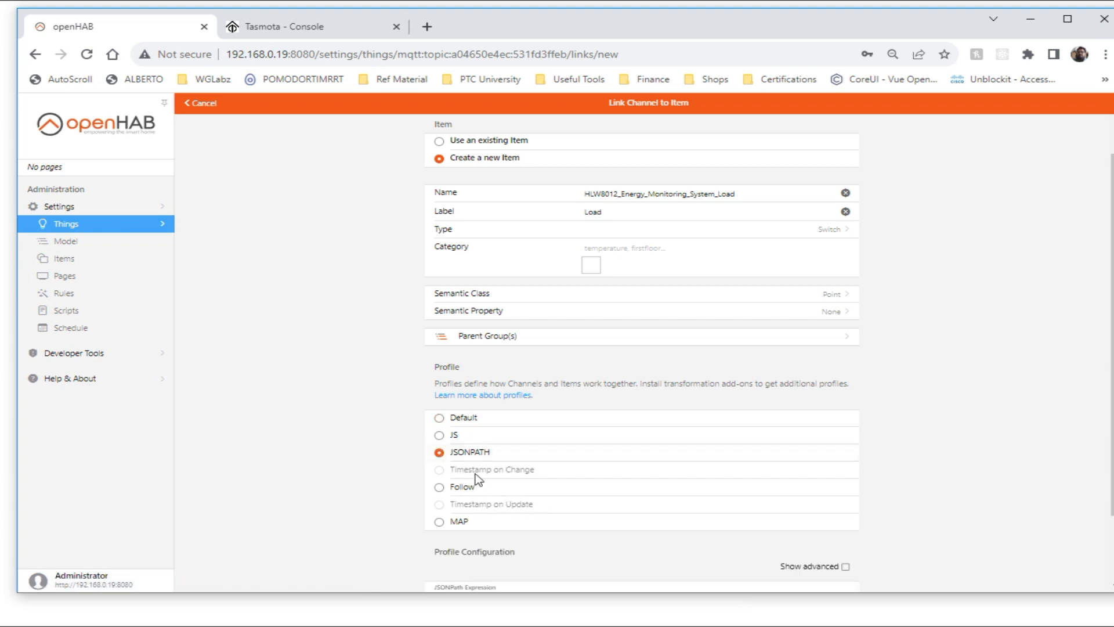
Attempt the link with a JSONPath expression, then revert to the Default profile and link
{"action": "scroll", "scroll_direction": "down", "scroll_amount": 3}
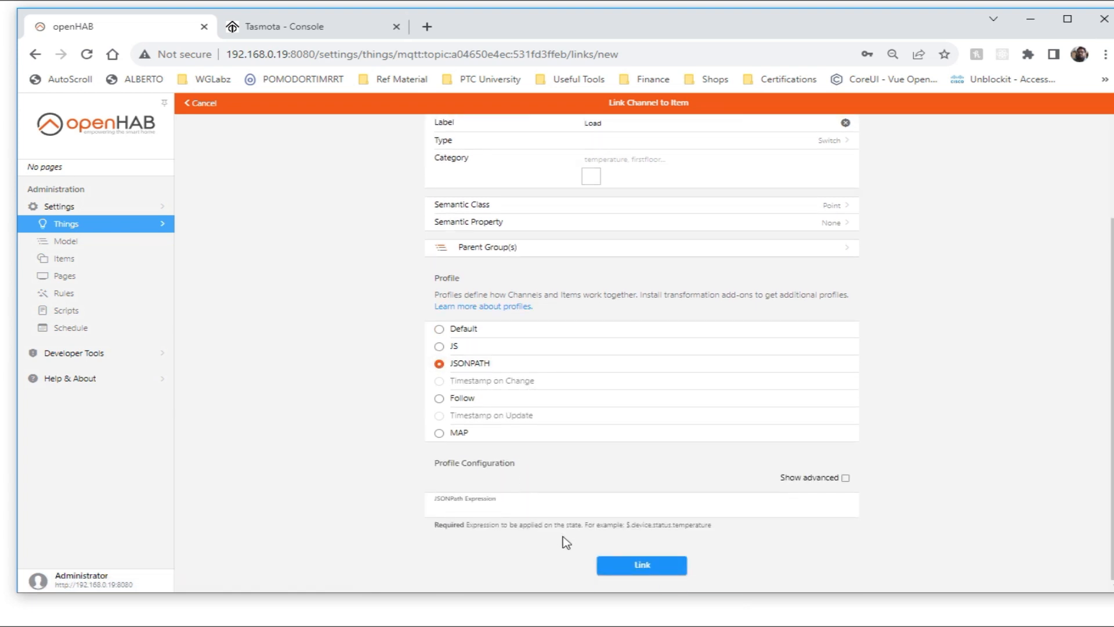
{"action": "left_click", "coordinate": [640, 508]}
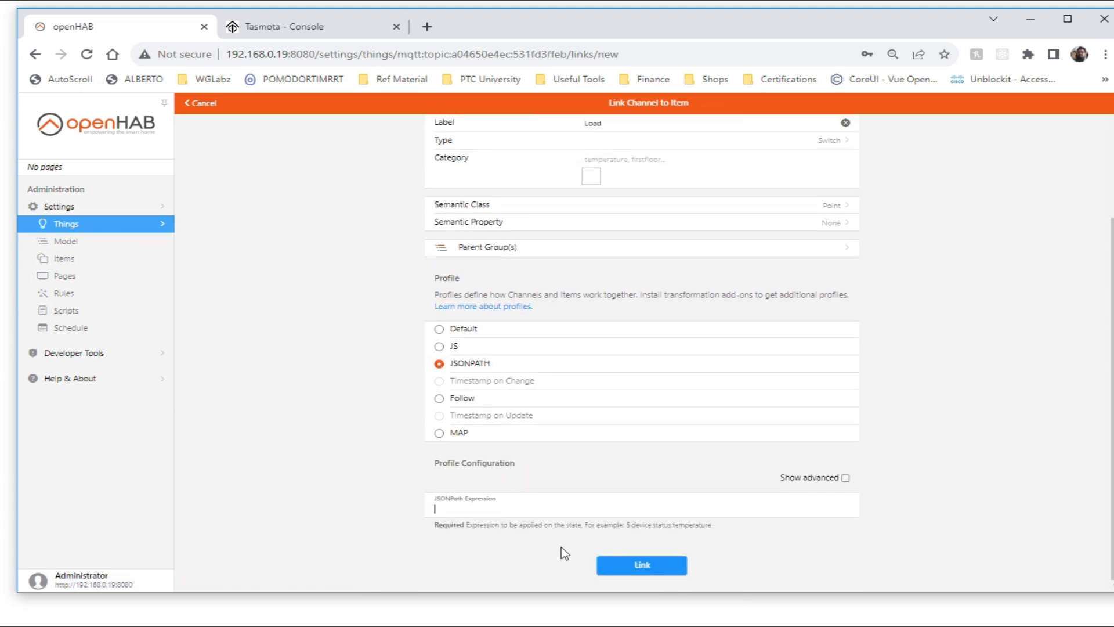
{"action": "mouse_move", "coordinate": [631, 535]}
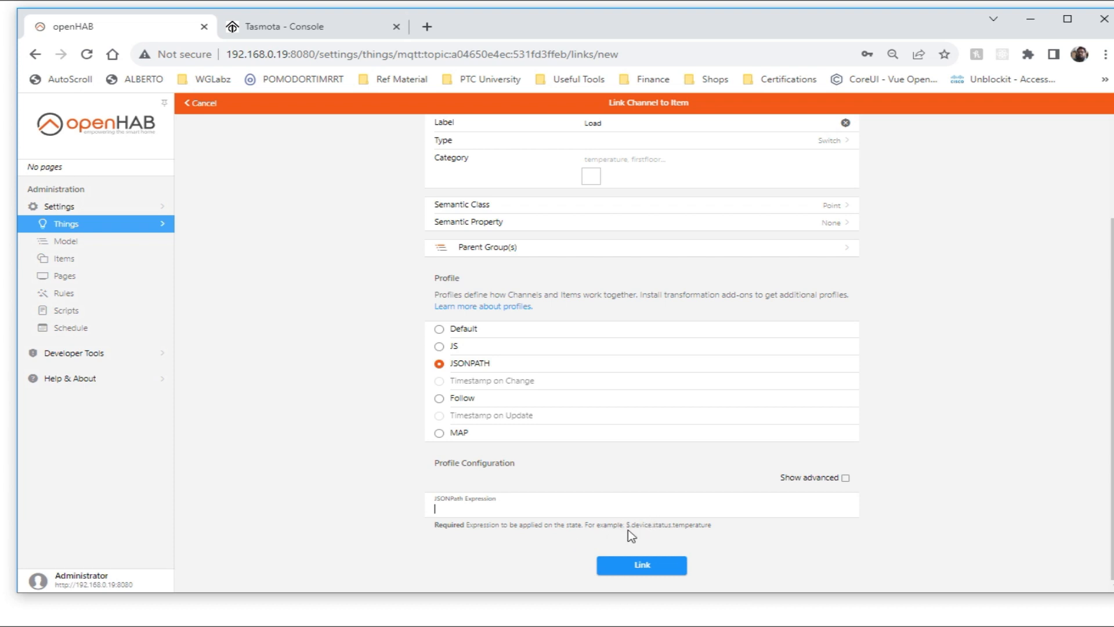
{"action": "left_click", "coordinate": [640, 565]}
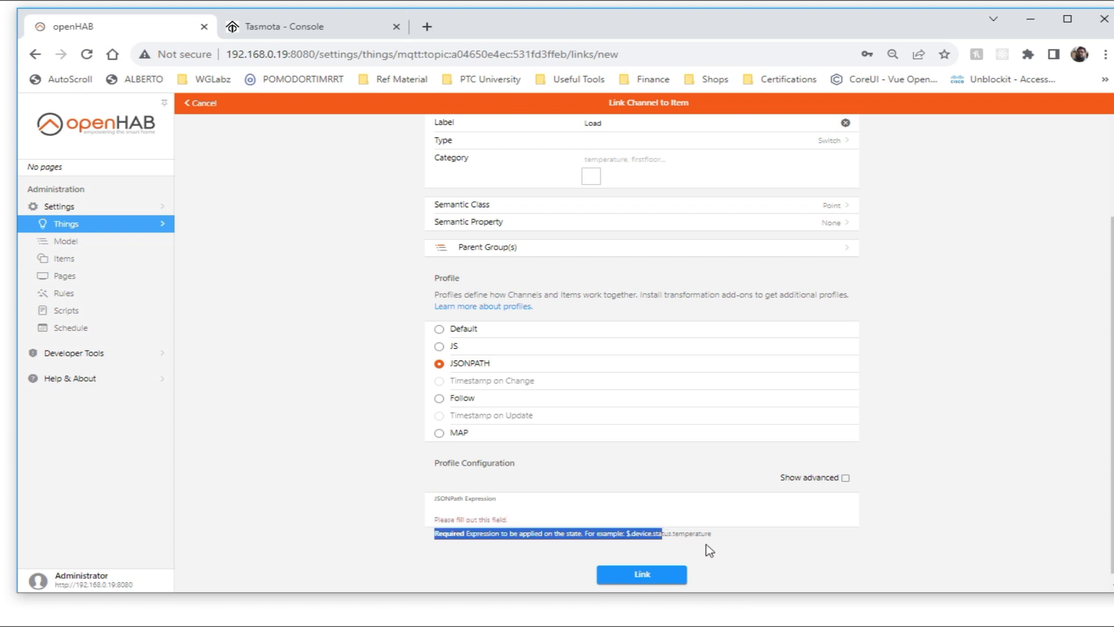
{"action": "scroll", "scroll_direction": "down", "scroll_amount": 3}
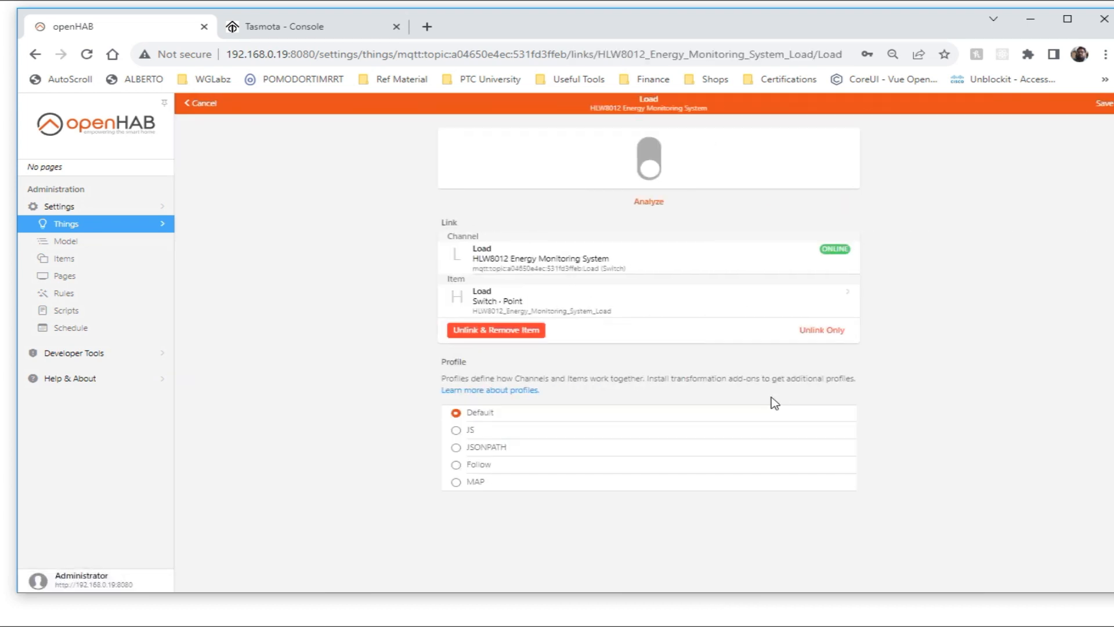
{"action": "mouse_move", "coordinate": [648, 158]}
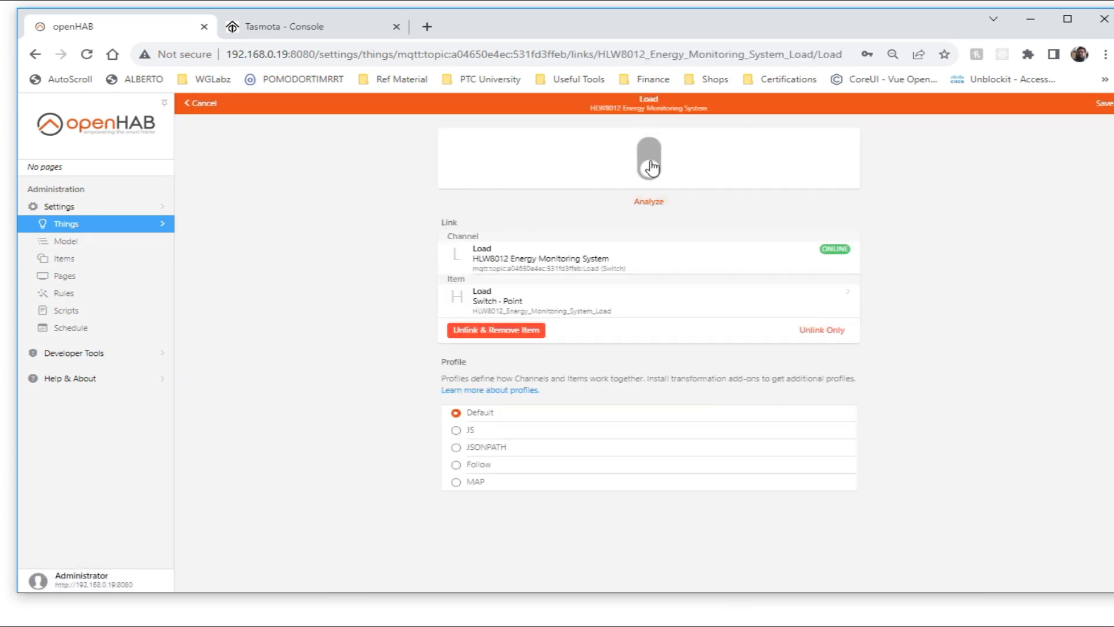
Switch the Load item on and back off, then bring up the Tasmota console
{"action": "left_click", "coordinate": [649, 157]}
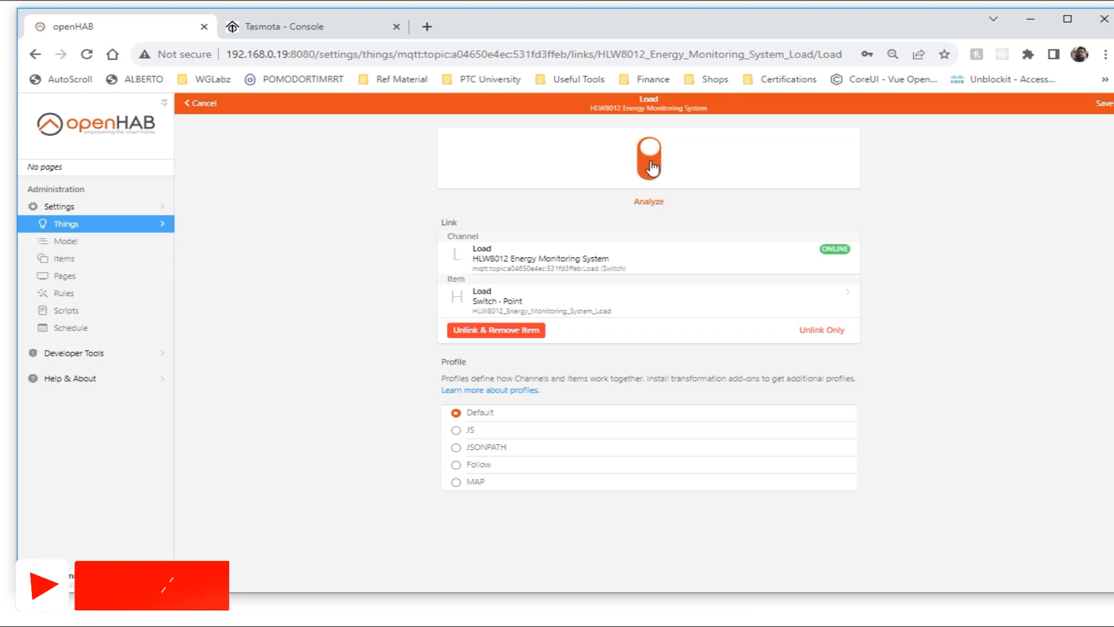
{"action": "left_click", "coordinate": [648, 157]}
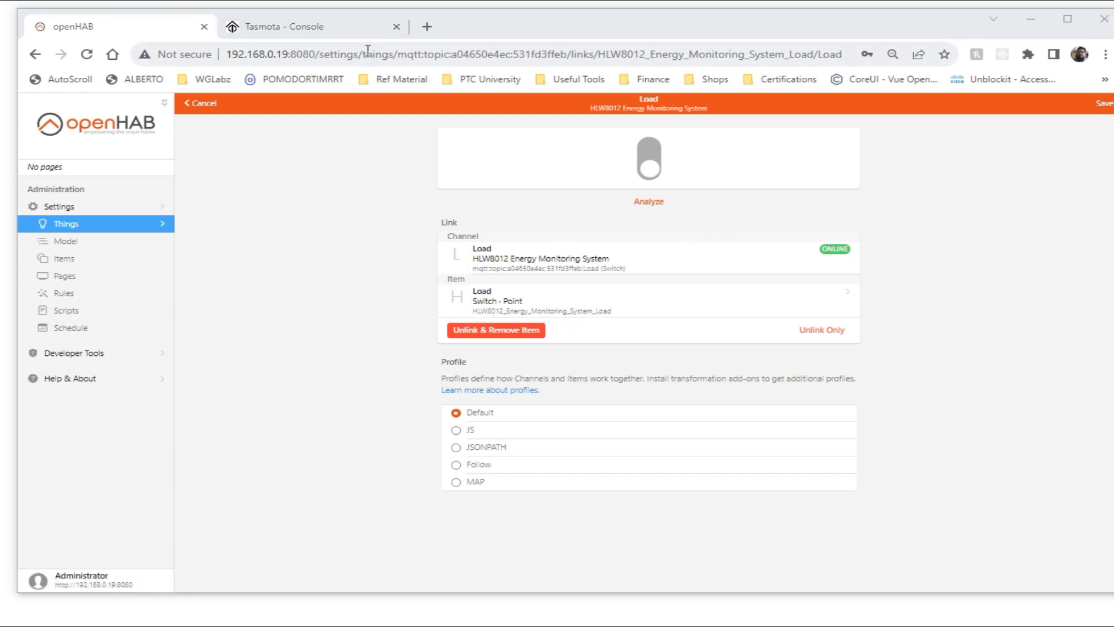
{"action": "left_click", "coordinate": [291, 26]}
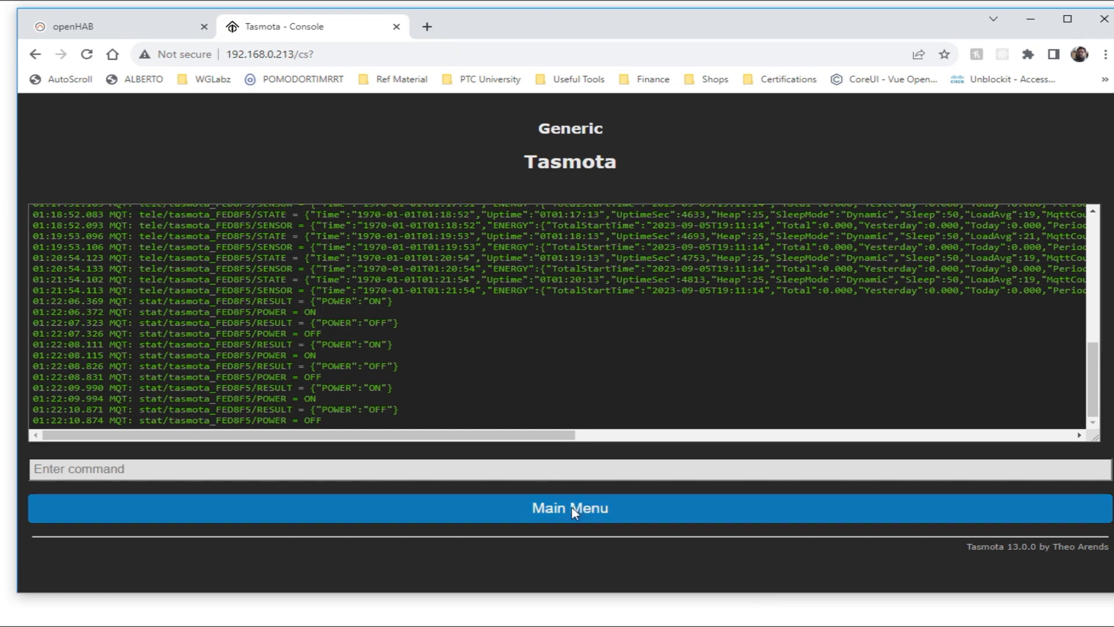
View the Tasmota main page's energy readings and relay state, then switch Load on in openHAB
{"action": "left_click", "coordinate": [568, 507]}
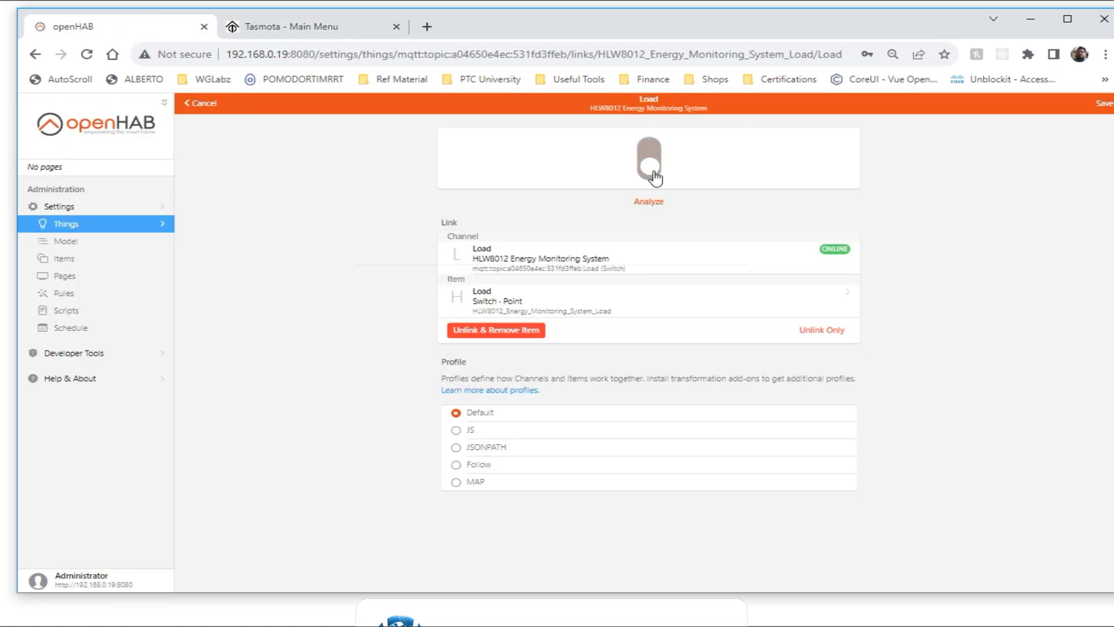
{"action": "left_click", "coordinate": [306, 26]}
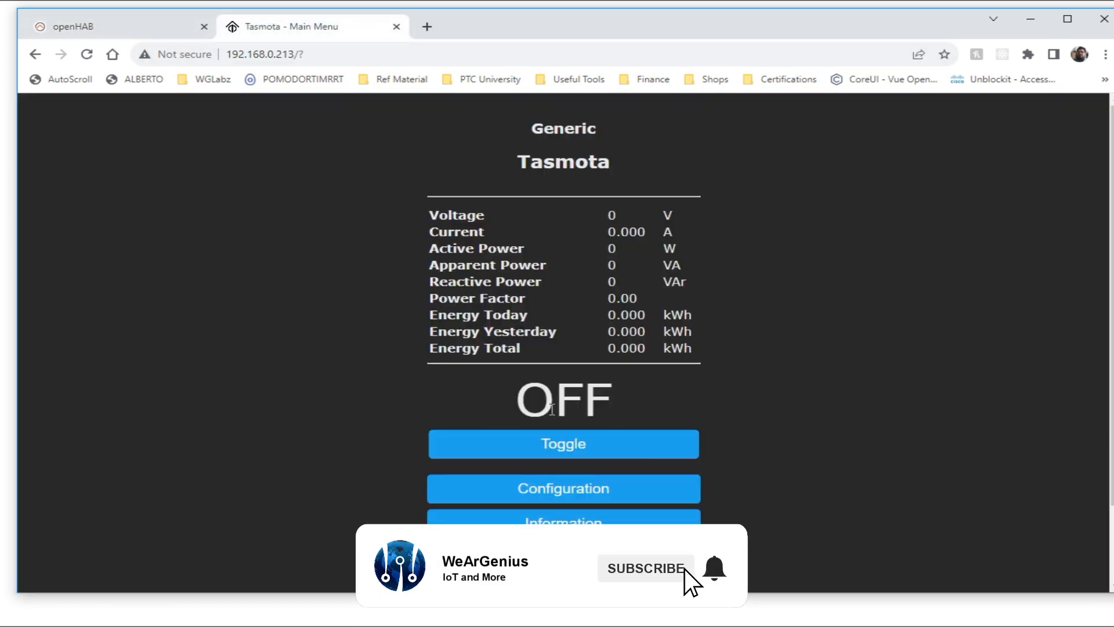
{"action": "left_click", "coordinate": [563, 443]}
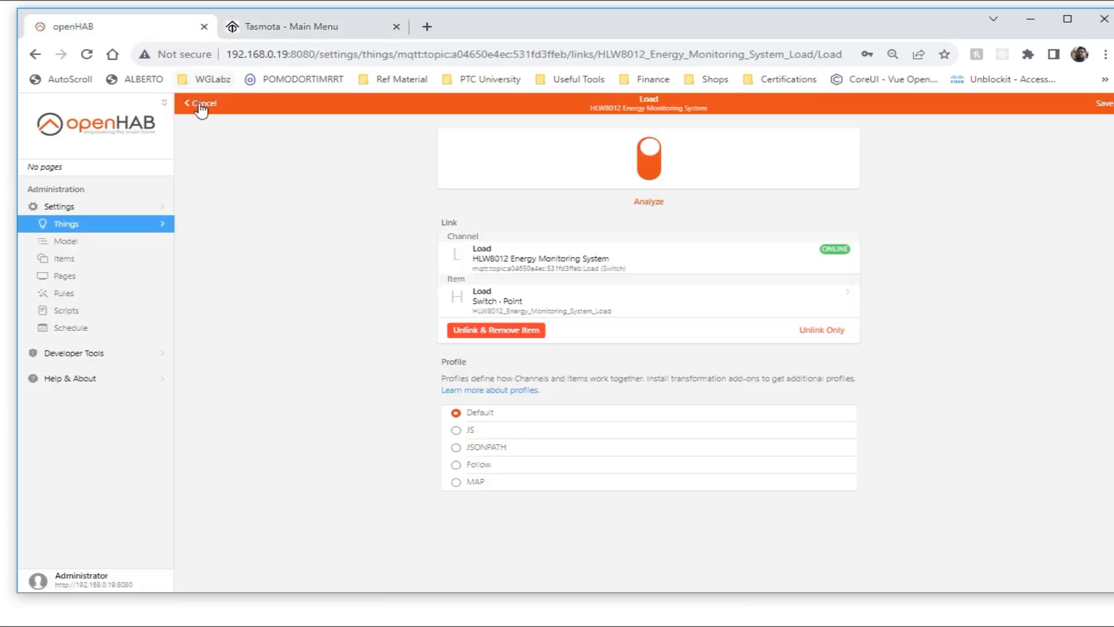
Link the Voltage channel to a new HLW8012_Energy_Monitoring_System_Voltage number item
{"action": "left_click", "coordinate": [204, 103]}
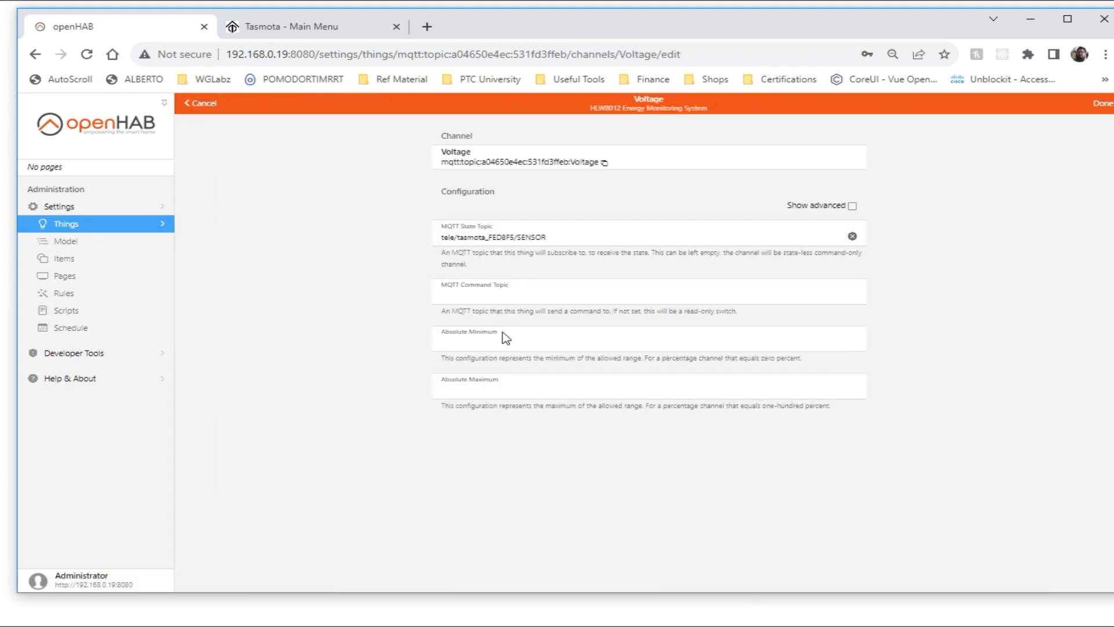
{"action": "left_click", "coordinate": [201, 102]}
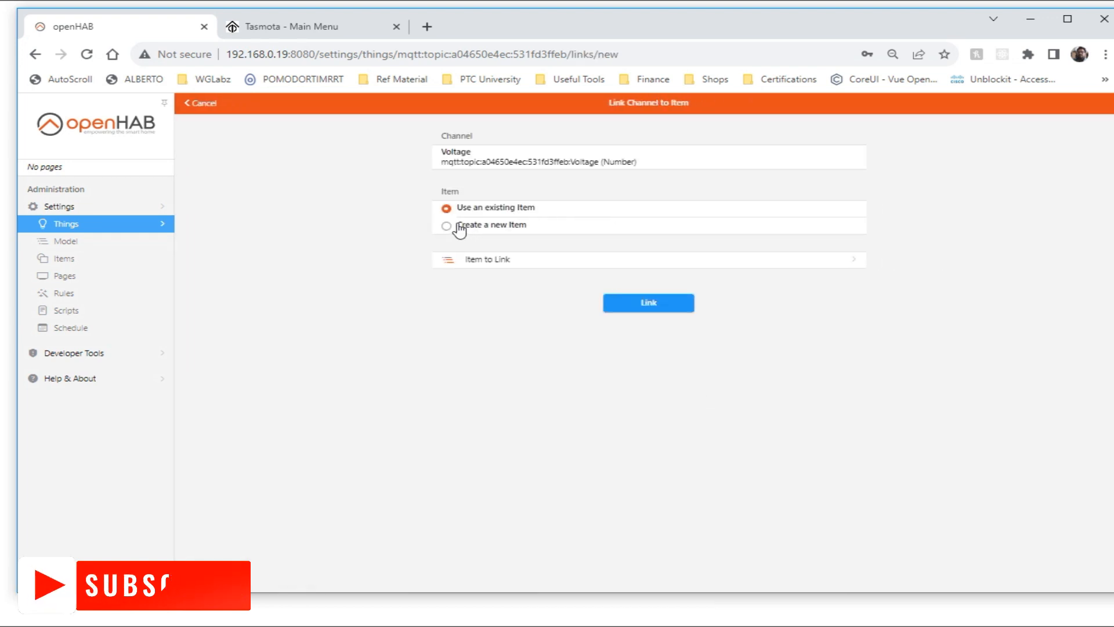
{"action": "left_click", "coordinate": [447, 225]}
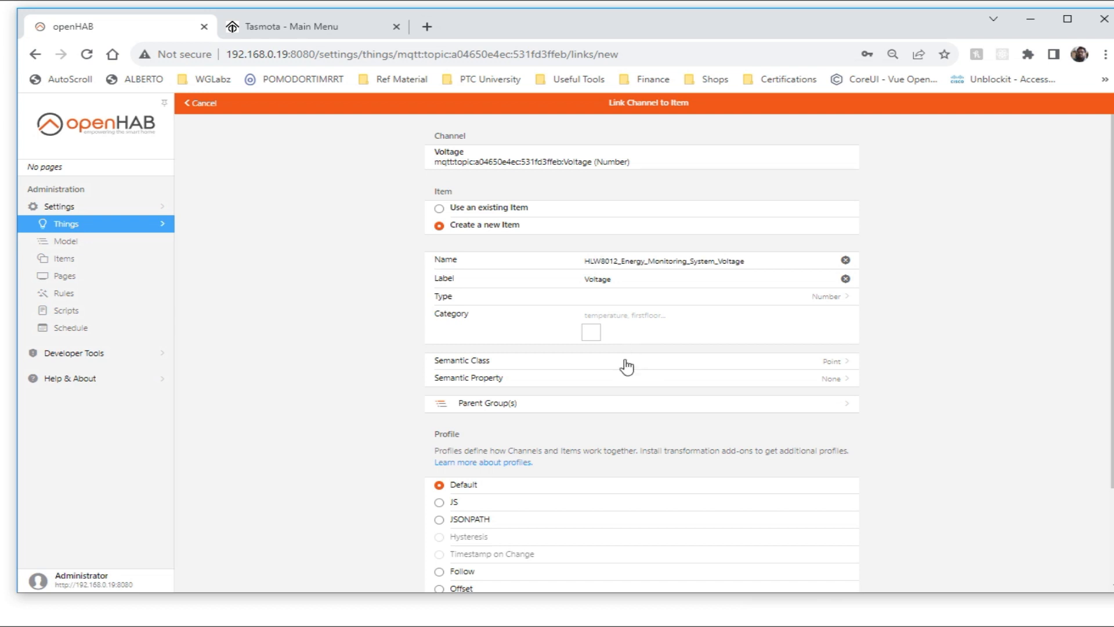
{"action": "scroll", "scroll_direction": "down", "scroll_amount": 3}
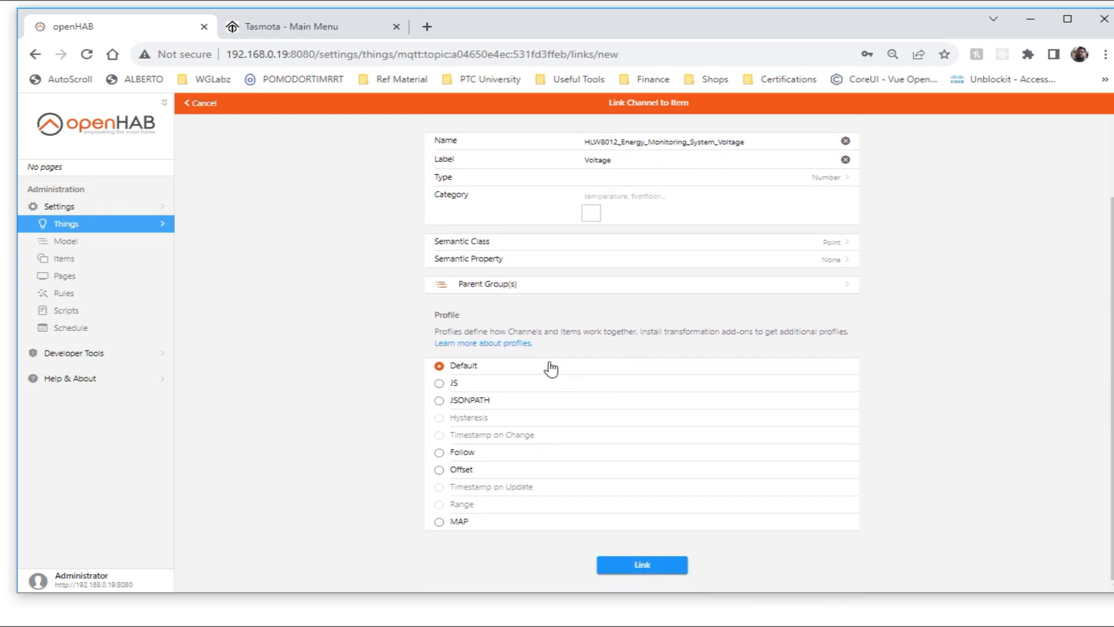
{"action": "left_click", "coordinate": [640, 564]}
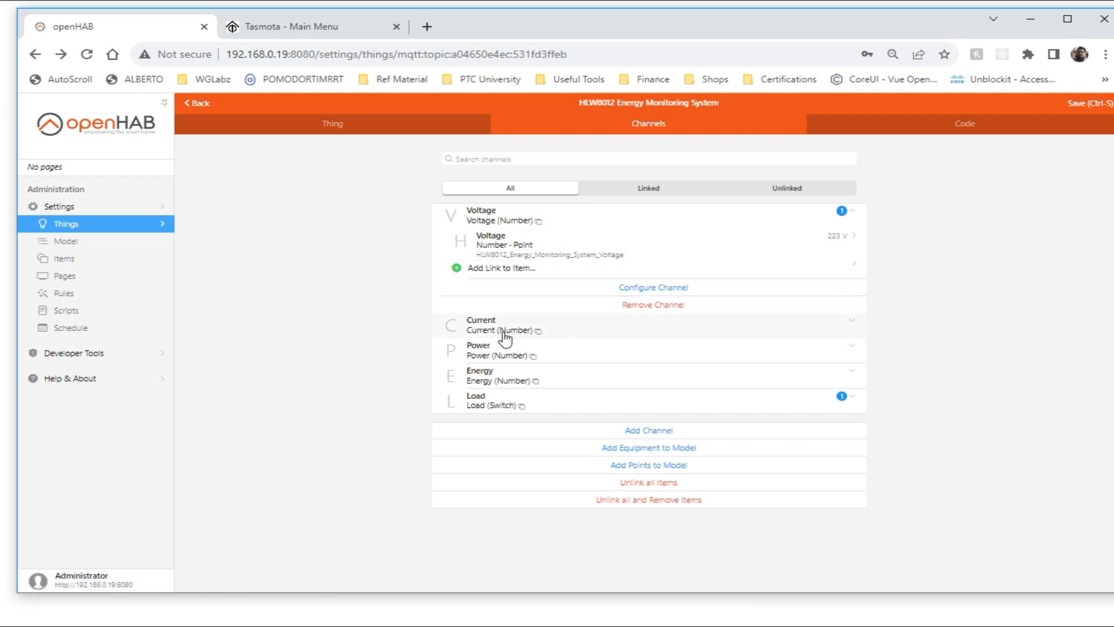
Link the Current channel to a newly created item
{"action": "left_click", "coordinate": [480, 319]}
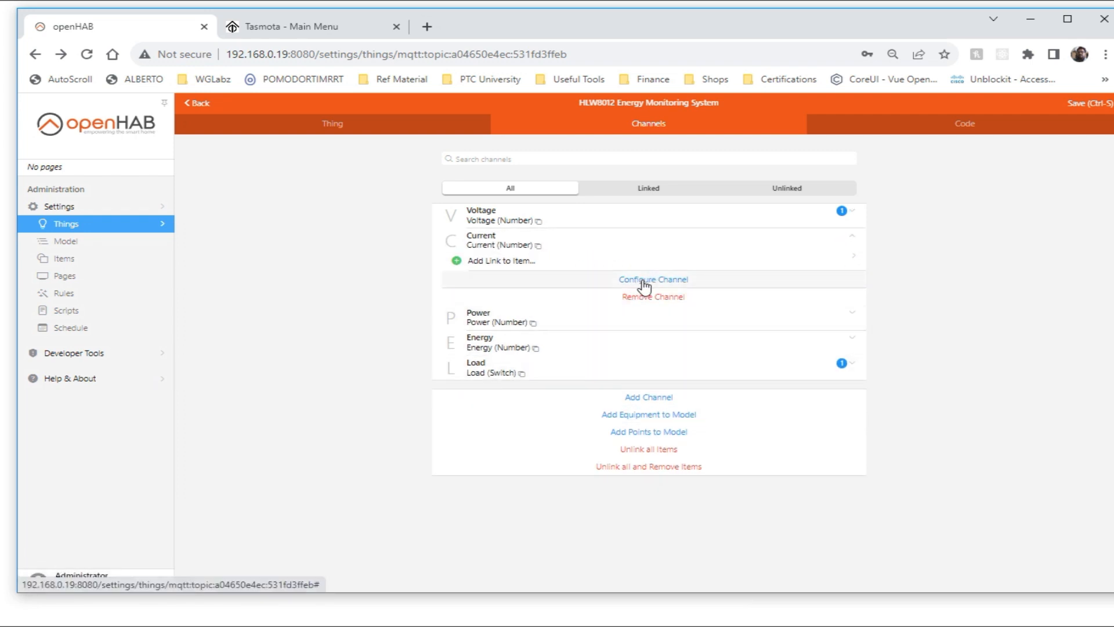
{"action": "left_click", "coordinate": [501, 260]}
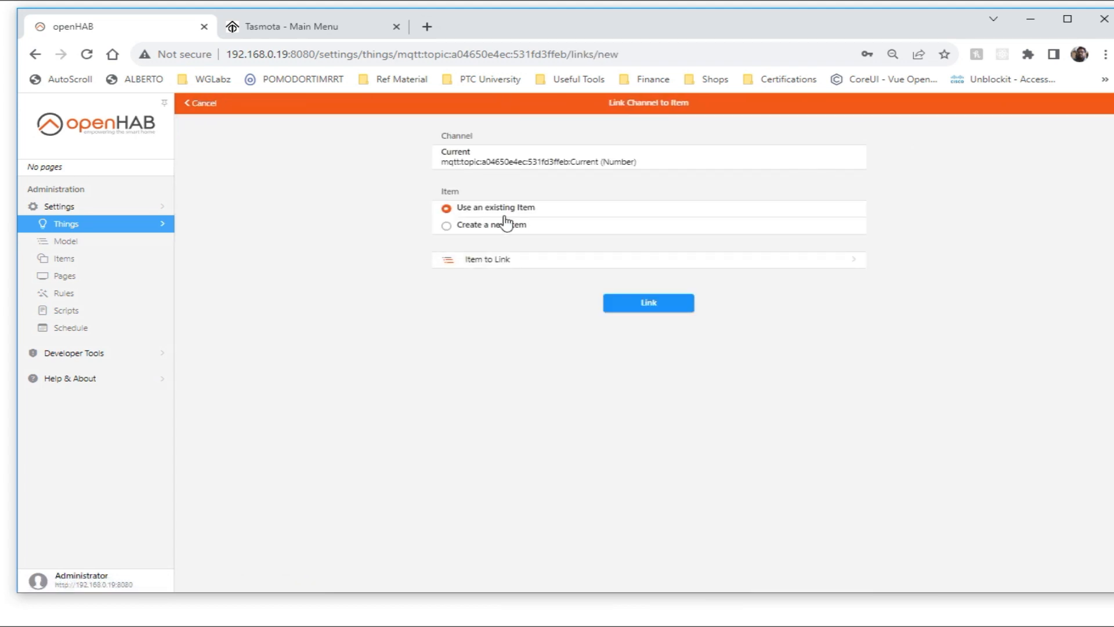
{"action": "left_click", "coordinate": [446, 224]}
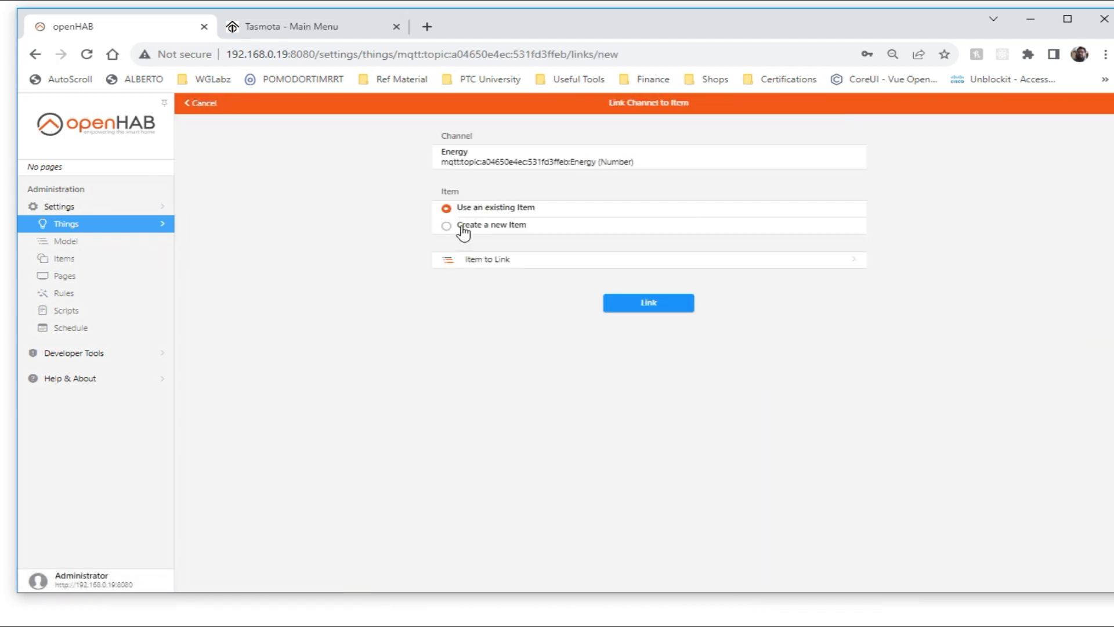
Link the Power and Energy channels to new items and return to the channel list
{"action": "left_click", "coordinate": [648, 301]}
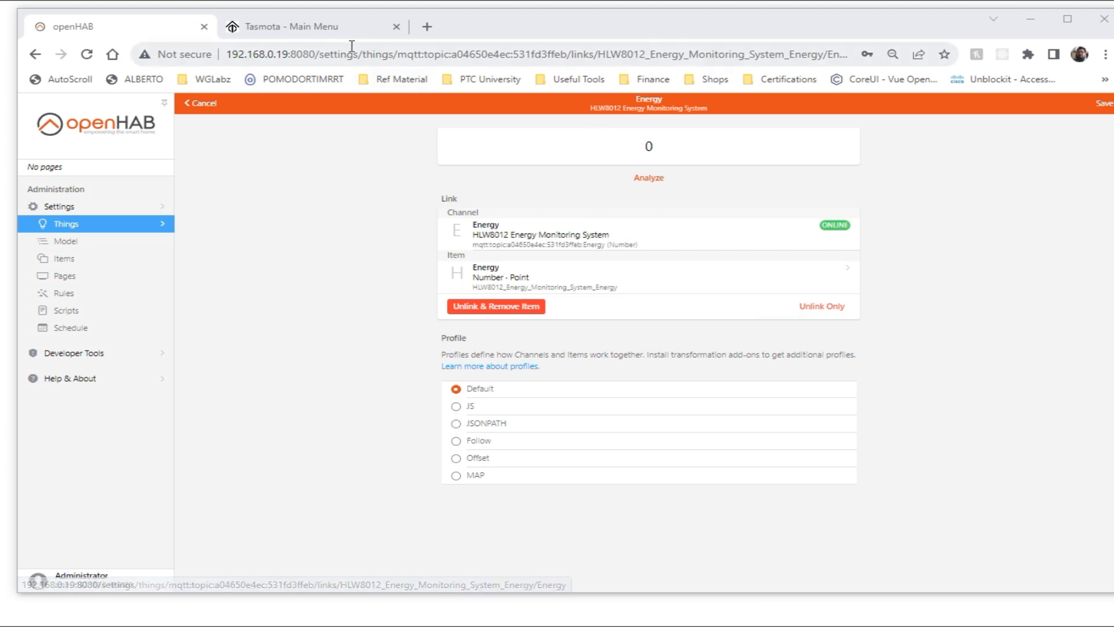
{"action": "left_click", "coordinate": [313, 26]}
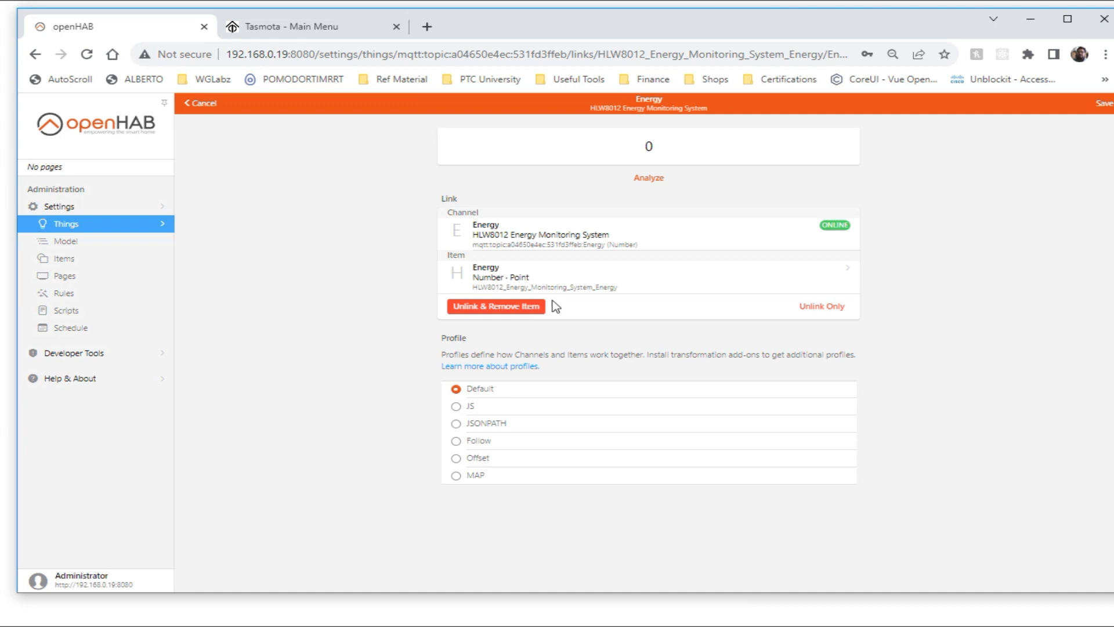
{"action": "left_click", "coordinate": [202, 104]}
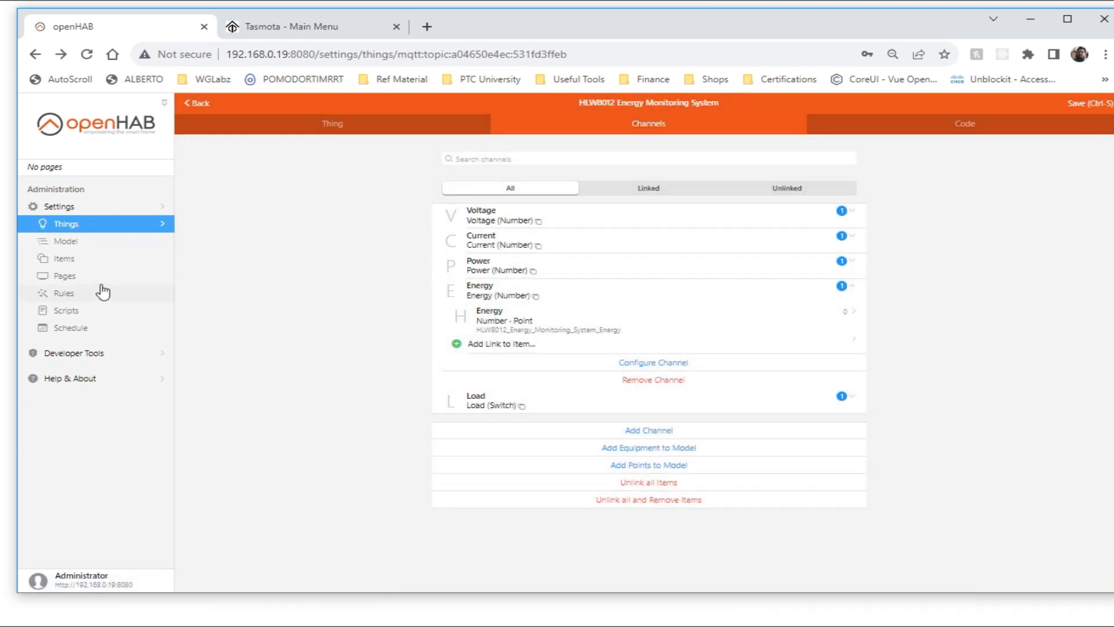
Show the Items list with the five HLW8012 Current, Energy, Load, Power and Voltage items
{"action": "left_click", "coordinate": [64, 257]}
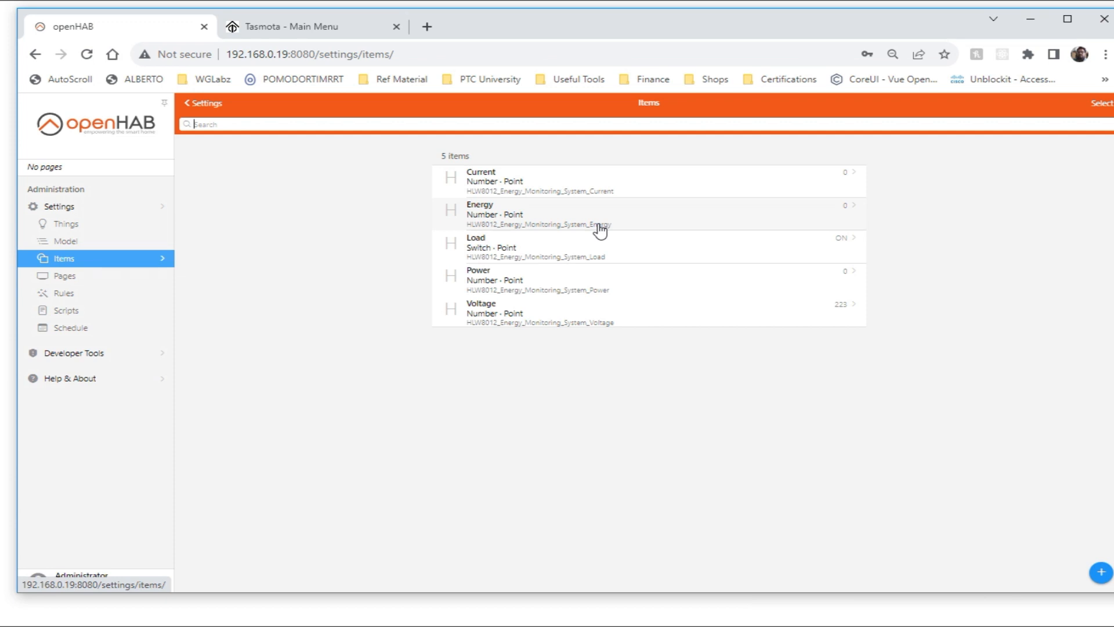
{"action": "mouse_move", "coordinate": [615, 345]}
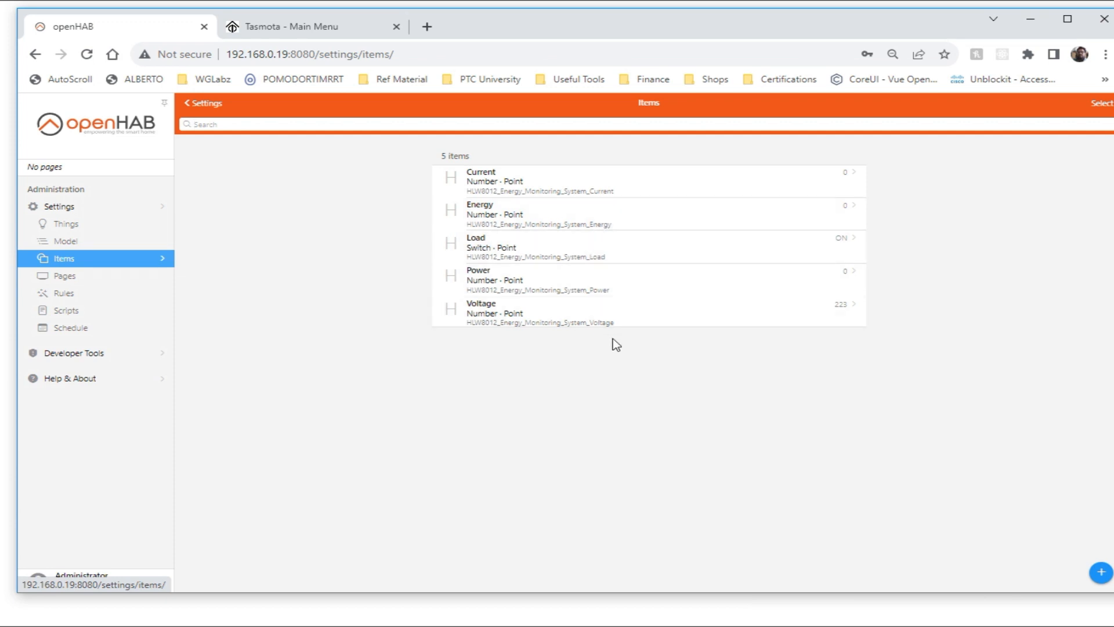